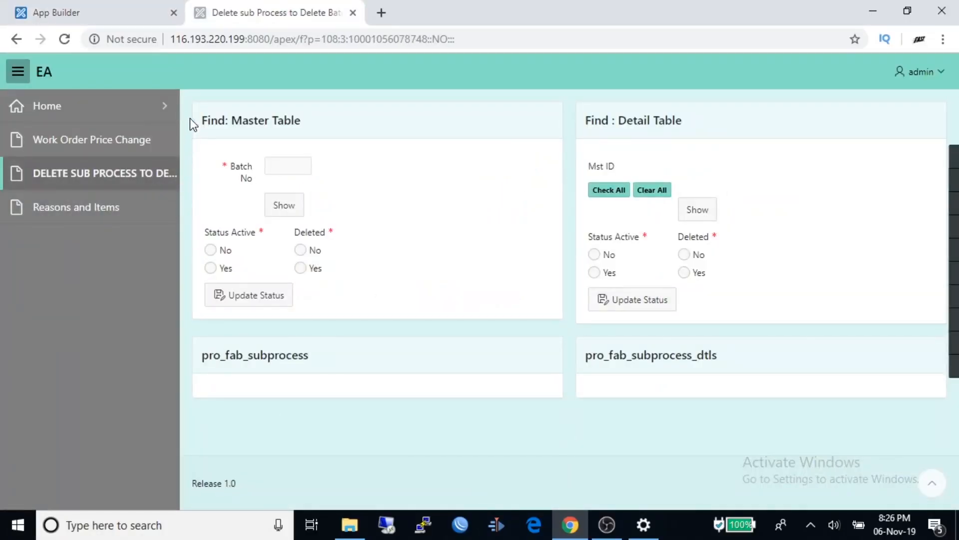
{"action": "mouse_move", "coordinate": [614, 149]}
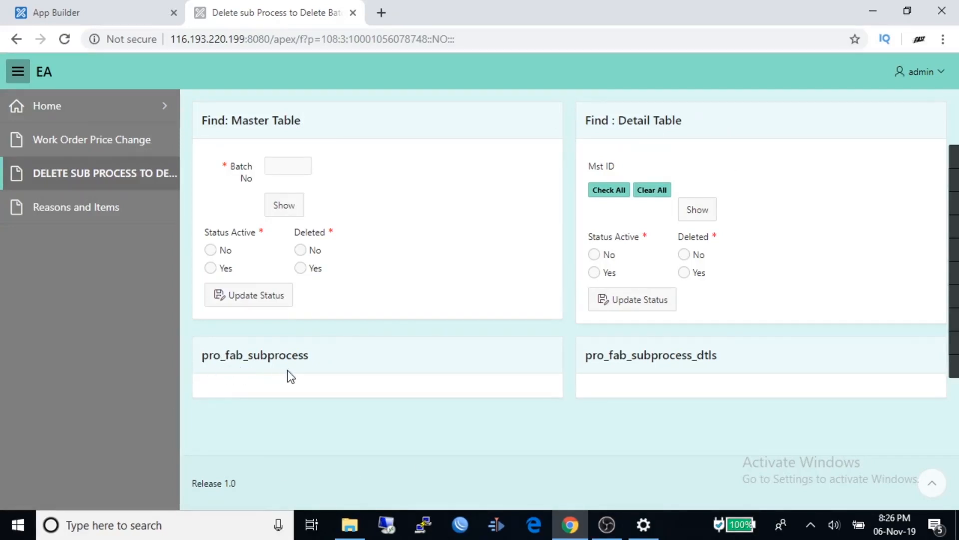
{"action": "mouse_move", "coordinate": [727, 374]}
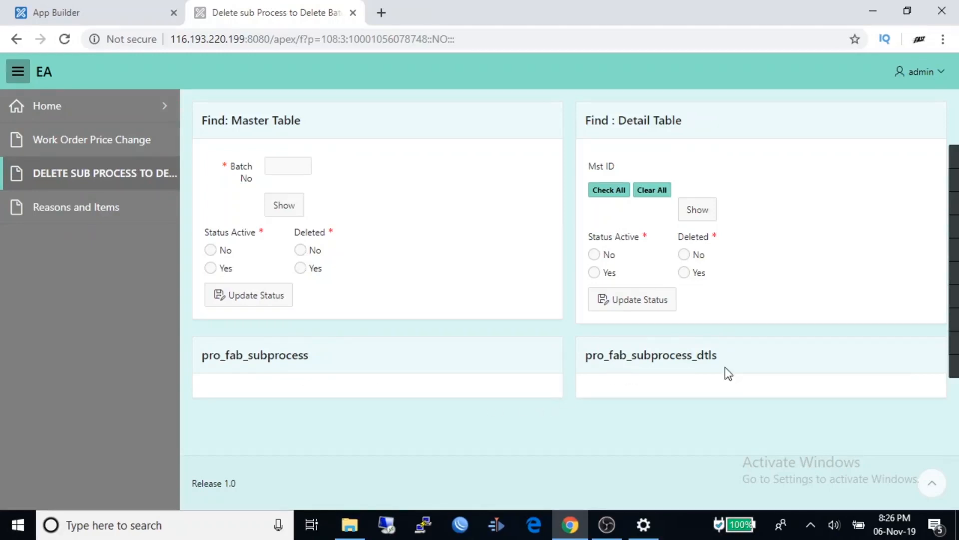
{"action": "mouse_move", "coordinate": [301, 335]}
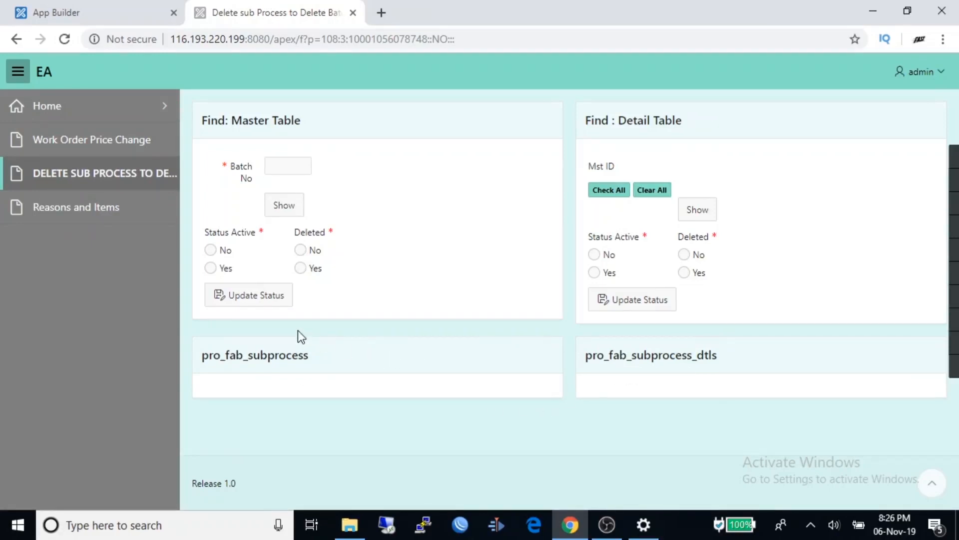
{"action": "mouse_move", "coordinate": [349, 226]}
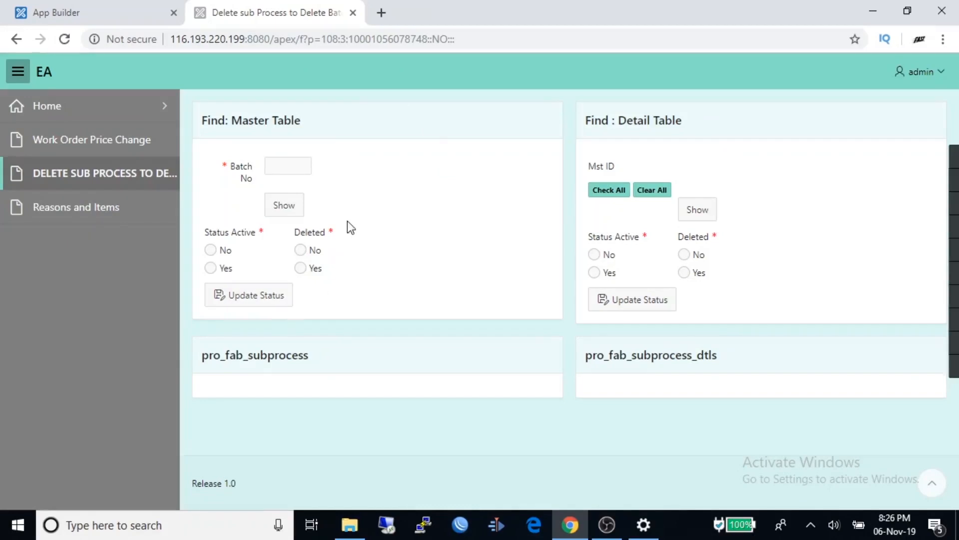
{"action": "mouse_move", "coordinate": [416, 223]}
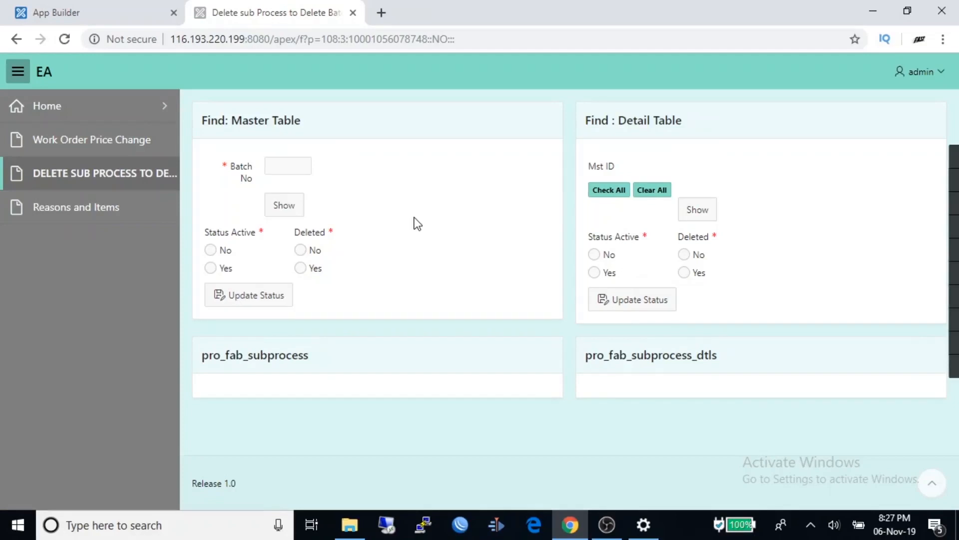
{"action": "mouse_move", "coordinate": [551, 226]}
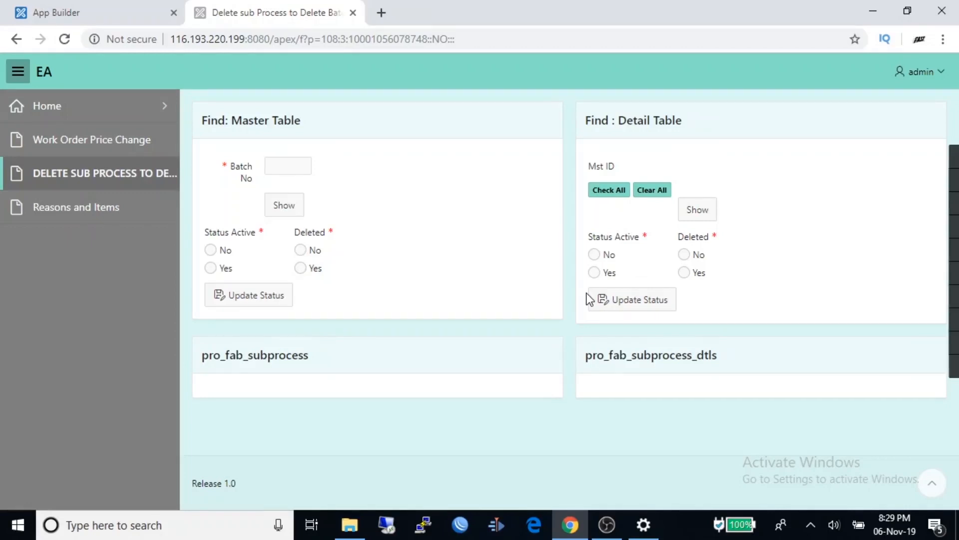
Return to App Builder, open application 108 EA and start the Create Page wizard
{"action": "left_click", "coordinate": [65, 12]}
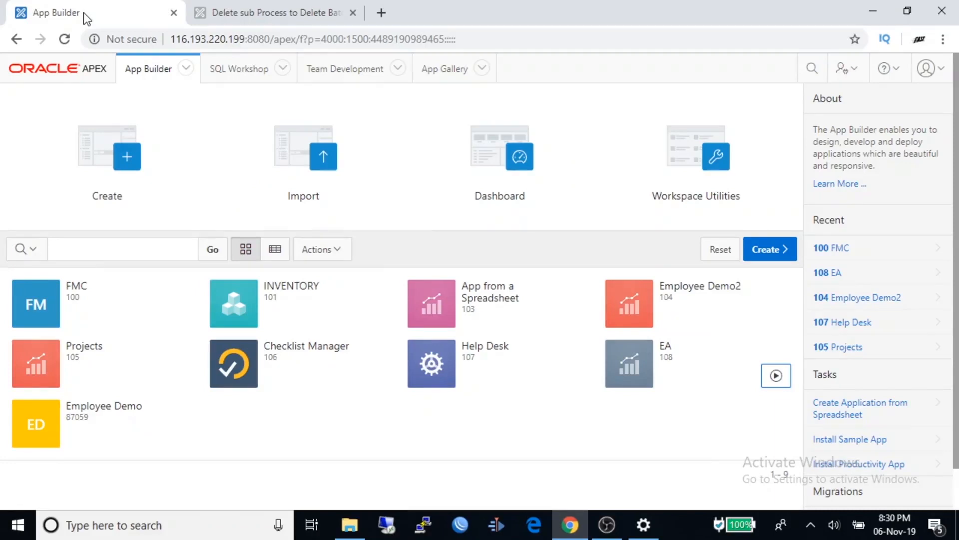
{"action": "mouse_move", "coordinate": [671, 362]}
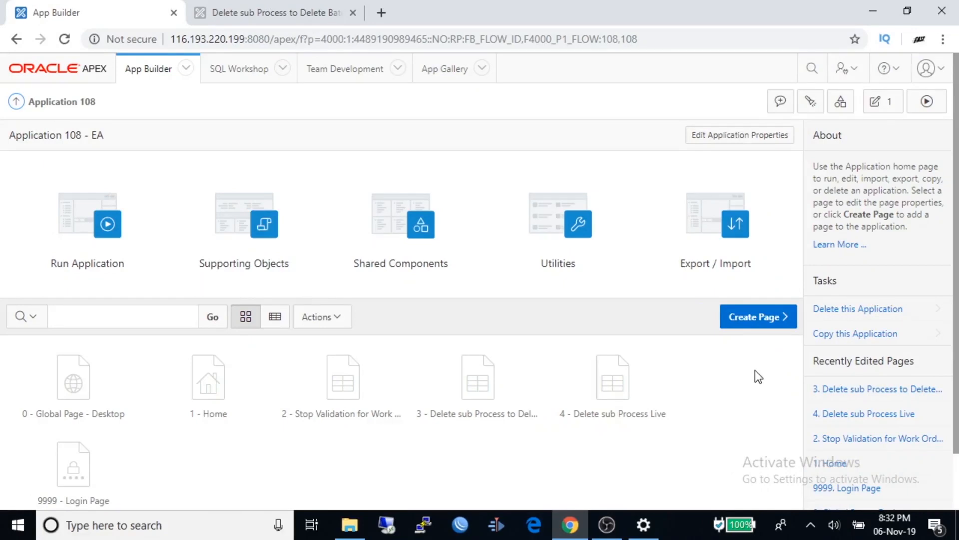
{"action": "left_click", "coordinate": [759, 316]}
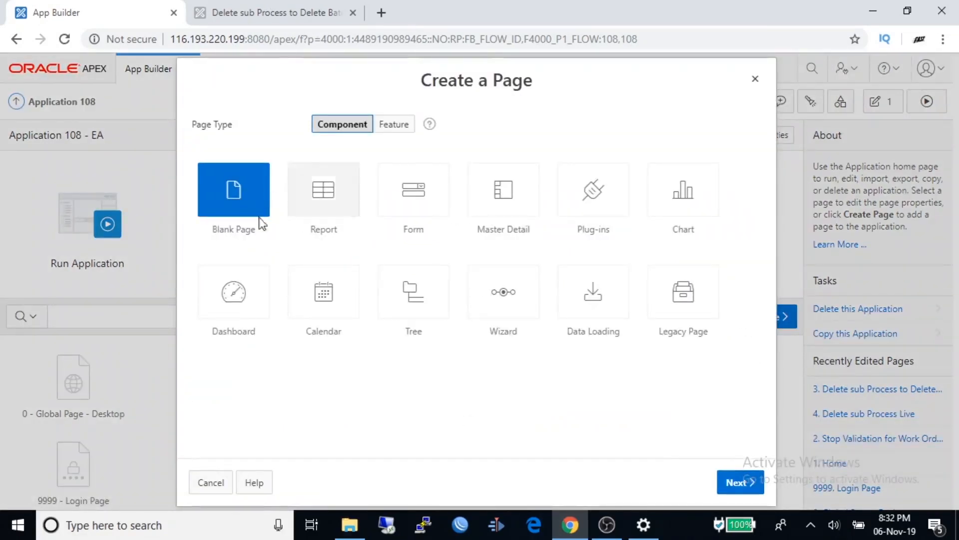
Choose Blank Page and name it Reasons and Items Tutorial
{"action": "left_click", "coordinate": [741, 482]}
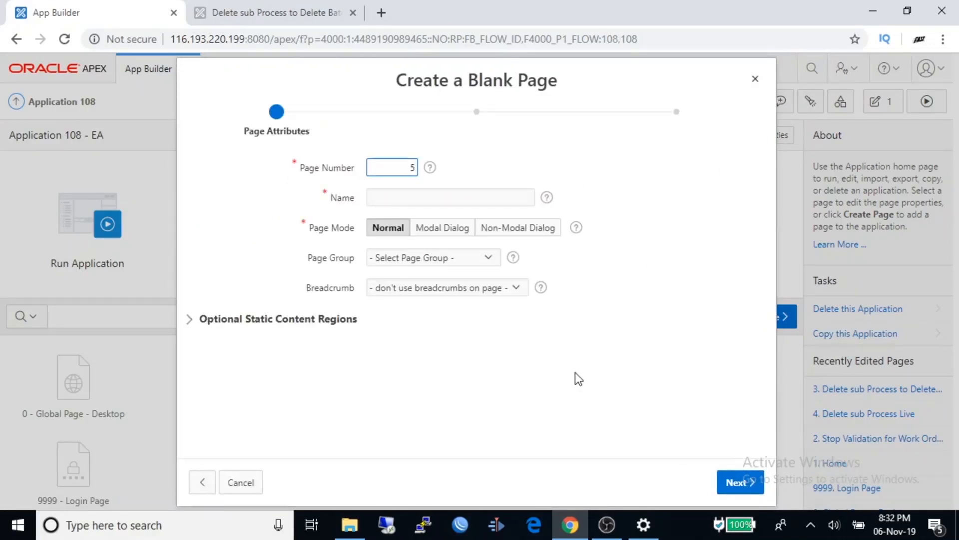
{"action": "left_click", "coordinate": [450, 197]}
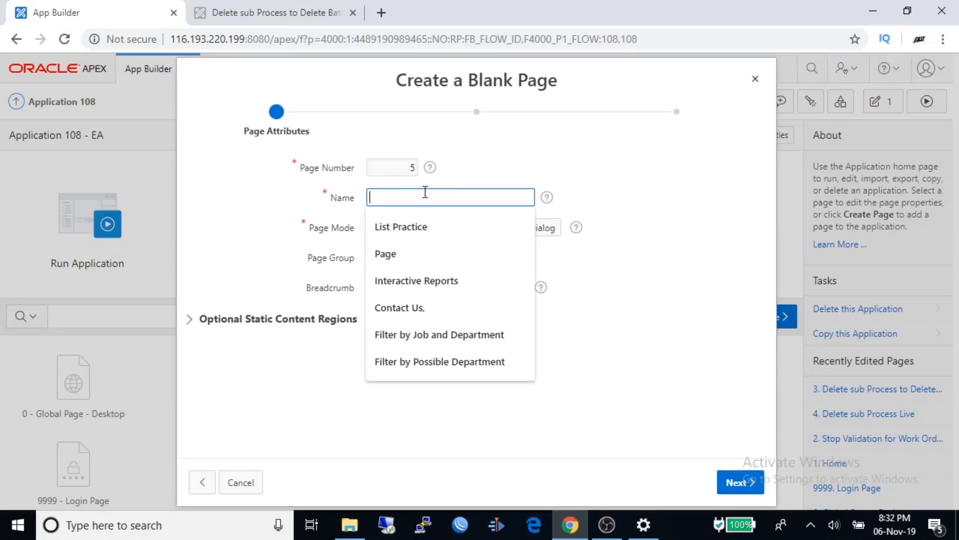
{"action": "type", "text": "Re"}
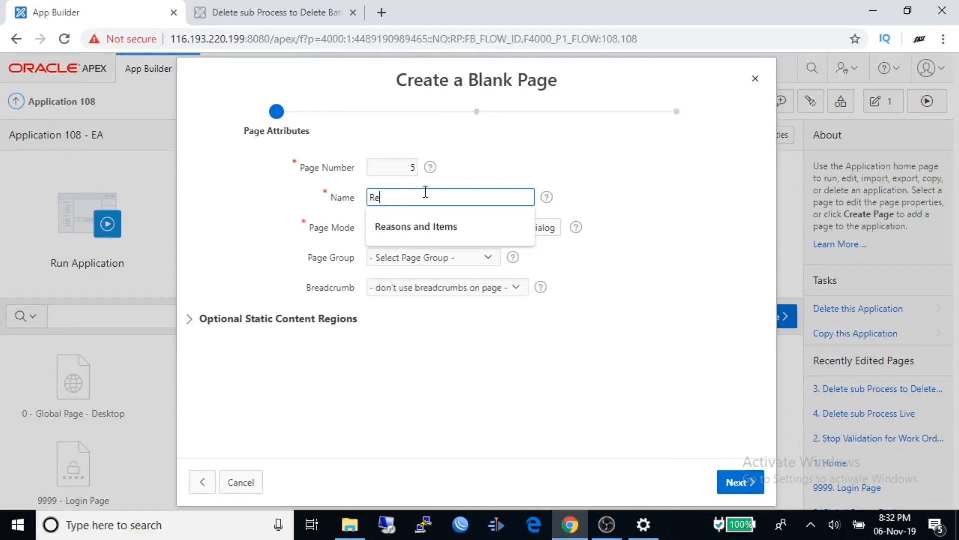
{"action": "left_click", "coordinate": [416, 227]}
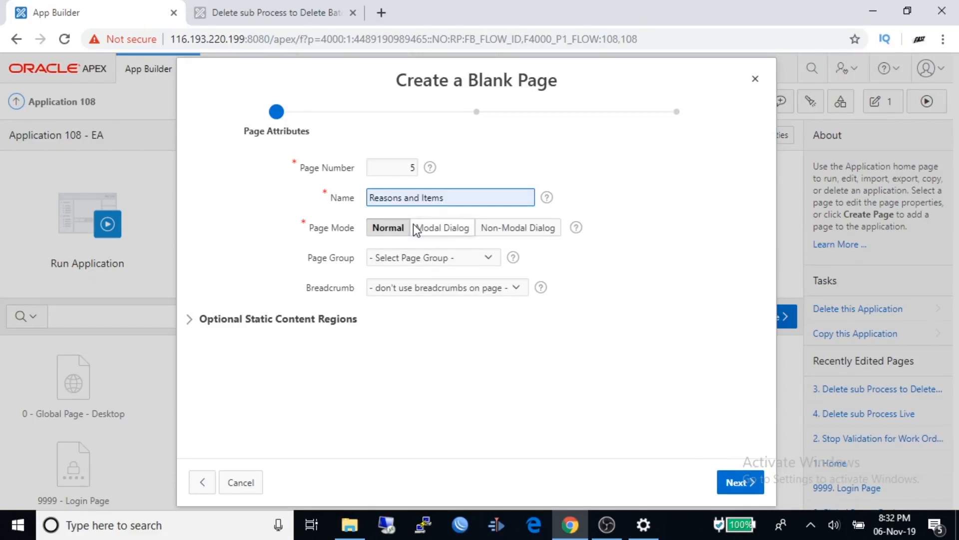
Give the page a new navigation menu entry and finish creating page 5
{"action": "left_click", "coordinate": [739, 483]}
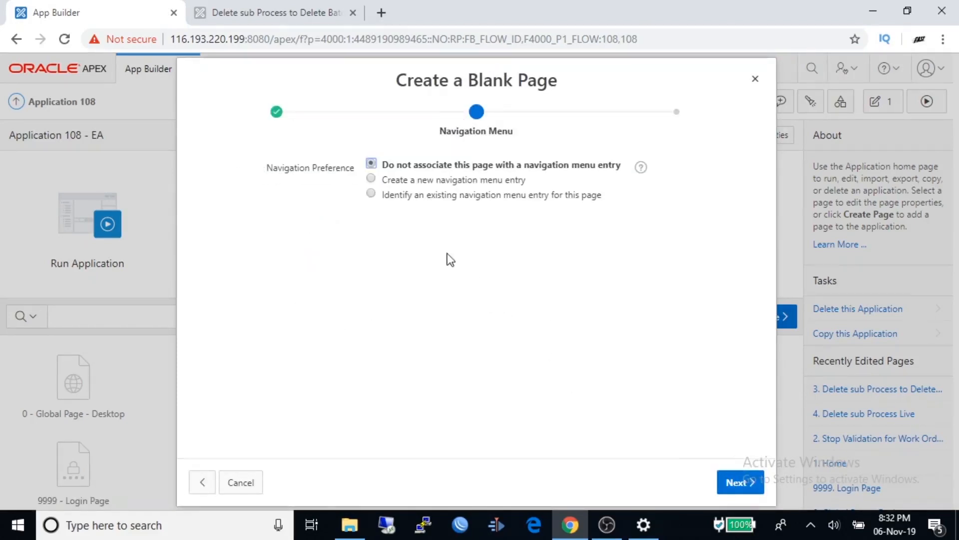
{"action": "left_click", "coordinate": [371, 180]}
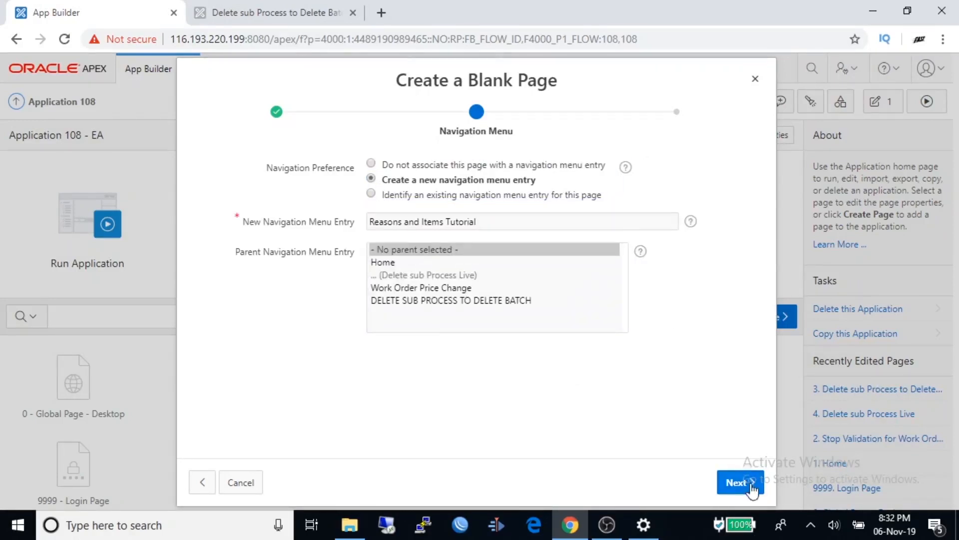
{"action": "left_click", "coordinate": [741, 482]}
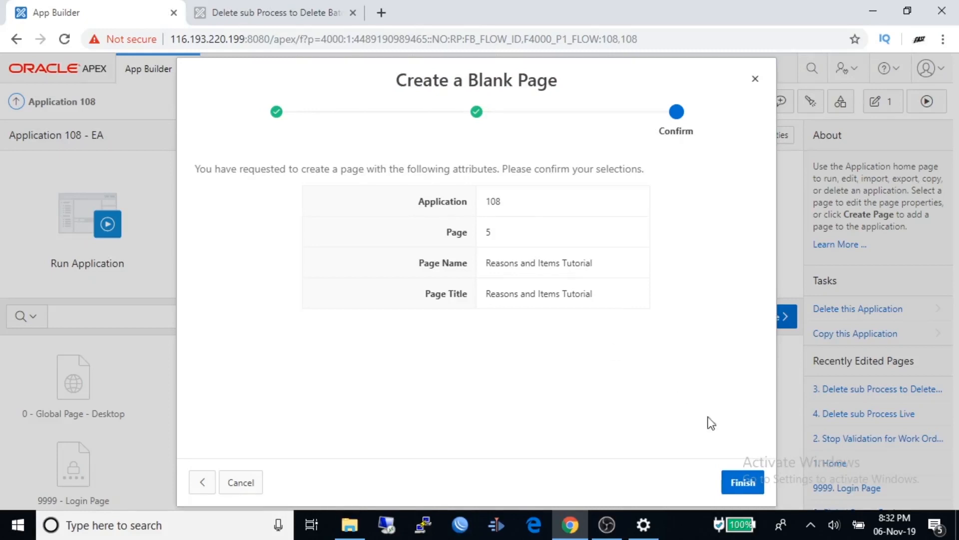
{"action": "left_click", "coordinate": [743, 482]}
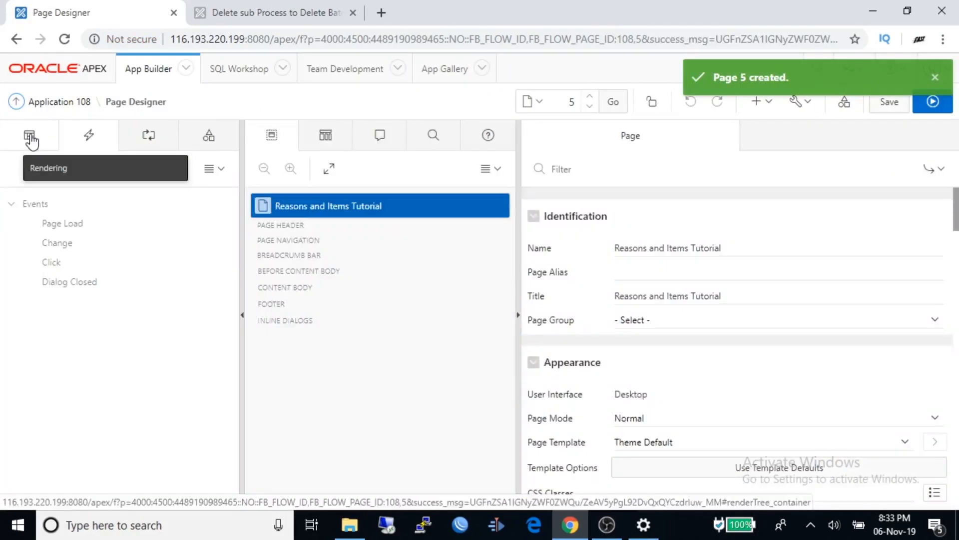
{"action": "mouse_move", "coordinate": [567, 124]}
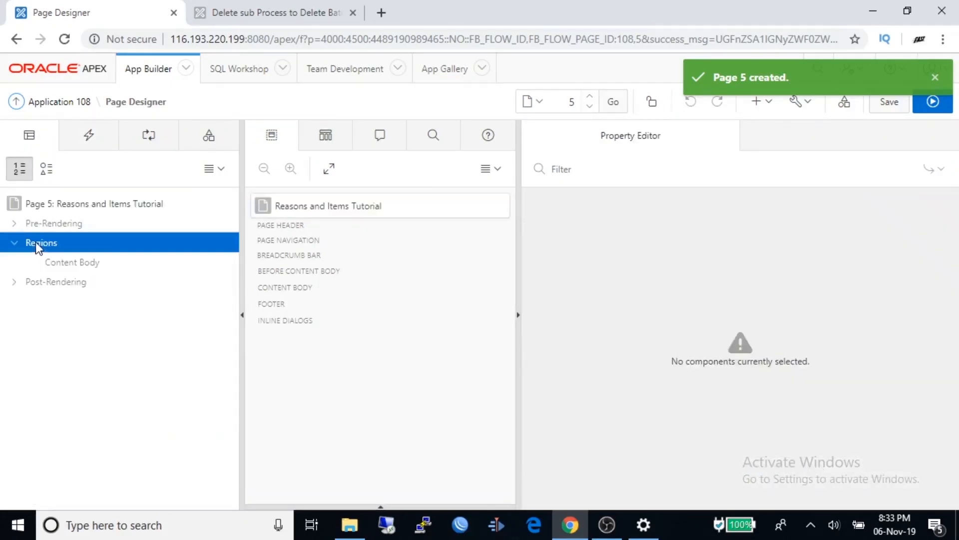
Add four static content regions titled New to the page and select the first to rename
{"action": "right_click", "coordinate": [41, 243]}
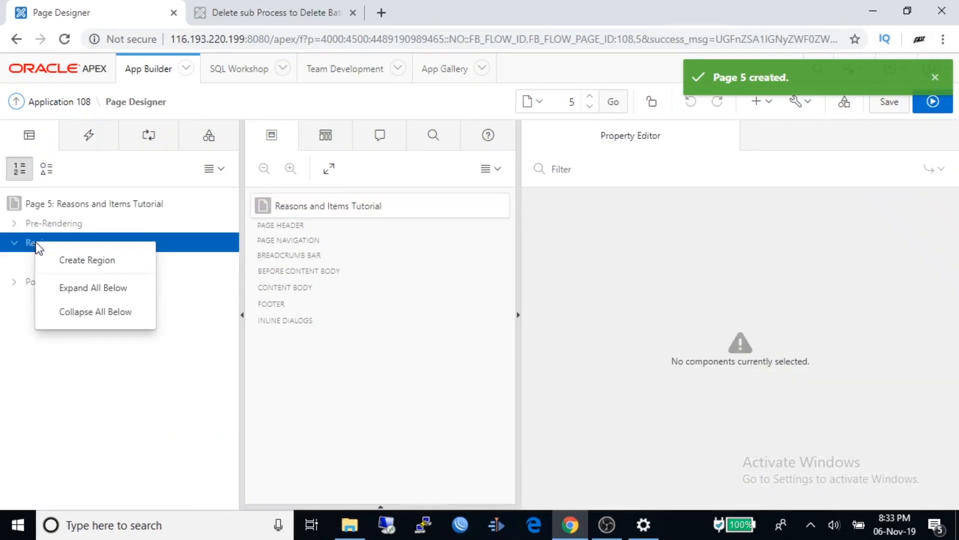
{"action": "left_click", "coordinate": [86, 260]}
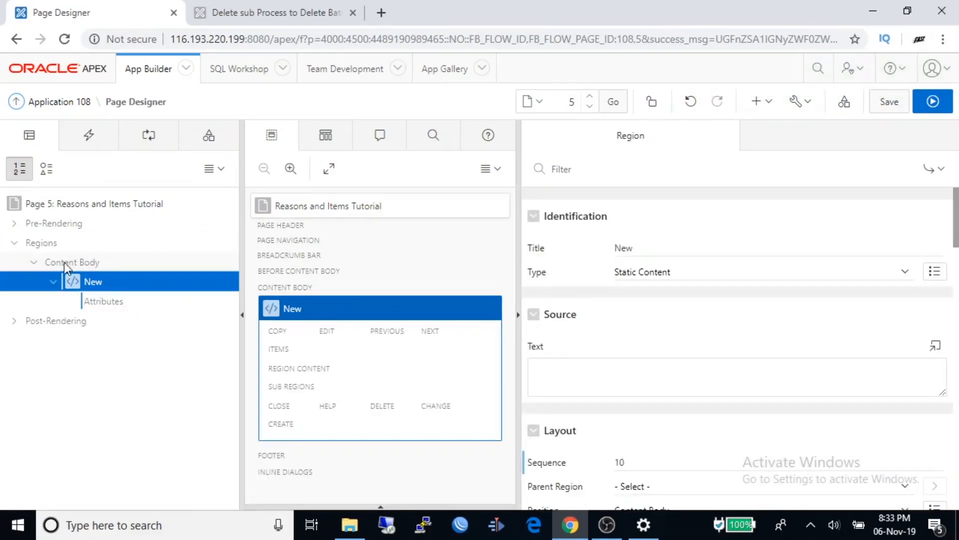
{"action": "right_click", "coordinate": [41, 242]}
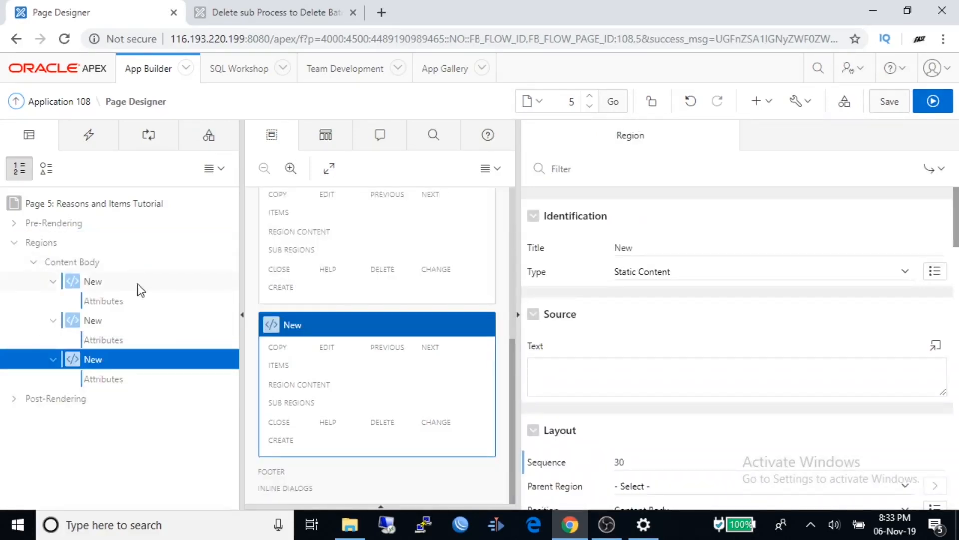
{"action": "right_click", "coordinate": [42, 242]}
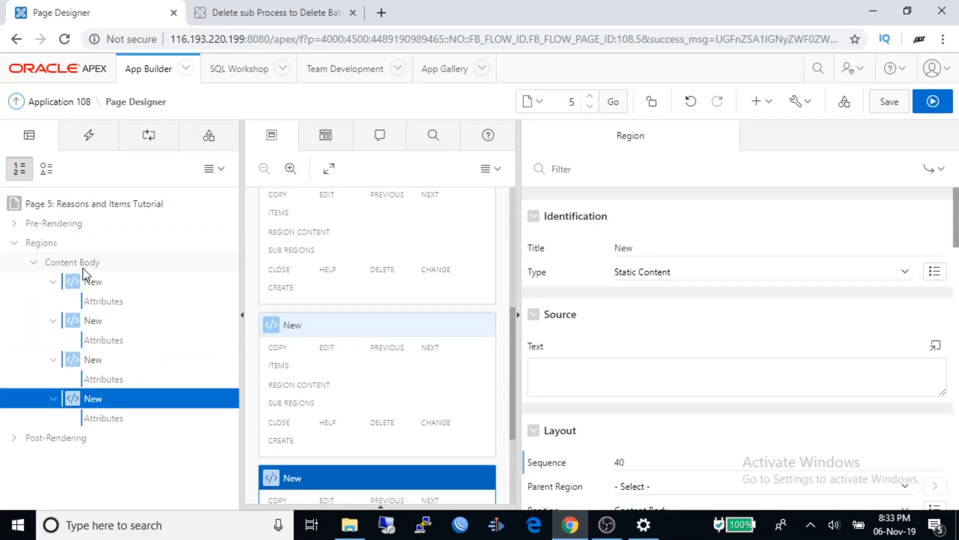
{"action": "left_click", "coordinate": [92, 281]}
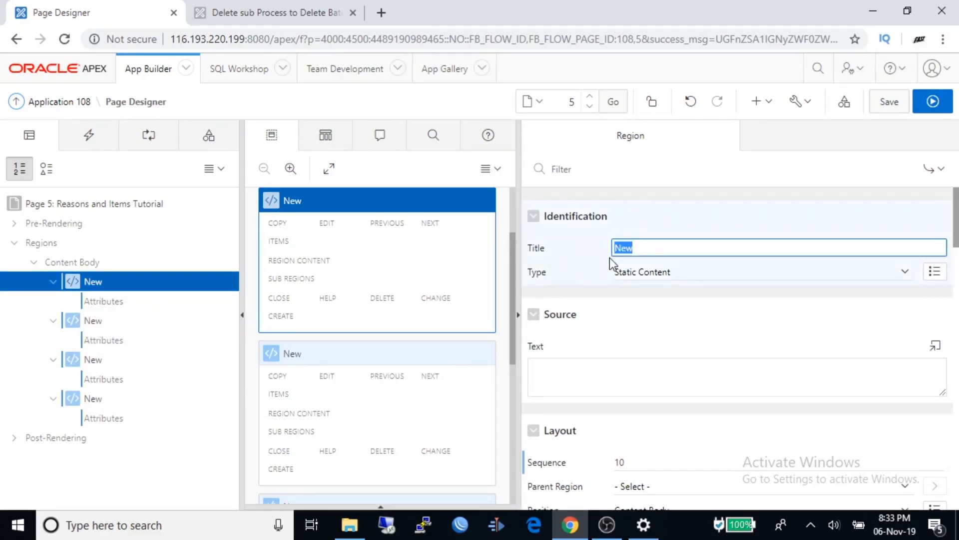
Retitle the four regions R1, R2, R3 and R4
{"action": "type", "text": "R"}
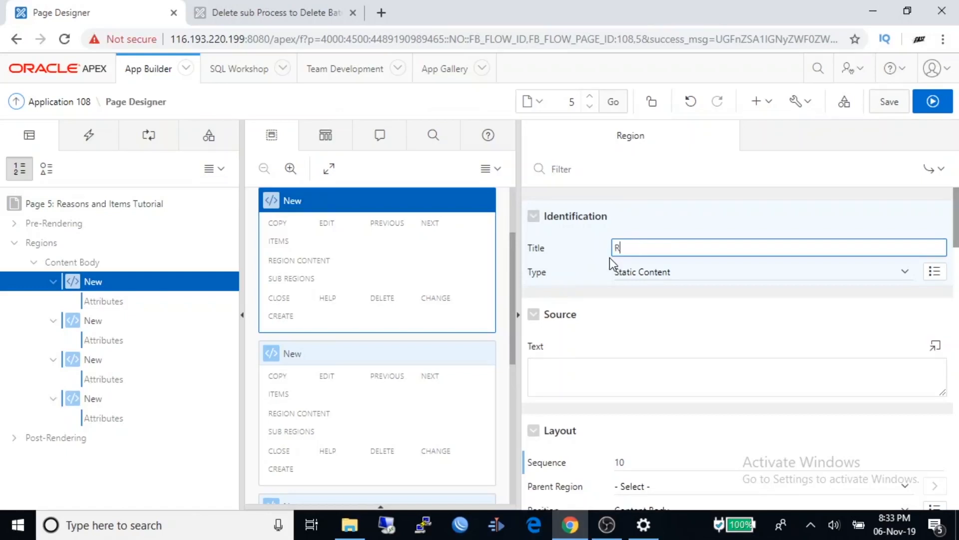
{"action": "type", "text": "1"}
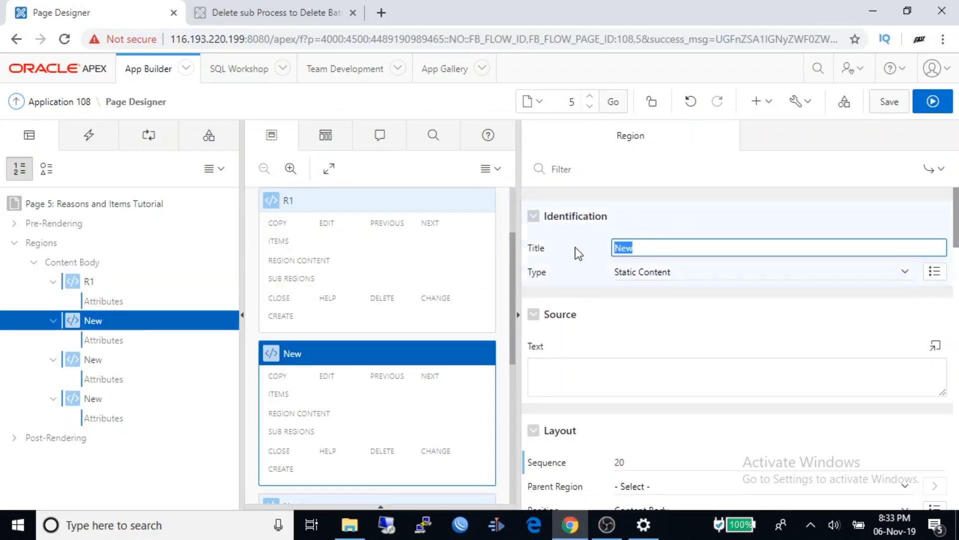
{"action": "type", "text": "R2"}
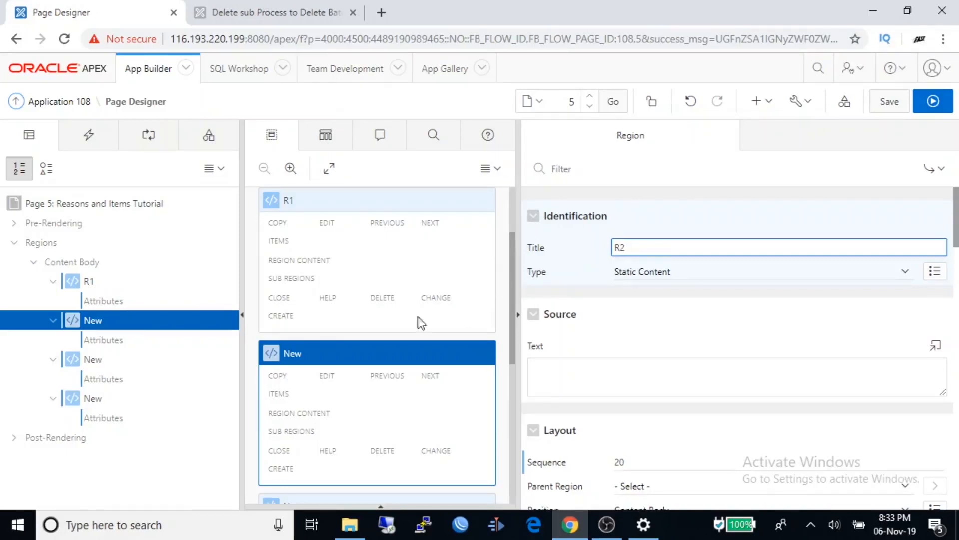
{"action": "left_click", "coordinate": [92, 359]}
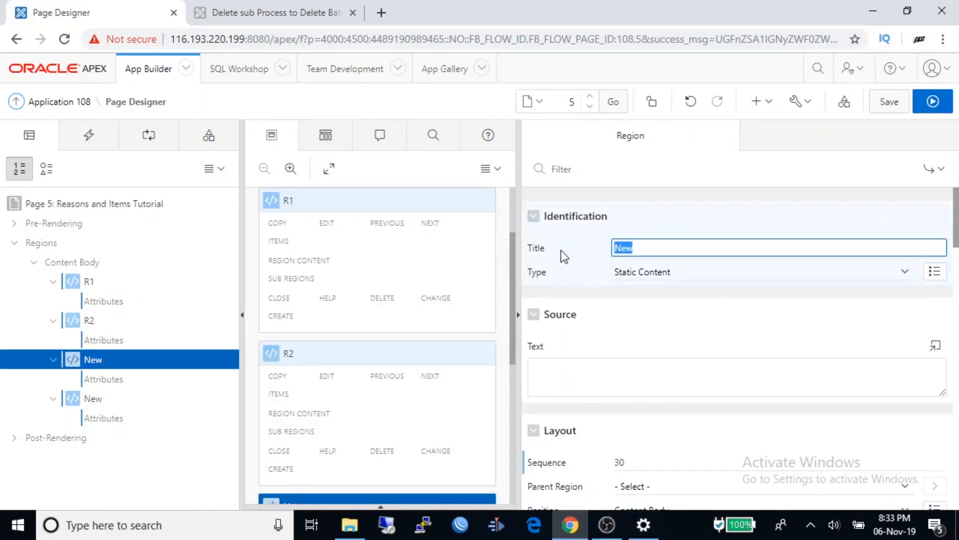
{"action": "type", "text": "R3"}
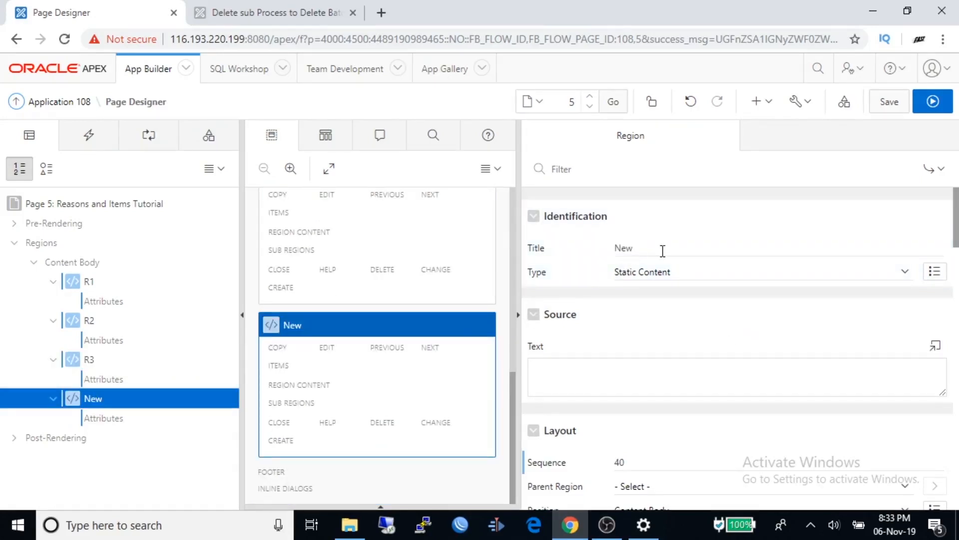
{"action": "type", "text": "R4"}
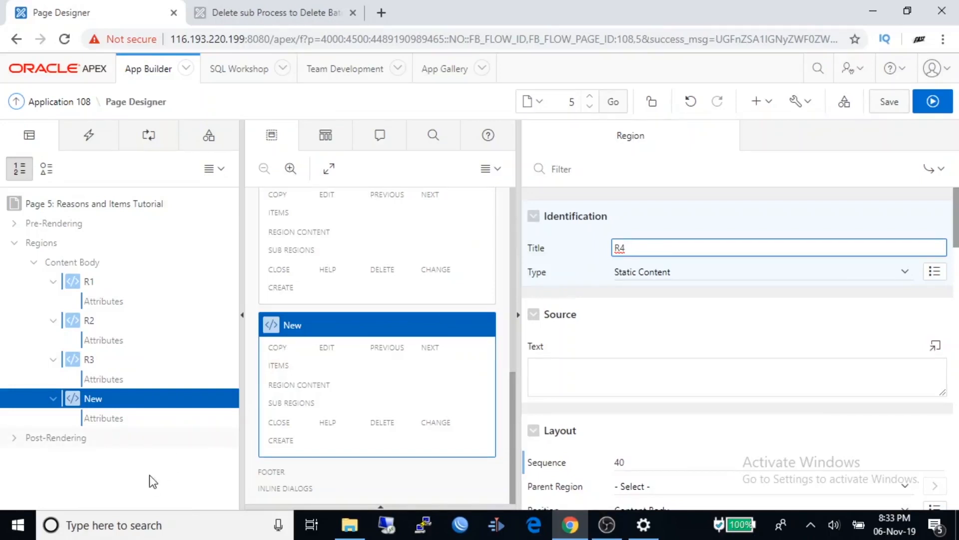
{"action": "mouse_move", "coordinate": [174, 428]}
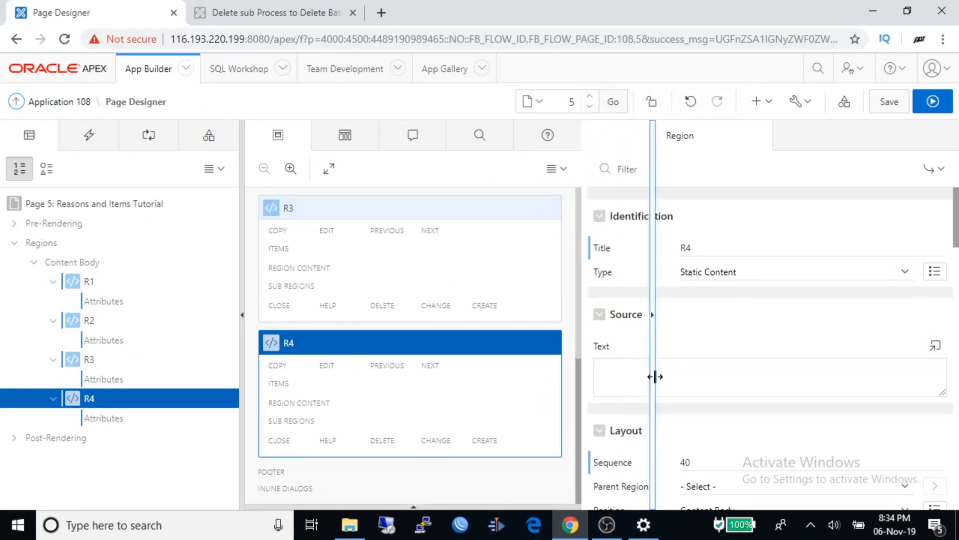
{"action": "left_click_drag", "start_coordinate": [654, 377], "coordinate": [663, 377]}
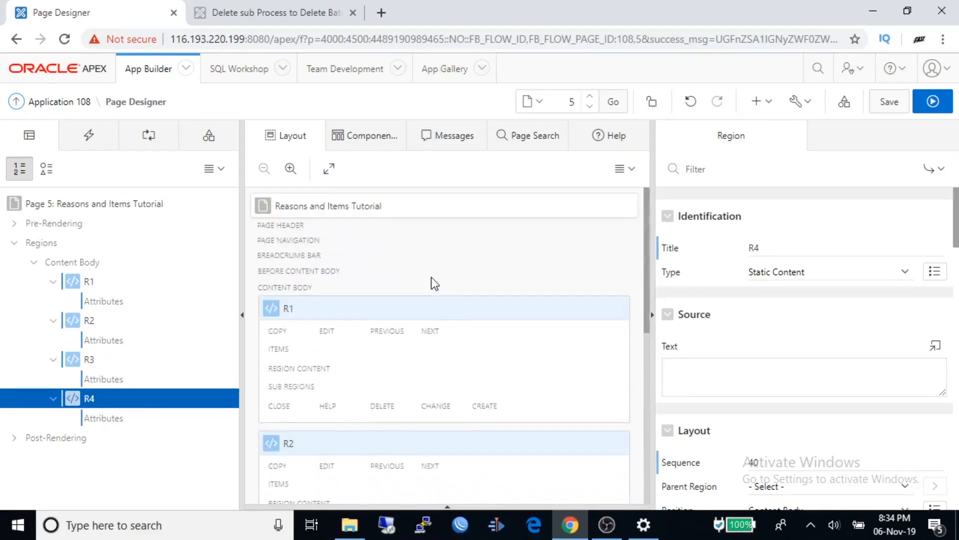
{"action": "scroll", "scroll_direction": "down", "scroll_amount": 3}
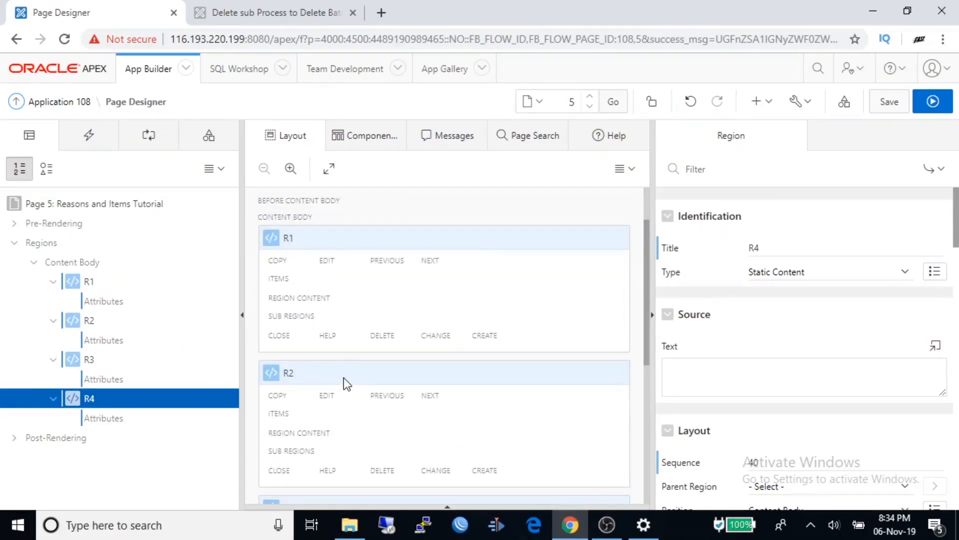
{"action": "scroll", "scroll_direction": "down", "scroll_amount": 3}
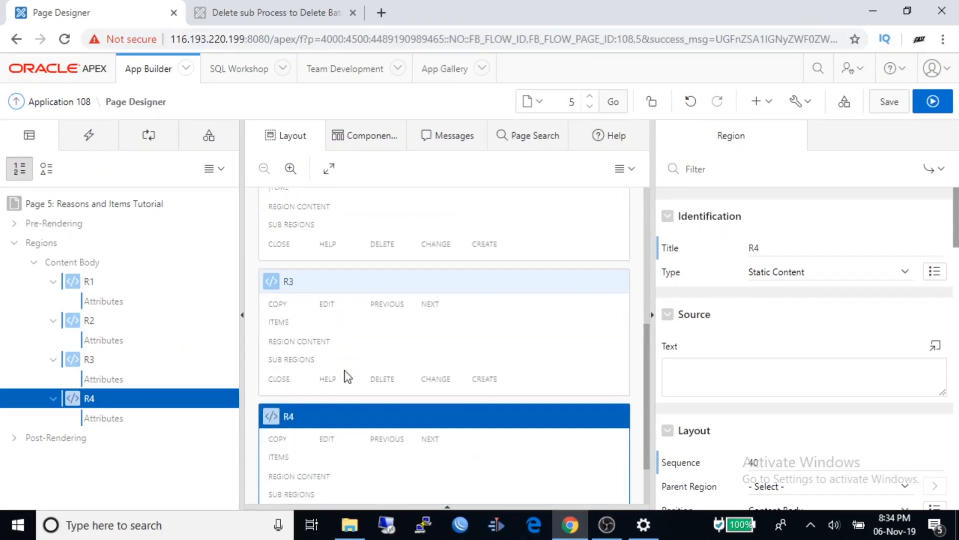
{"action": "left_click", "coordinate": [274, 13]}
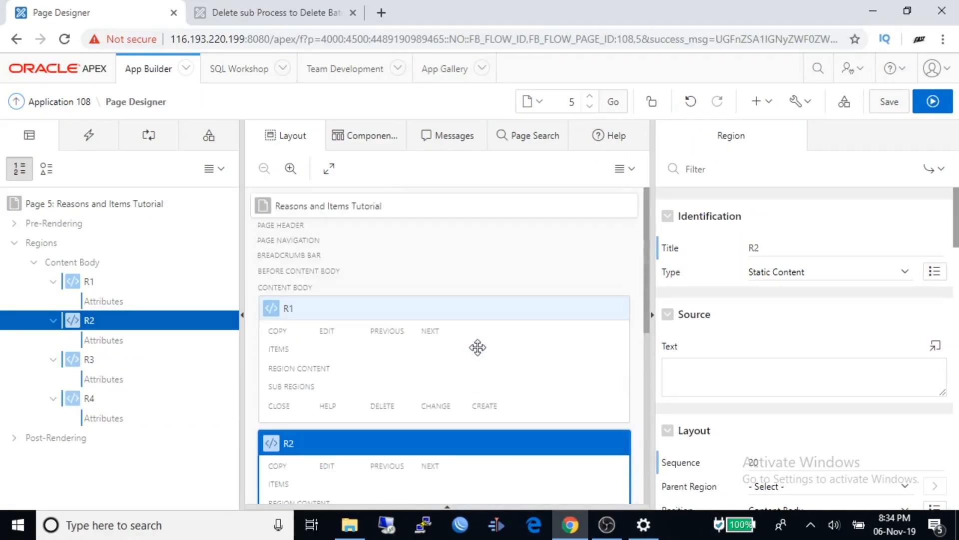
{"action": "mouse_move", "coordinate": [479, 308]}
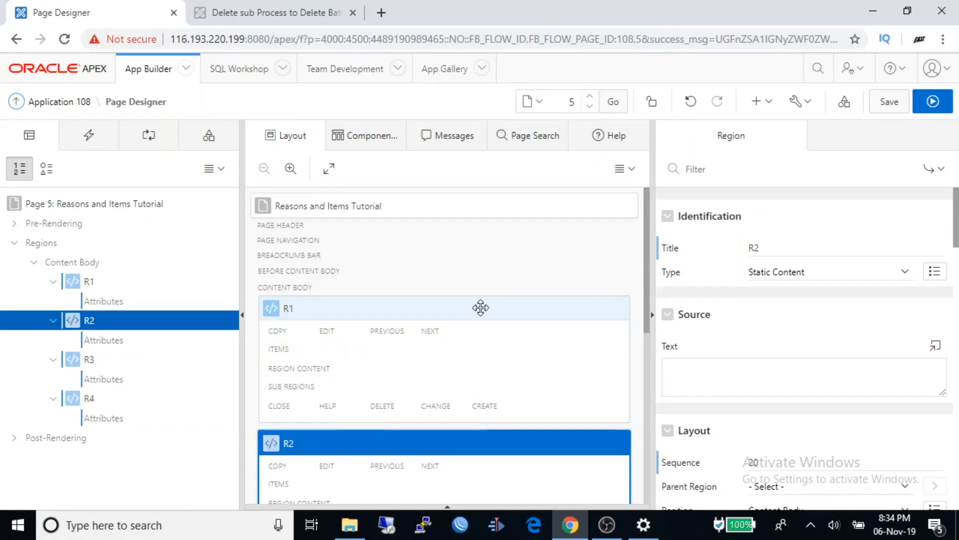
{"action": "mouse_move", "coordinate": [598, 316]}
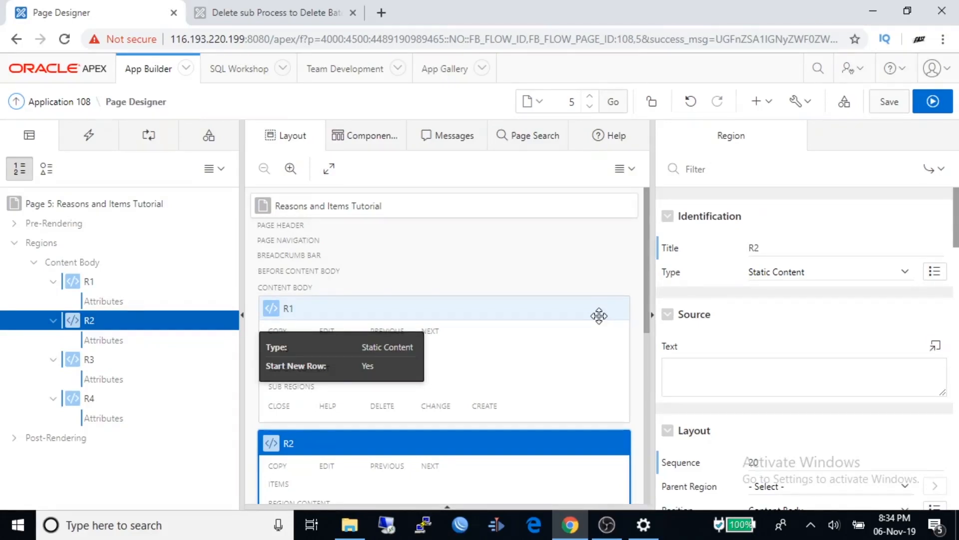
{"action": "mouse_move", "coordinate": [494, 317]}
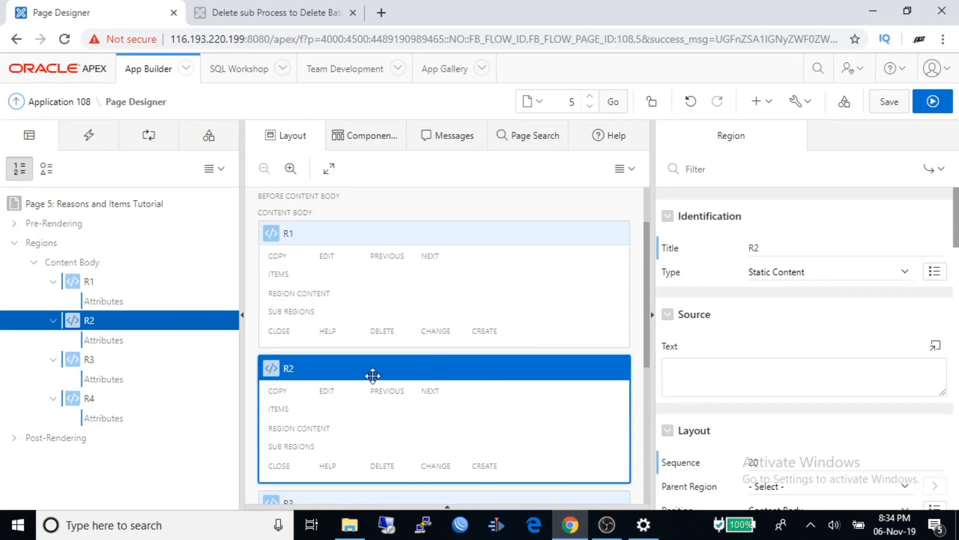
{"action": "mouse_move", "coordinate": [373, 375]}
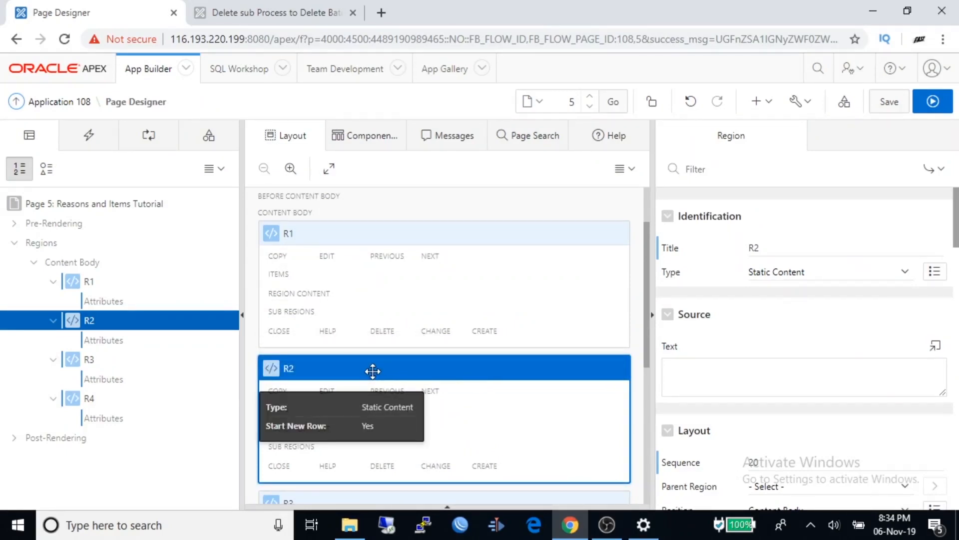
{"action": "mouse_move", "coordinate": [851, 407]}
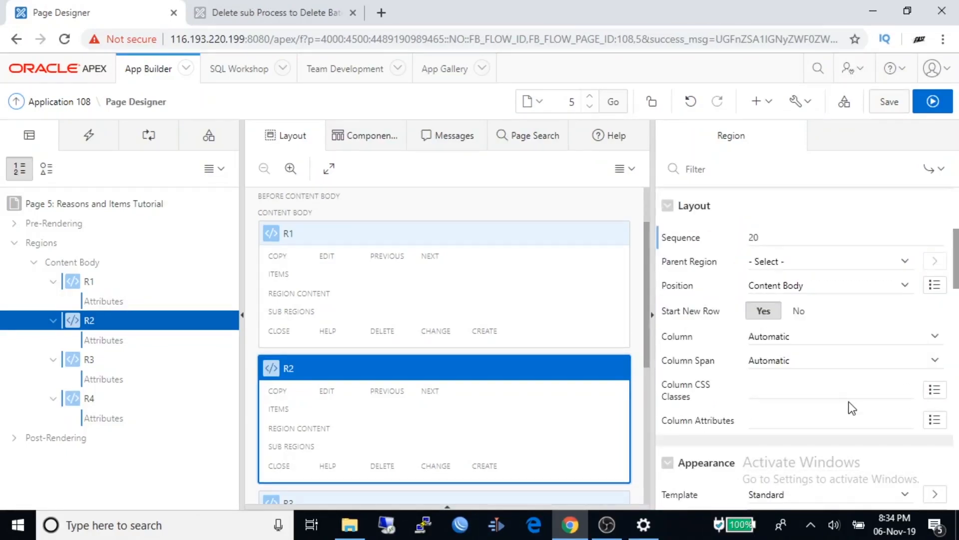
Set Start New Row to No for R2 and R4 so they sit beside R1 and R3, and save
{"action": "scroll", "scroll_direction": "down", "scroll_amount": 3}
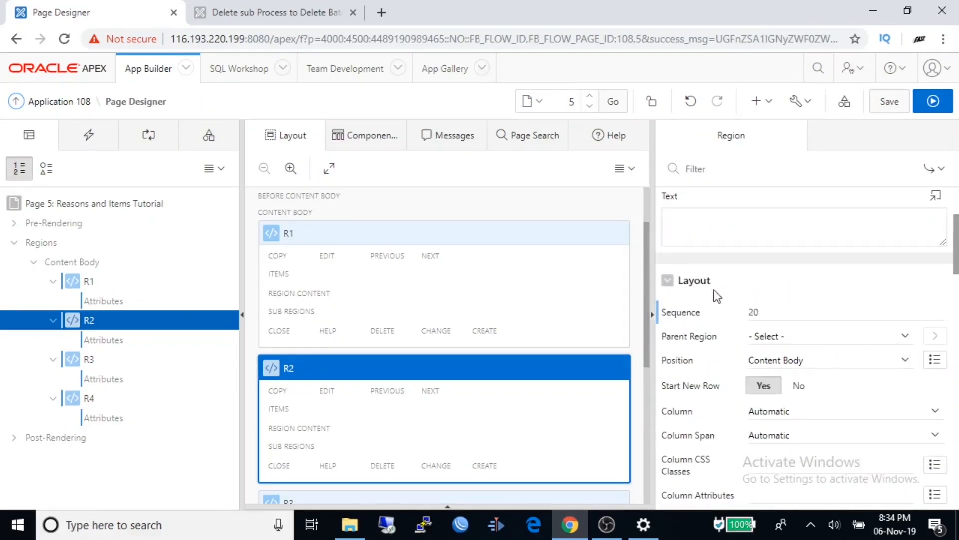
{"action": "mouse_move", "coordinate": [741, 398]}
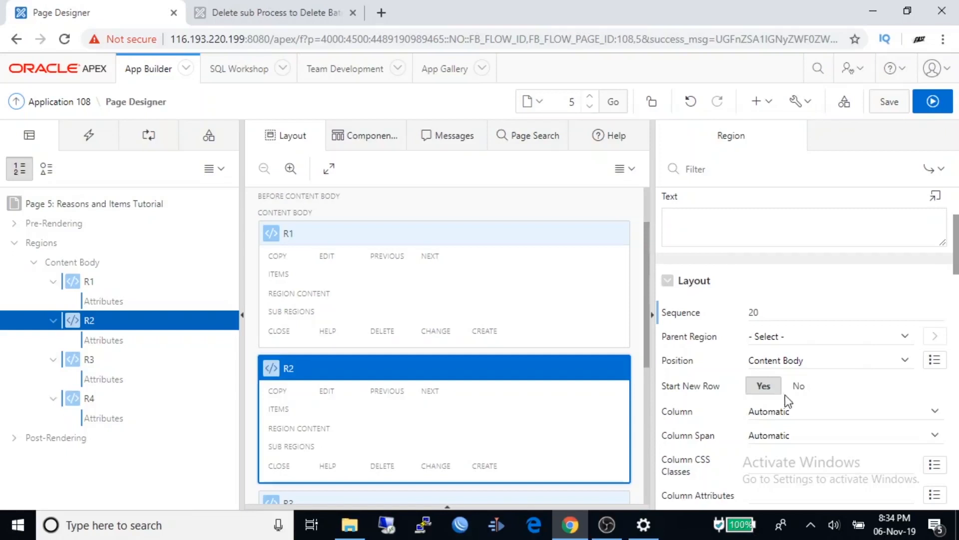
{"action": "left_click", "coordinate": [799, 386]}
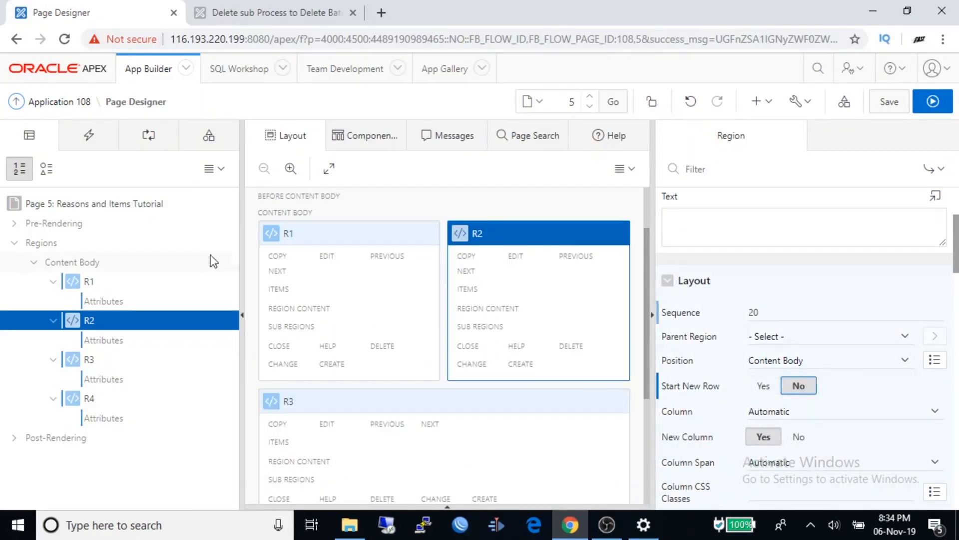
{"action": "mouse_move", "coordinate": [308, 231]}
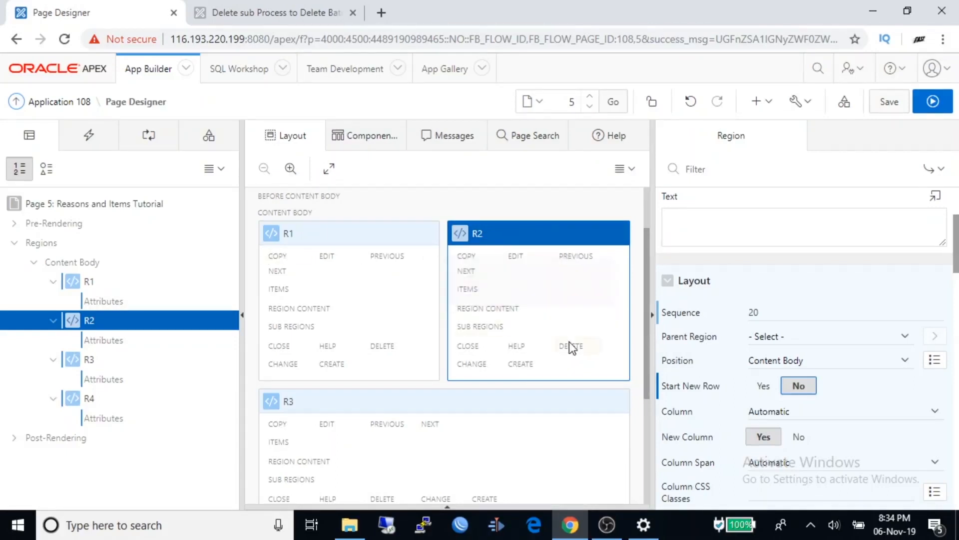
{"action": "scroll", "scroll_direction": "down", "scroll_amount": 3}
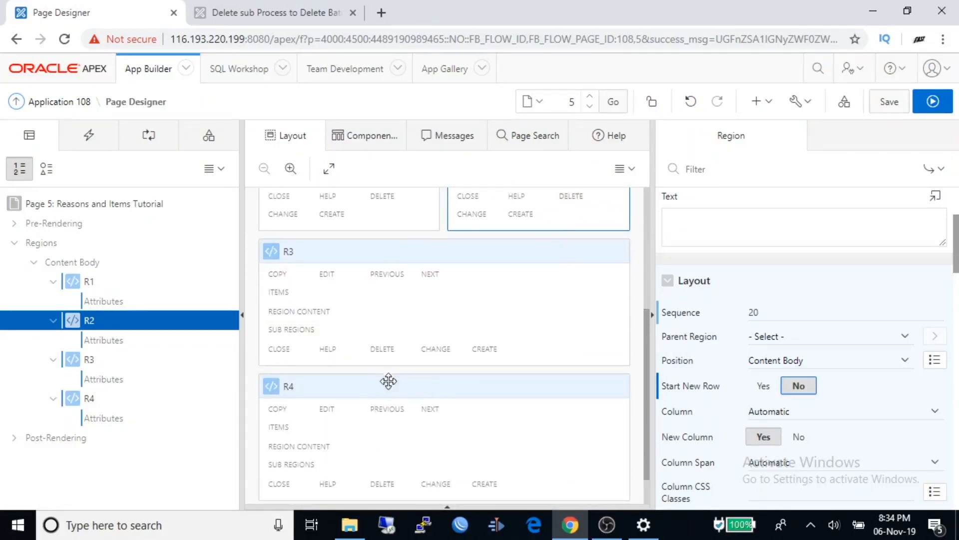
{"action": "left_click", "coordinate": [289, 386]}
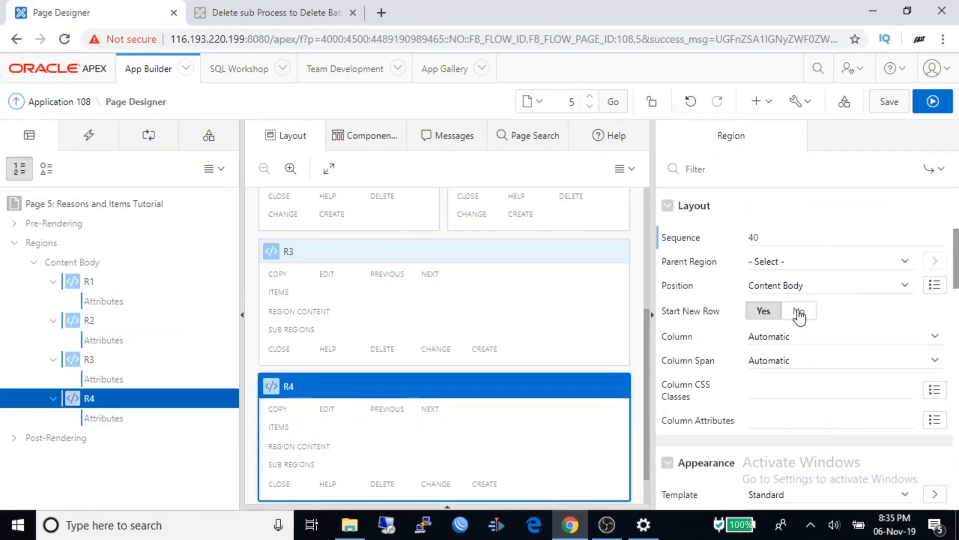
{"action": "left_click", "coordinate": [799, 311]}
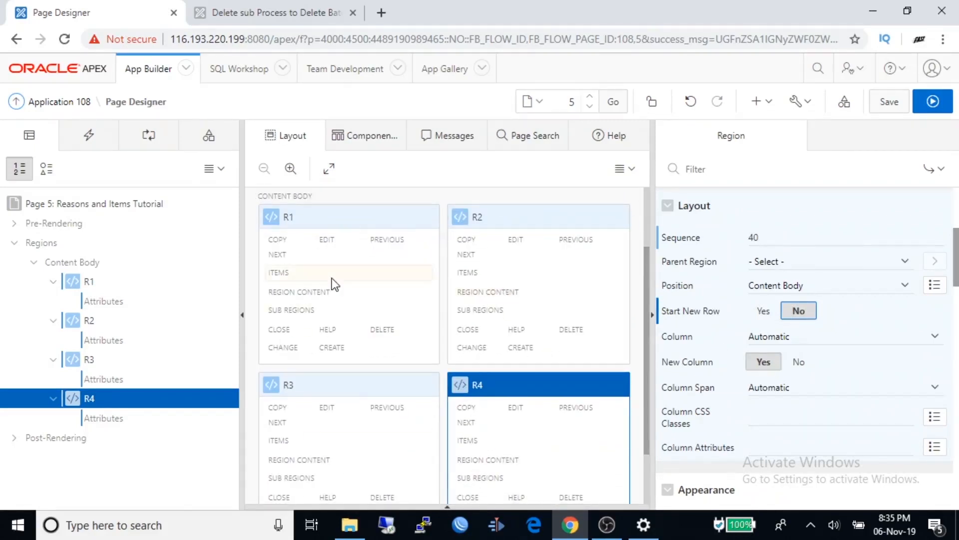
{"action": "left_click", "coordinate": [889, 102]}
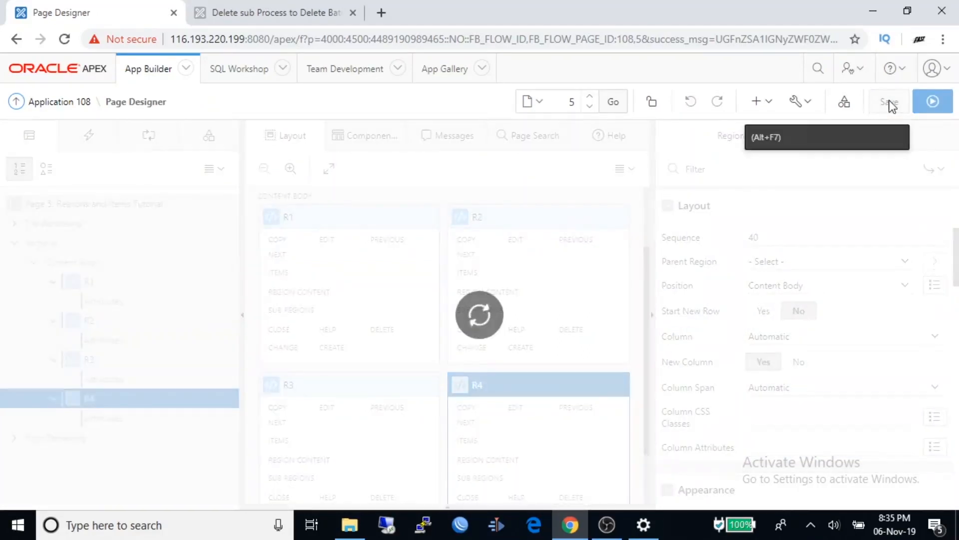
Run the Reasons and Items Tutorial page to view R1–R4 in two rows with navigation collapsed
{"action": "left_click", "coordinate": [272, 13]}
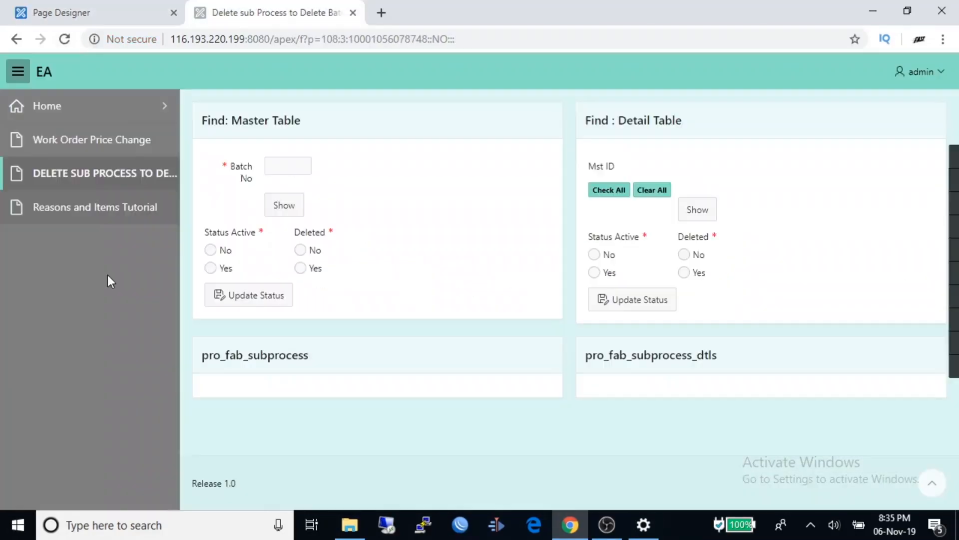
{"action": "left_click", "coordinate": [95, 207]}
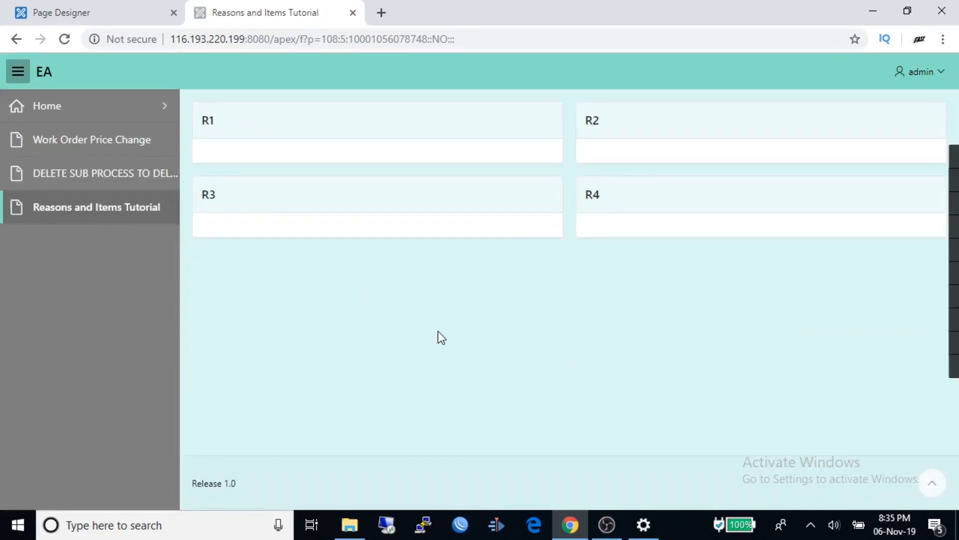
{"action": "mouse_move", "coordinate": [656, 282]}
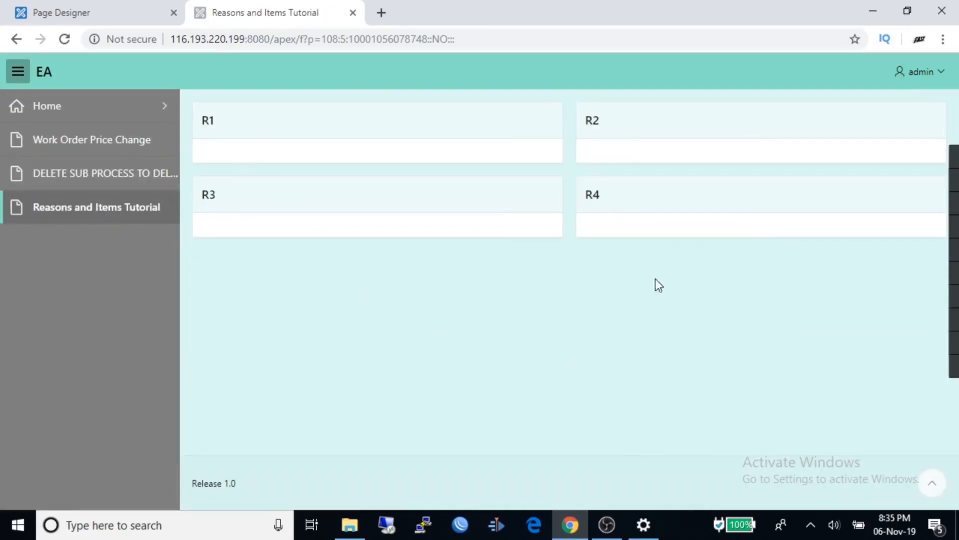
{"action": "left_click", "coordinate": [18, 70]}
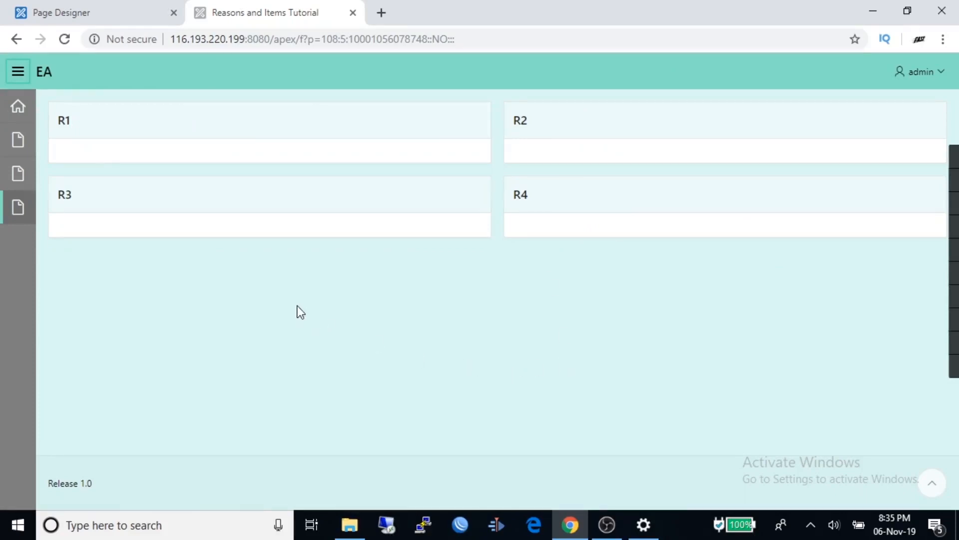
{"action": "mouse_move", "coordinate": [646, 124]}
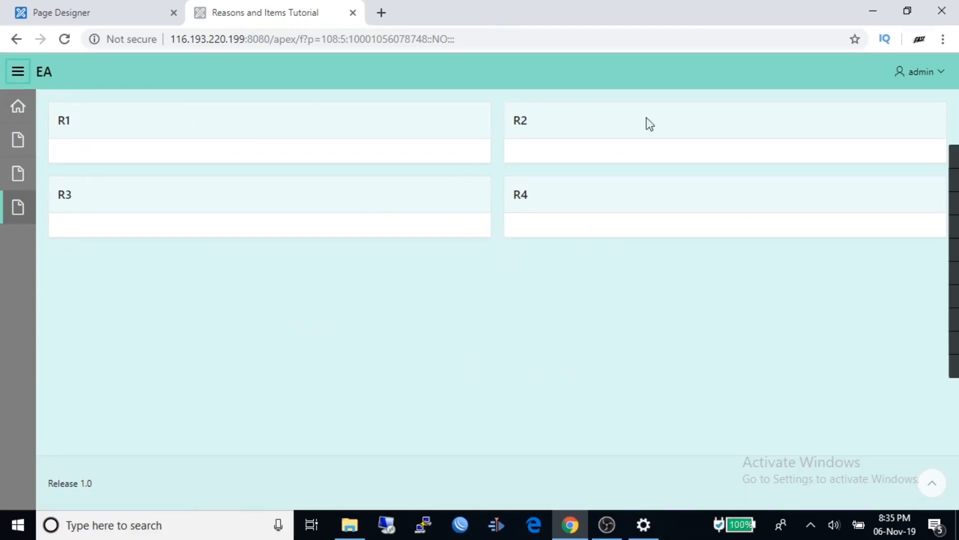
{"action": "mouse_move", "coordinate": [74, 312]}
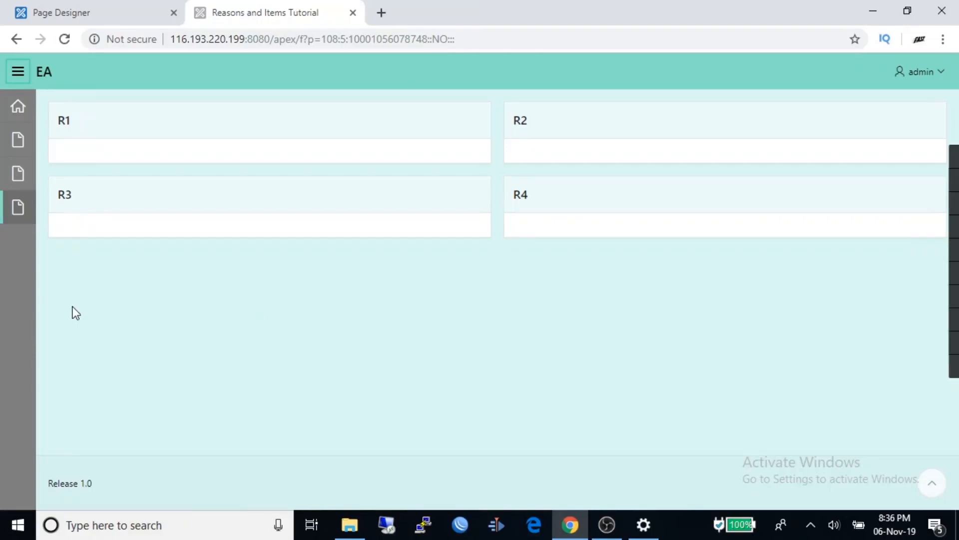
{"action": "mouse_move", "coordinate": [82, 269]}
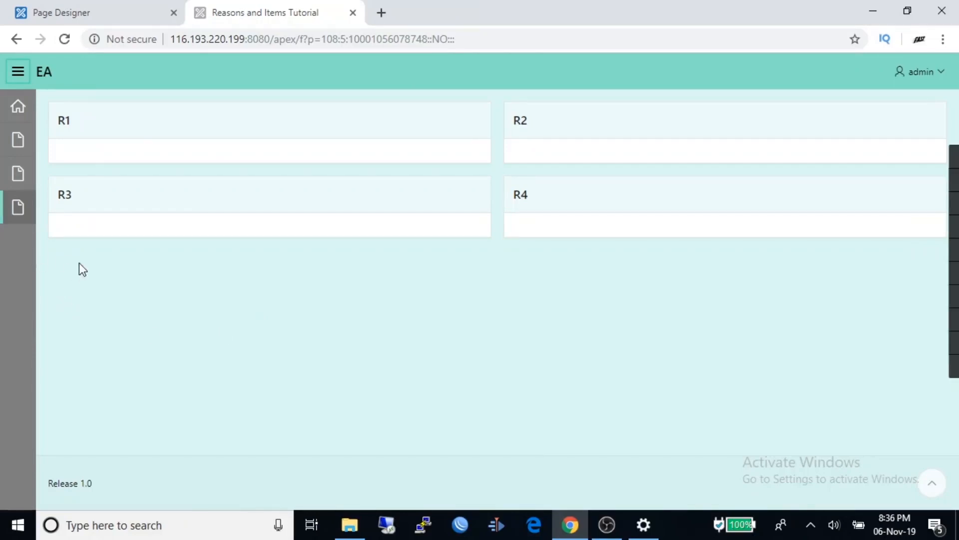
{"action": "mouse_move", "coordinate": [66, 262]}
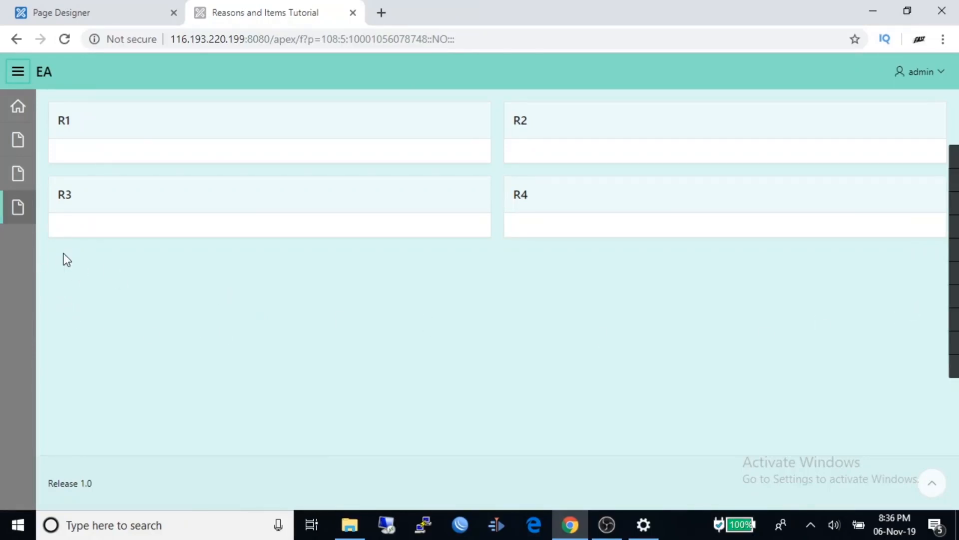
{"action": "mouse_move", "coordinate": [125, 284]}
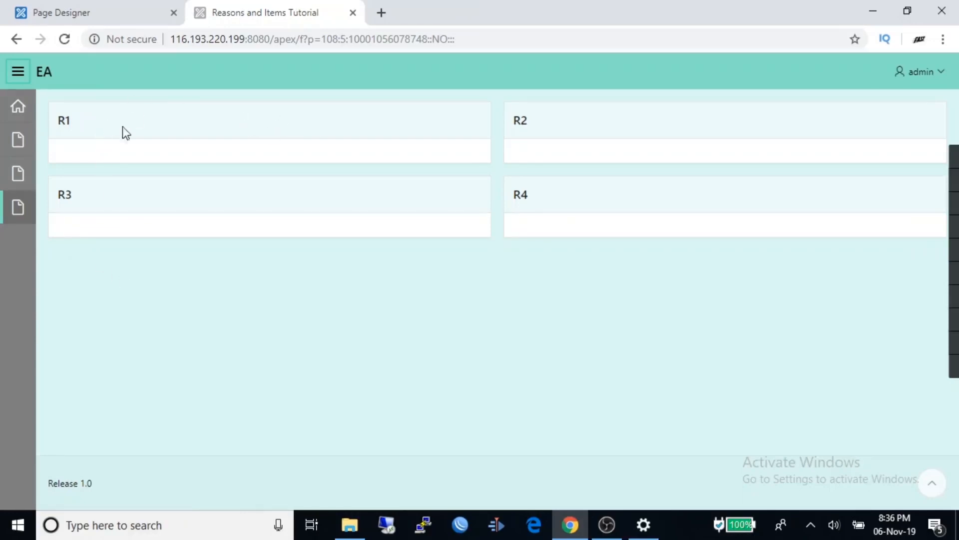
{"action": "mouse_move", "coordinate": [420, 400]}
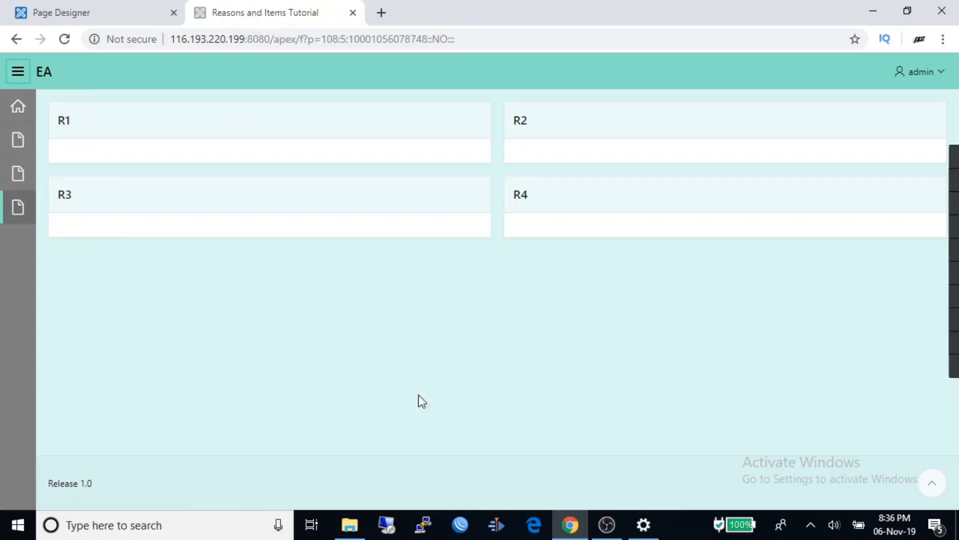
{"action": "mouse_move", "coordinate": [157, 228]}
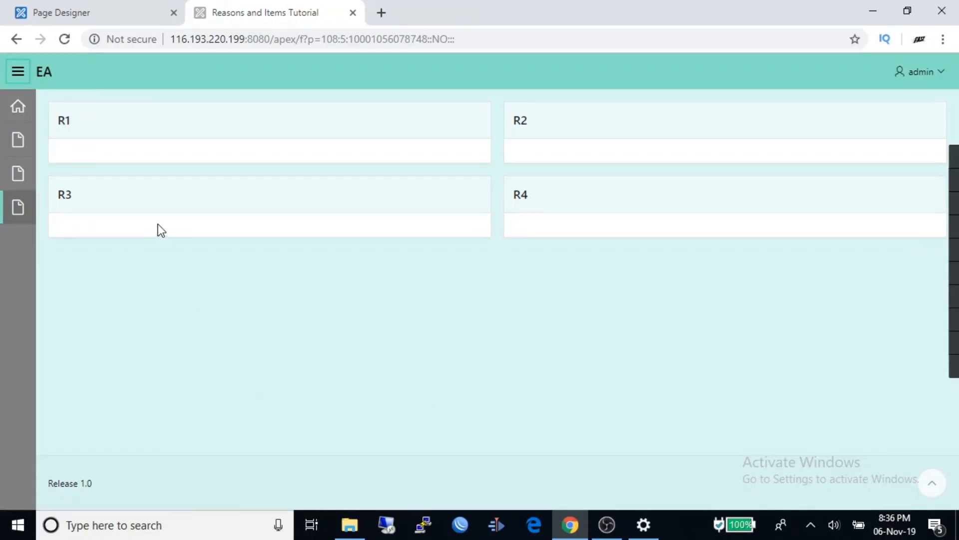
{"action": "mouse_move", "coordinate": [287, 282]}
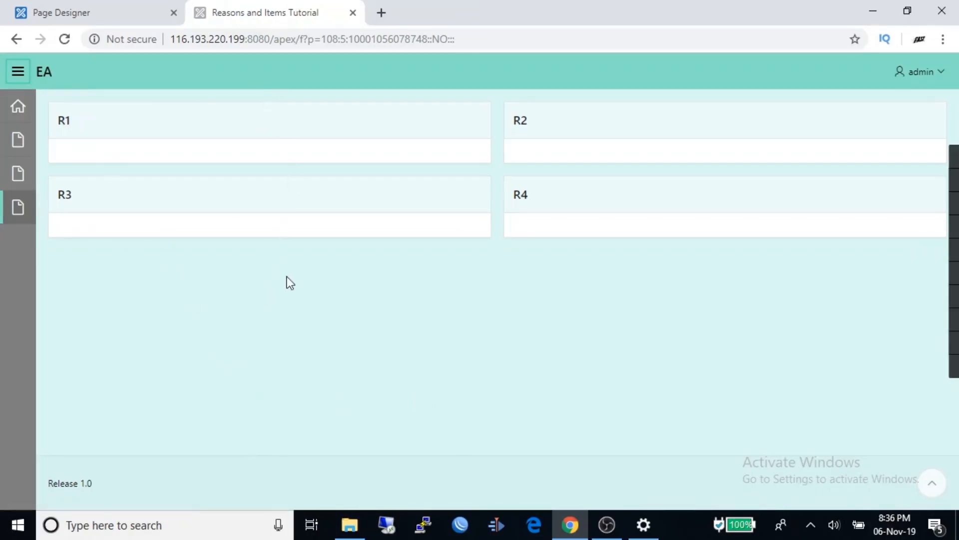
{"action": "mouse_move", "coordinate": [292, 280]}
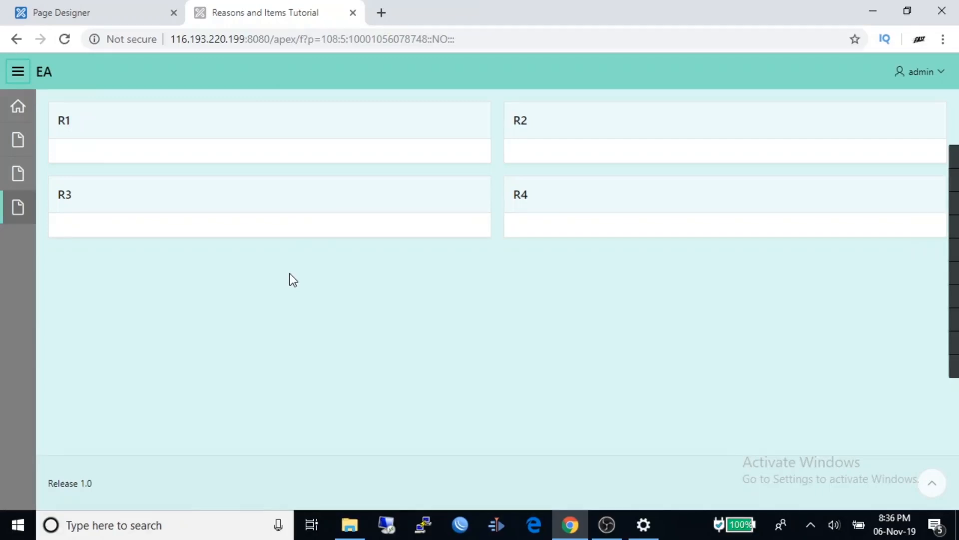
{"action": "mouse_move", "coordinate": [269, 255]}
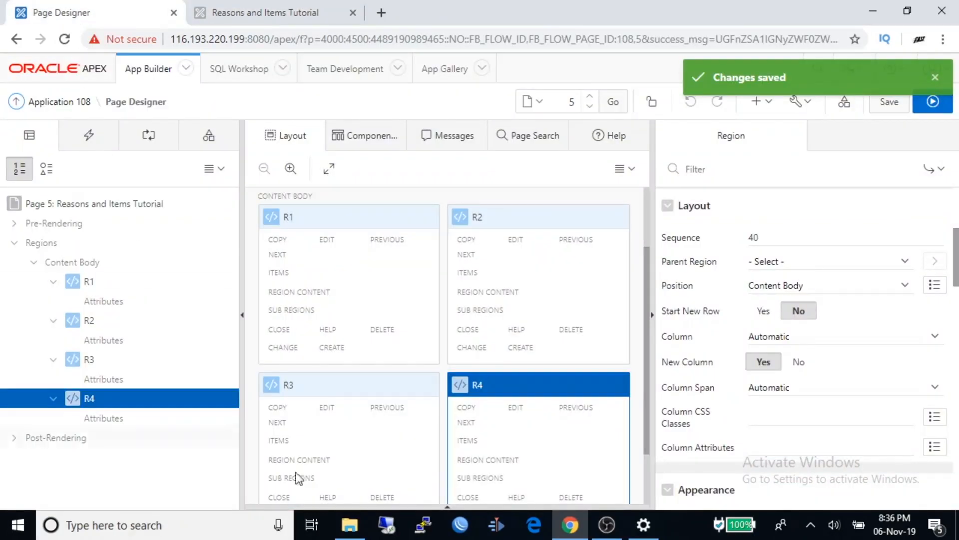
{"action": "mouse_move", "coordinate": [354, 219]}
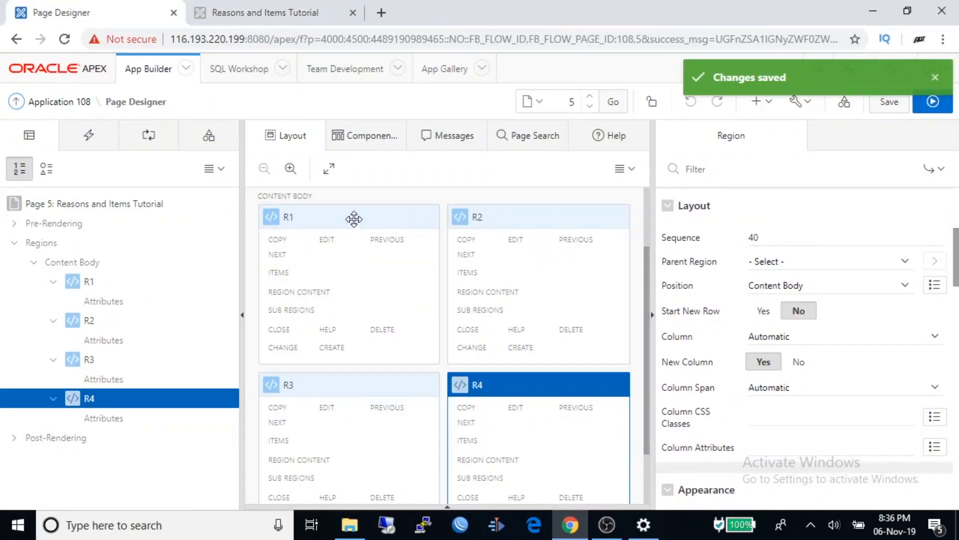
Start R1 and R3 in column 1, make R3 span 3 columns, save and view the running app
{"action": "left_click", "coordinate": [287, 216]}
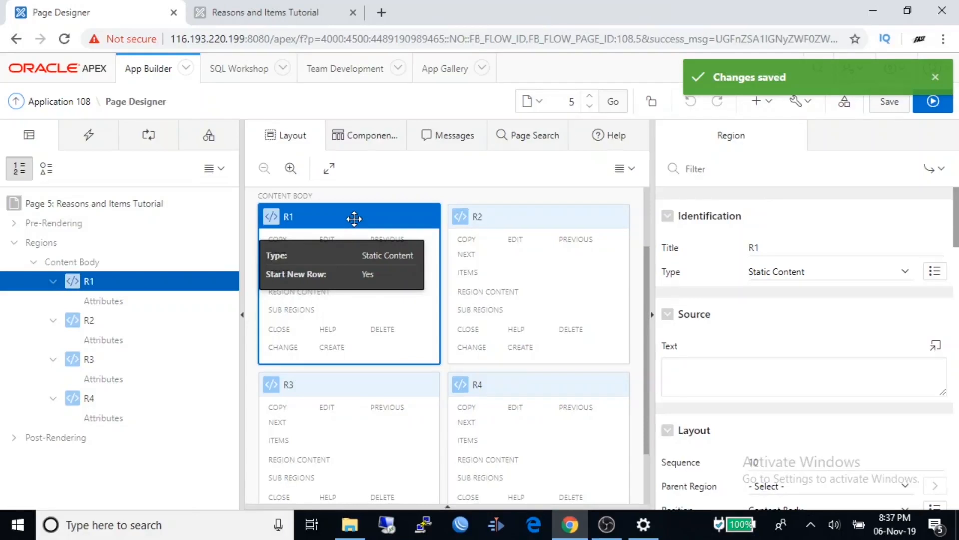
{"action": "mouse_move", "coordinate": [821, 448]}
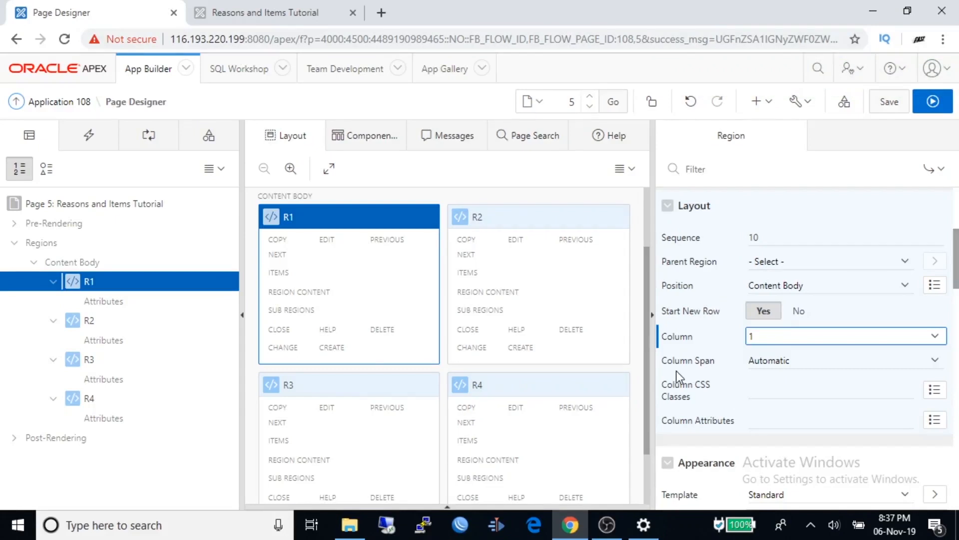
{"action": "left_click", "coordinate": [845, 336]}
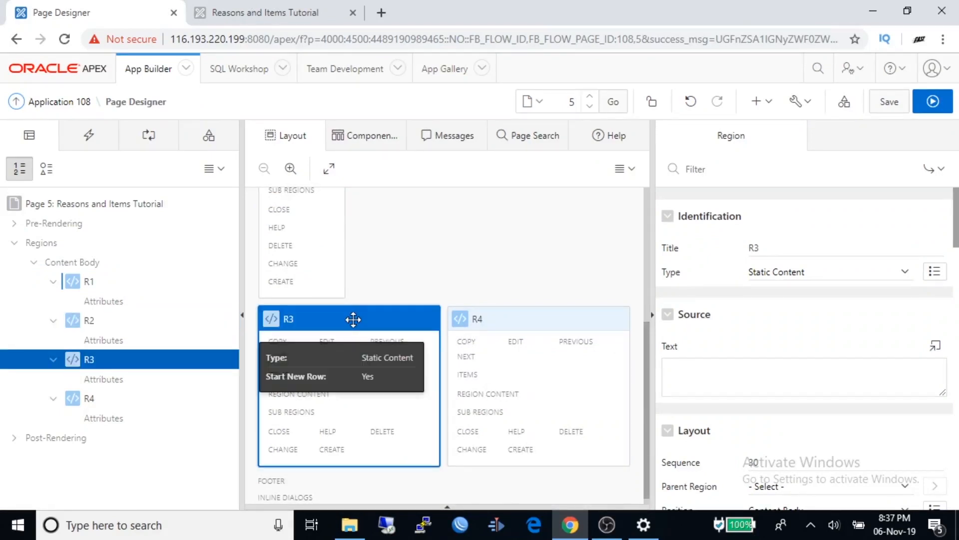
{"action": "scroll", "scroll_direction": "down", "scroll_amount": 3}
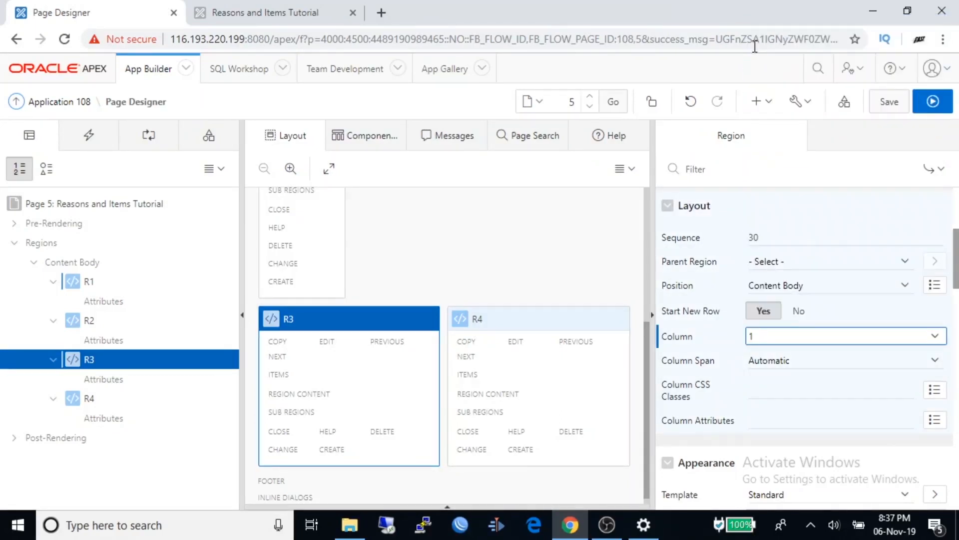
{"action": "left_click", "coordinate": [845, 336]}
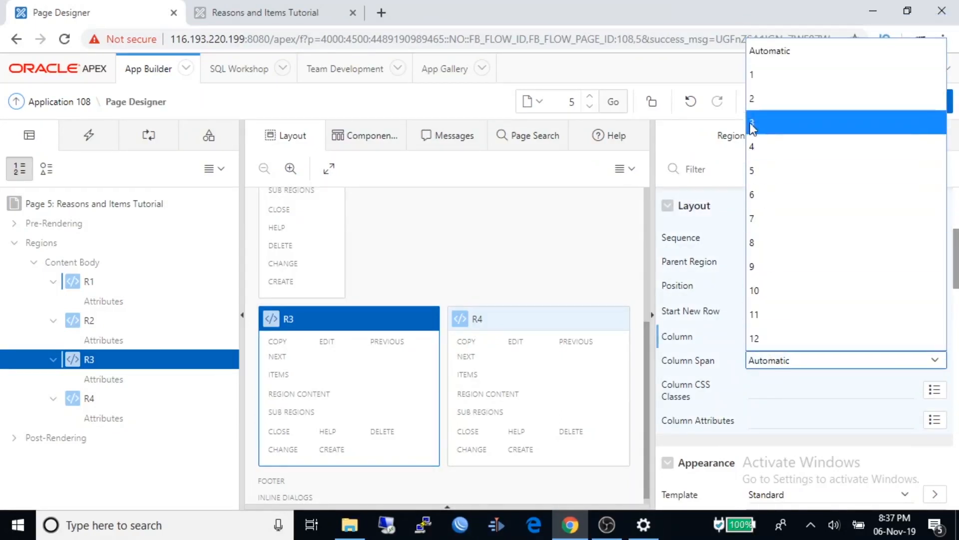
{"action": "left_click", "coordinate": [753, 121]}
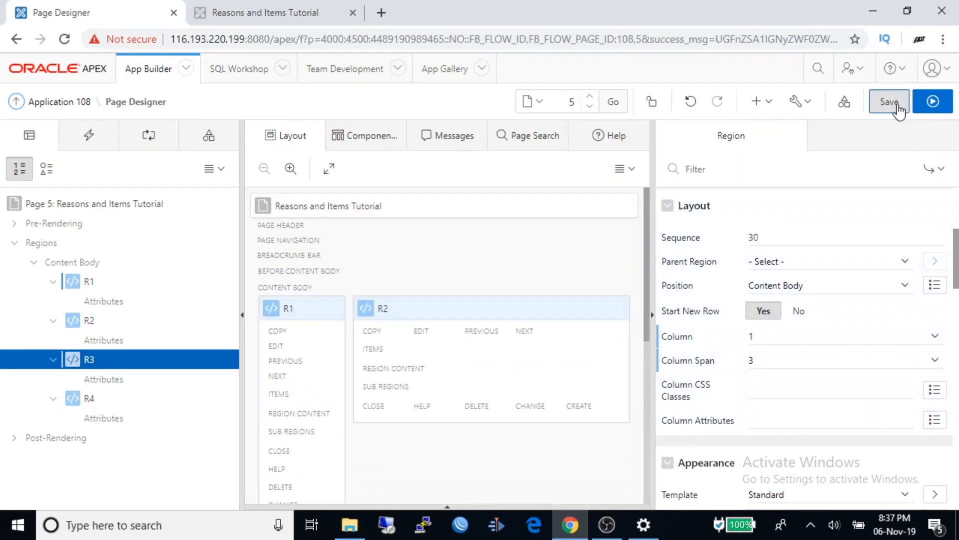
{"action": "left_click", "coordinate": [889, 102]}
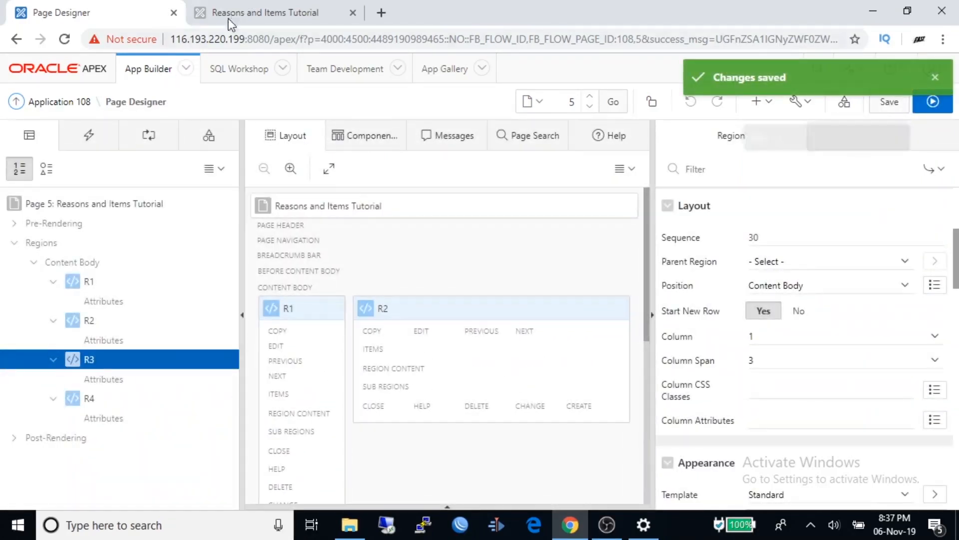
{"action": "left_click", "coordinate": [933, 102]}
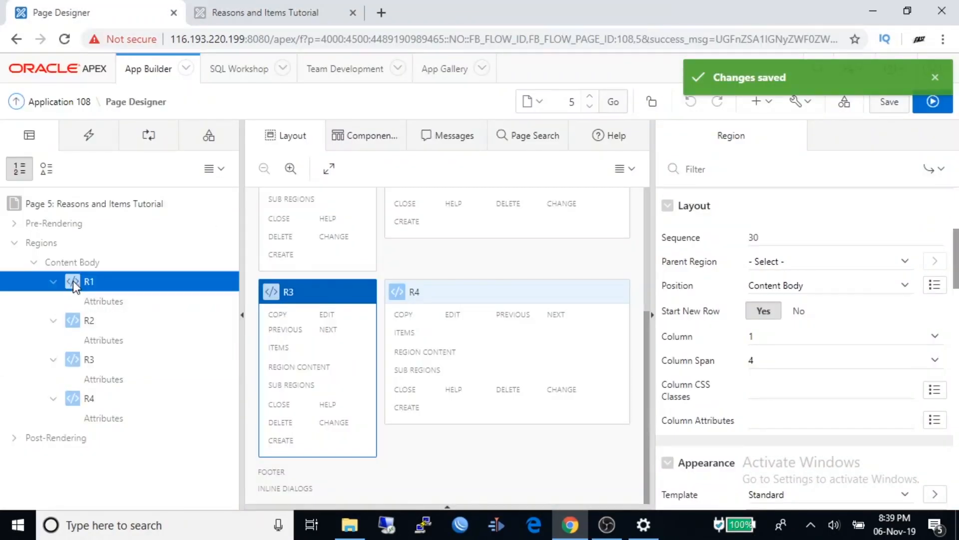
Add text fields P5_NEW and P5_NEW_1 plus a New button to R1, then select R2
{"action": "right_click", "coordinate": [90, 282]}
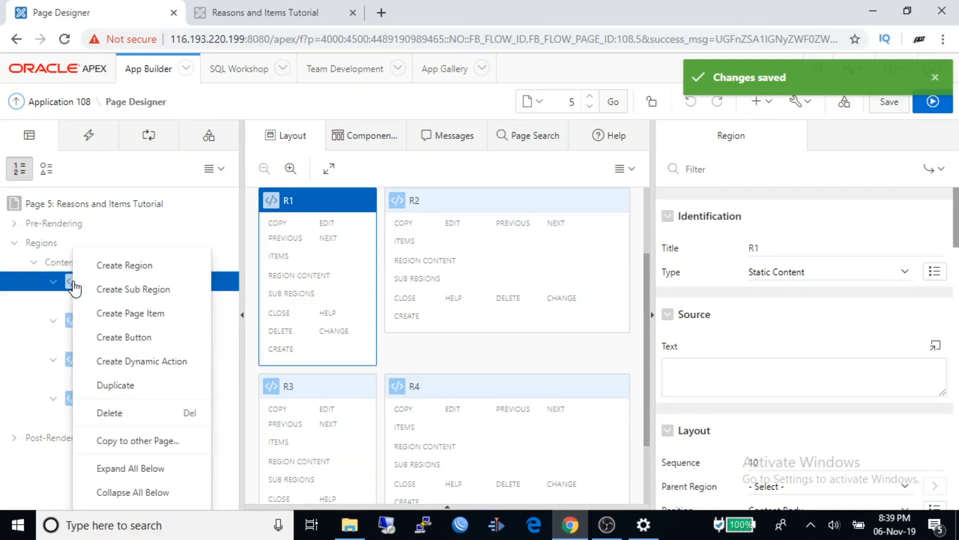
{"action": "mouse_move", "coordinate": [150, 338]}
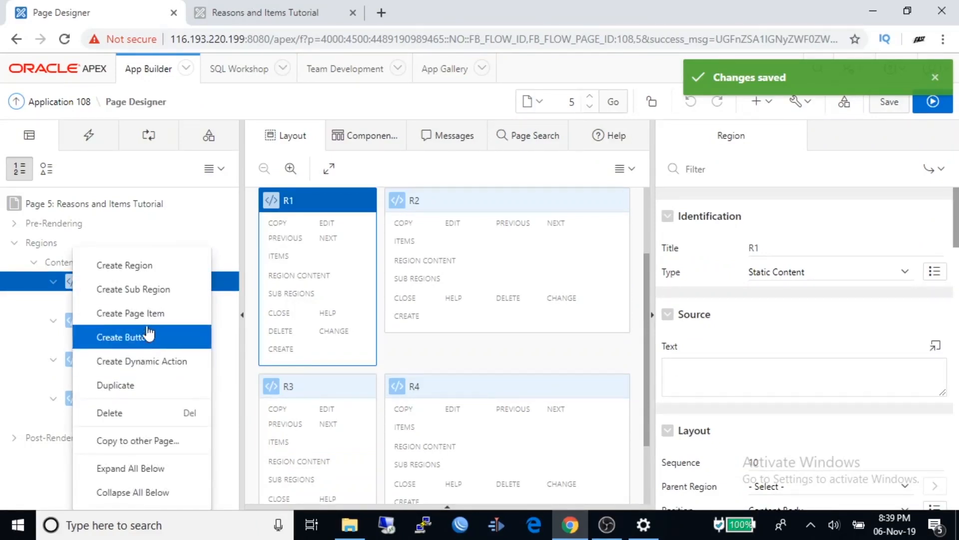
{"action": "mouse_move", "coordinate": [139, 322]}
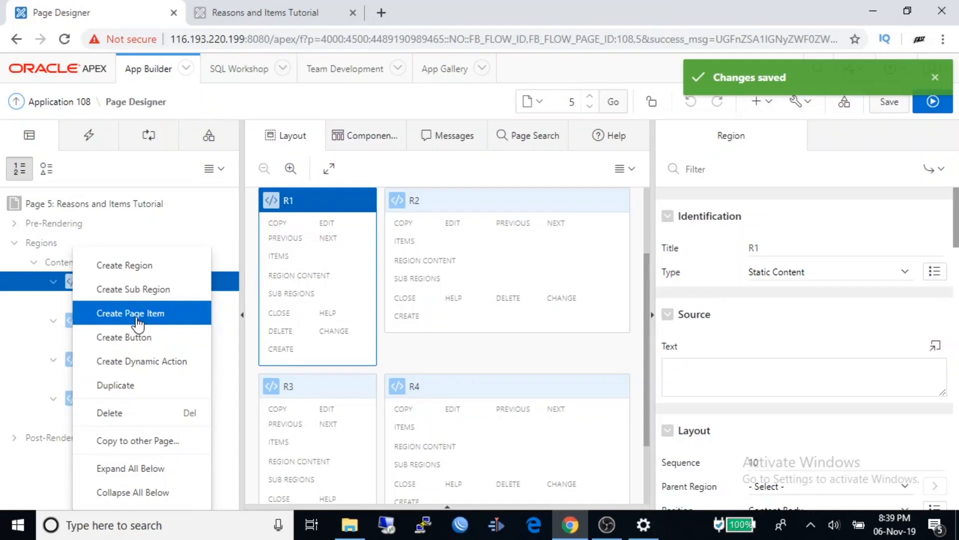
{"action": "left_click", "coordinate": [131, 313]}
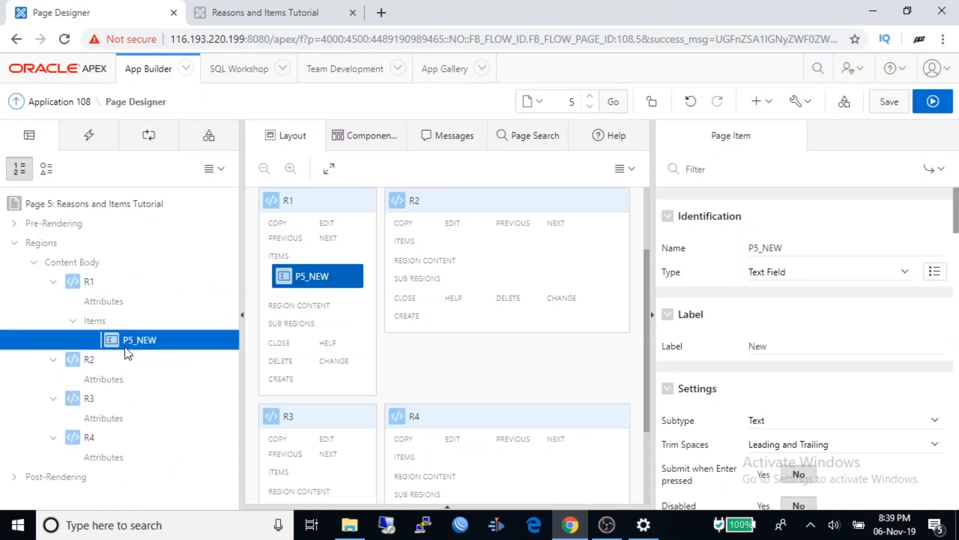
{"action": "left_click", "coordinate": [89, 282]}
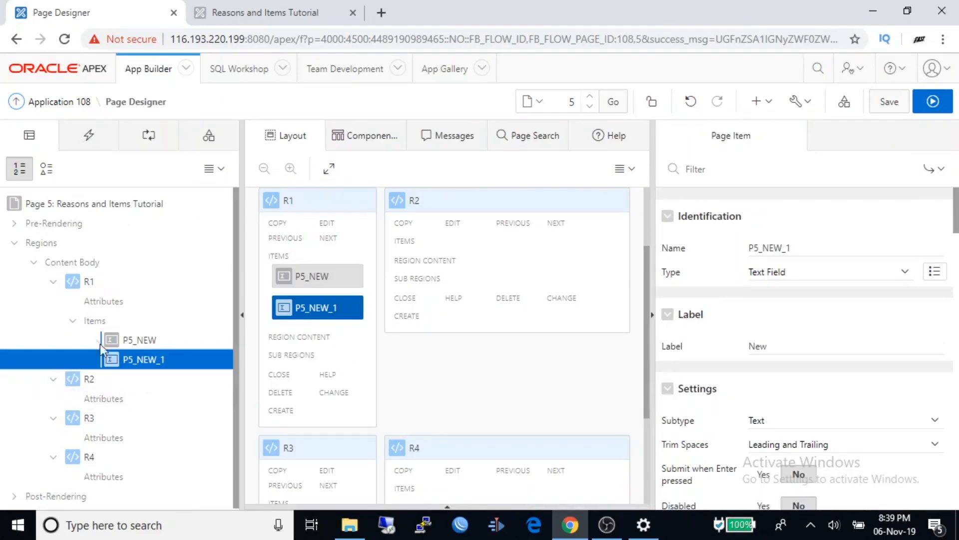
{"action": "right_click", "coordinate": [94, 320]}
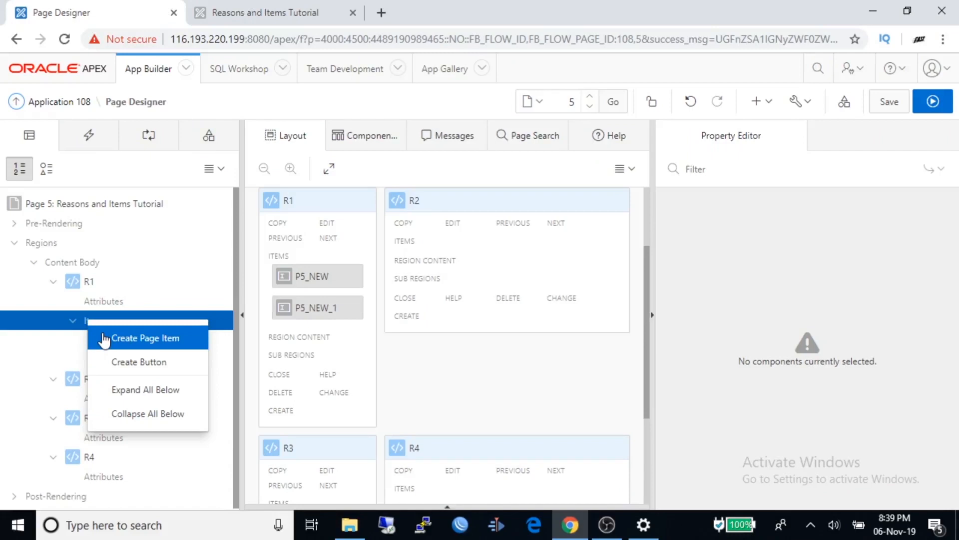
{"action": "left_click", "coordinate": [138, 362]}
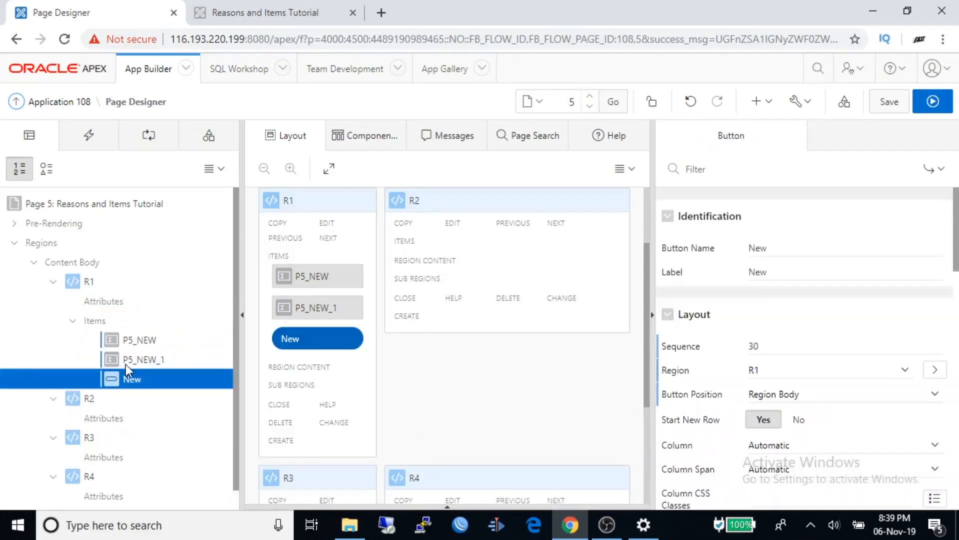
{"action": "mouse_move", "coordinate": [128, 378]}
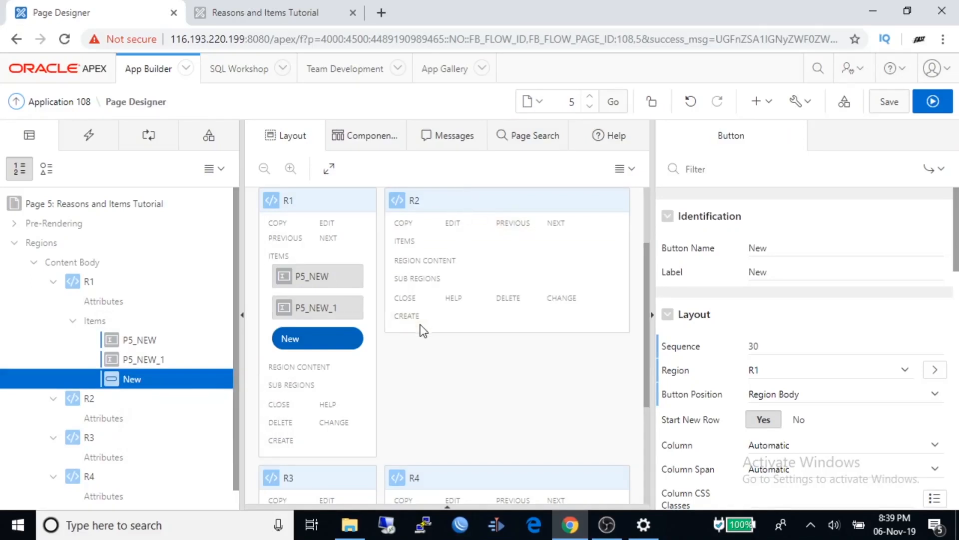
{"action": "left_click", "coordinate": [415, 200]}
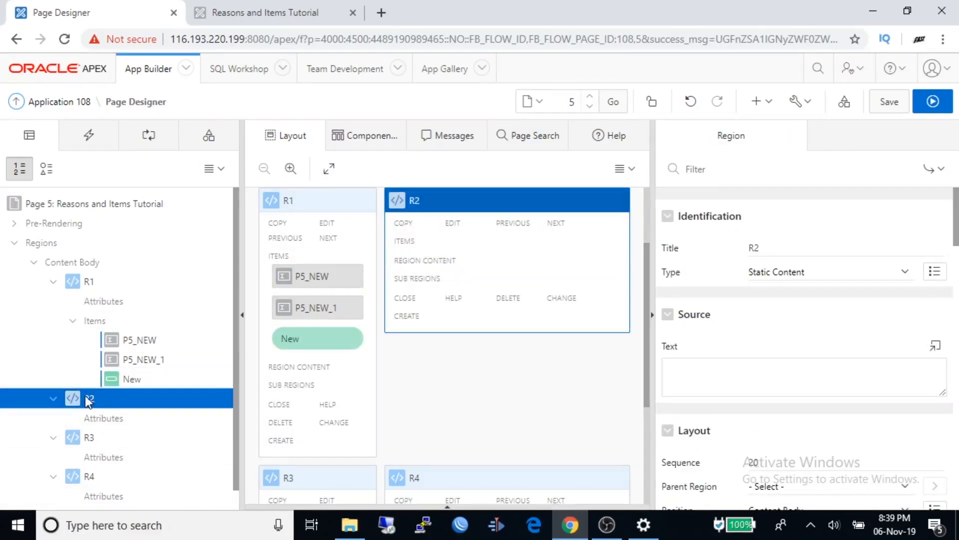
Add text fields P5_NEW_2 and P5_NEW_3 to R2 and save the page
{"action": "right_click", "coordinate": [88, 398]}
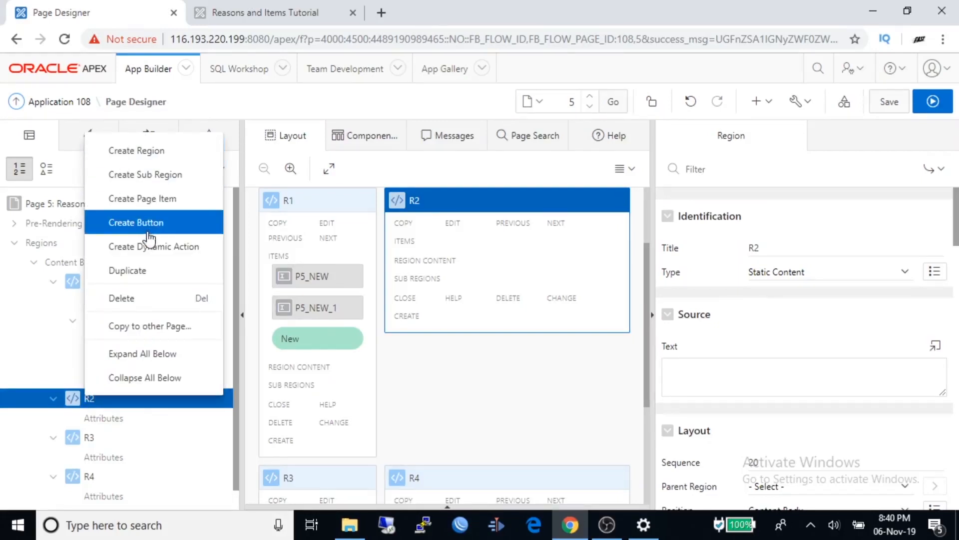
{"action": "left_click", "coordinate": [142, 198]}
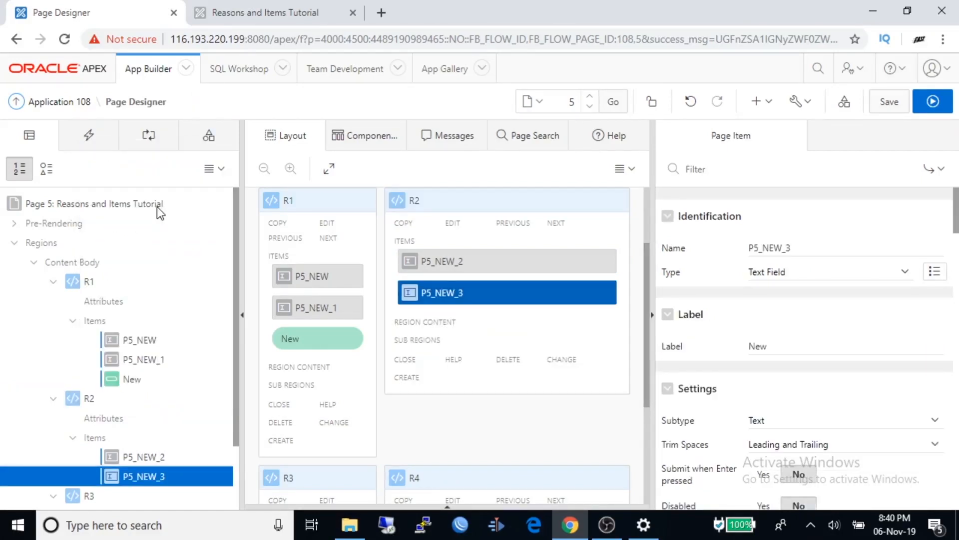
{"action": "mouse_move", "coordinate": [209, 433]}
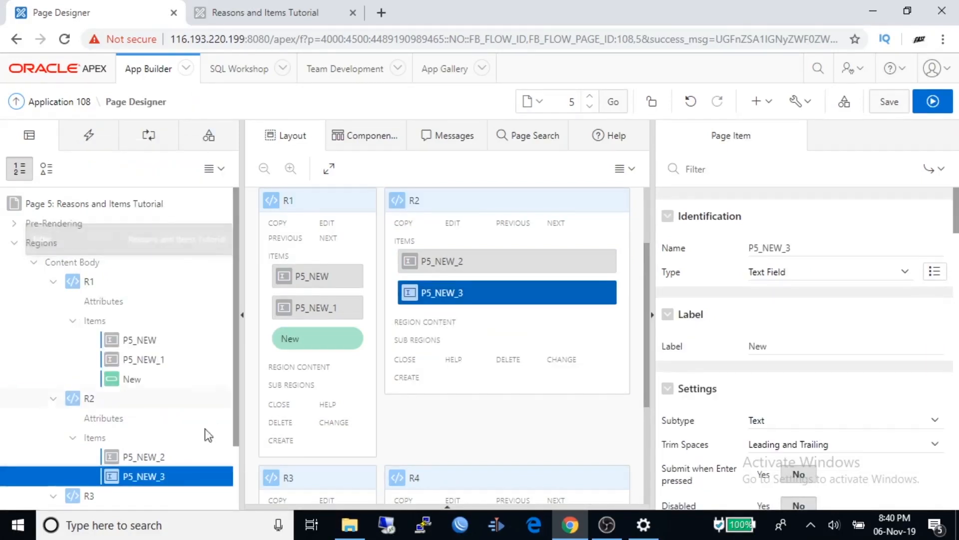
{"action": "mouse_move", "coordinate": [159, 478]}
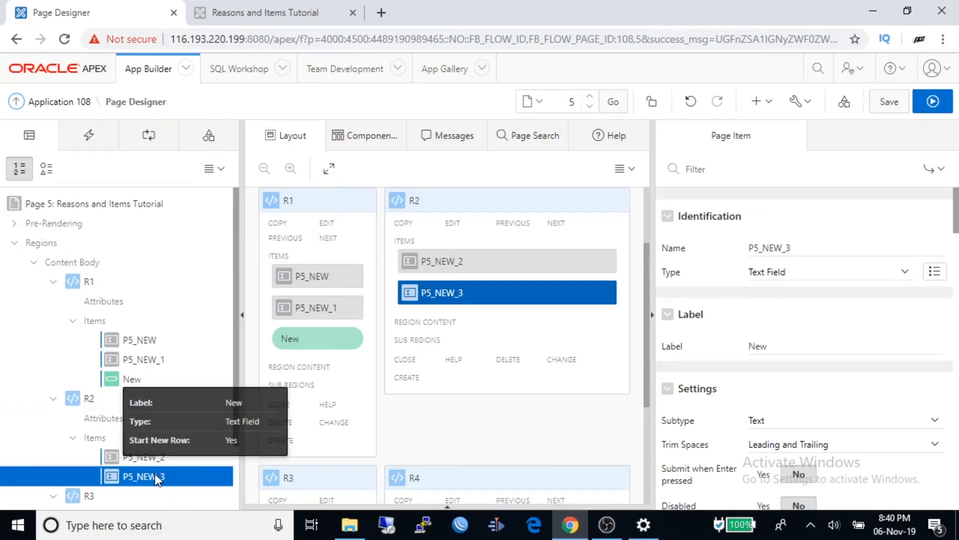
{"action": "mouse_move", "coordinate": [220, 426]}
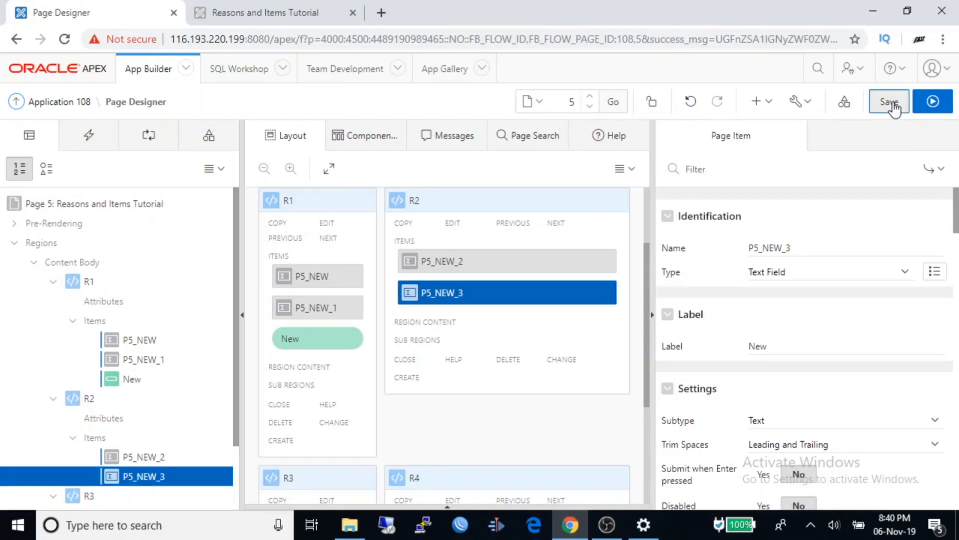
{"action": "left_click", "coordinate": [888, 101]}
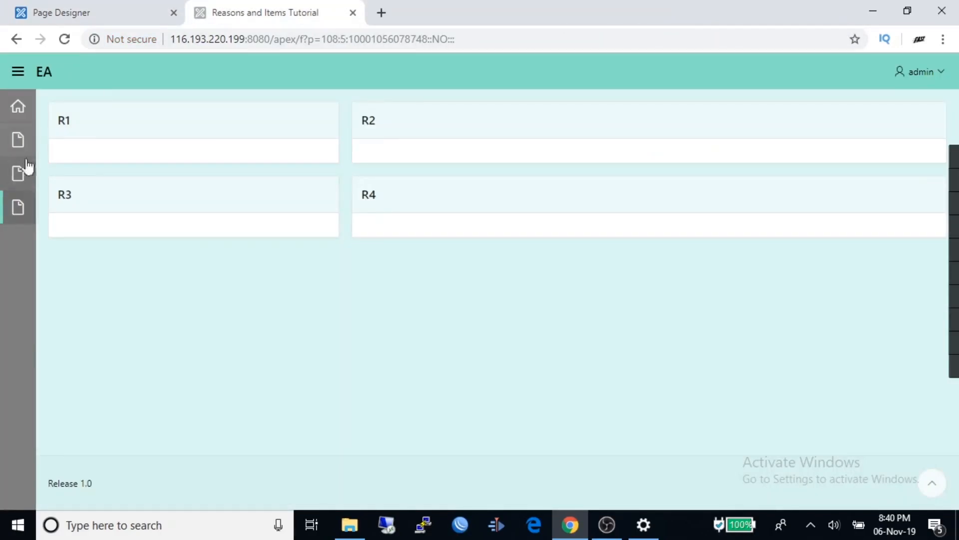
Refresh the running page, try R1's text field and New button, and return to Page Designer
{"action": "left_click", "coordinate": [64, 39]}
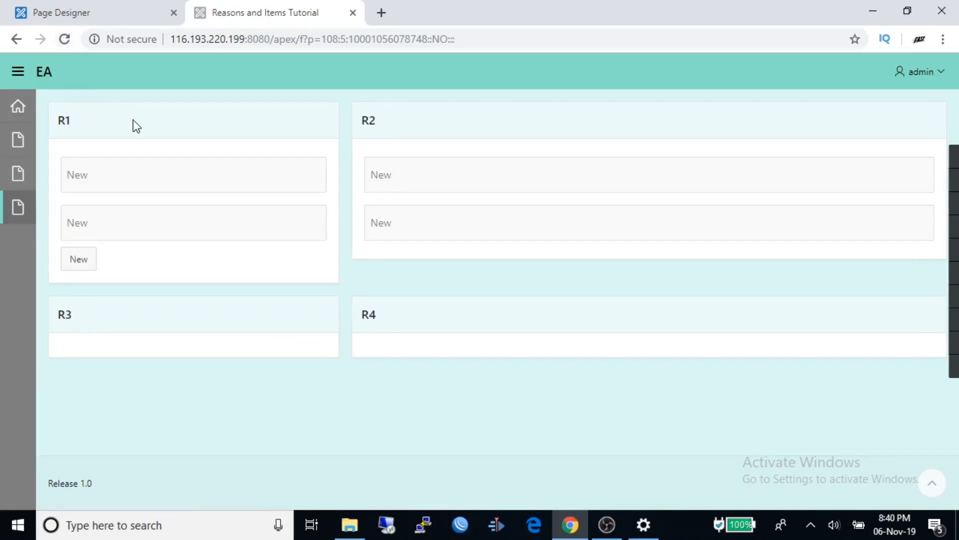
{"action": "left_click", "coordinate": [192, 174]}
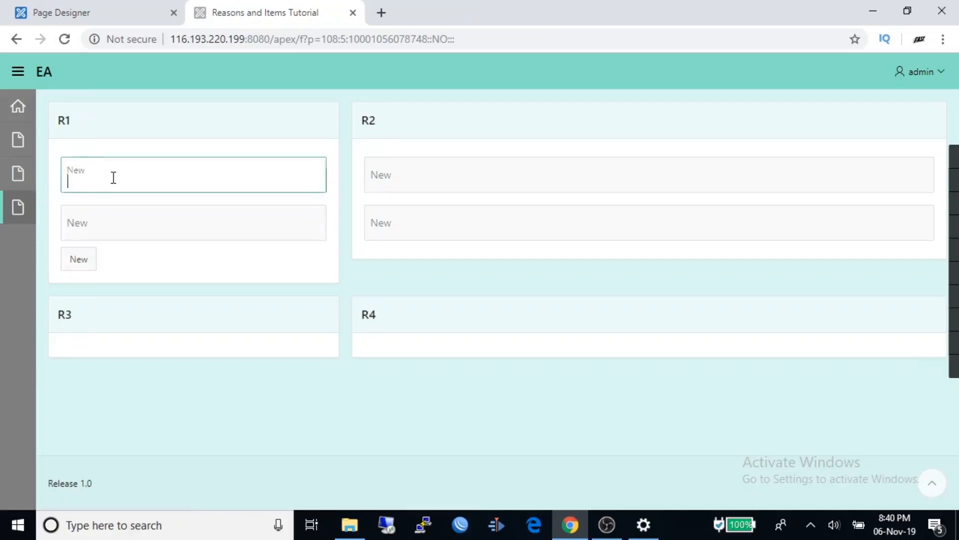
{"action": "left_click", "coordinate": [194, 222]}
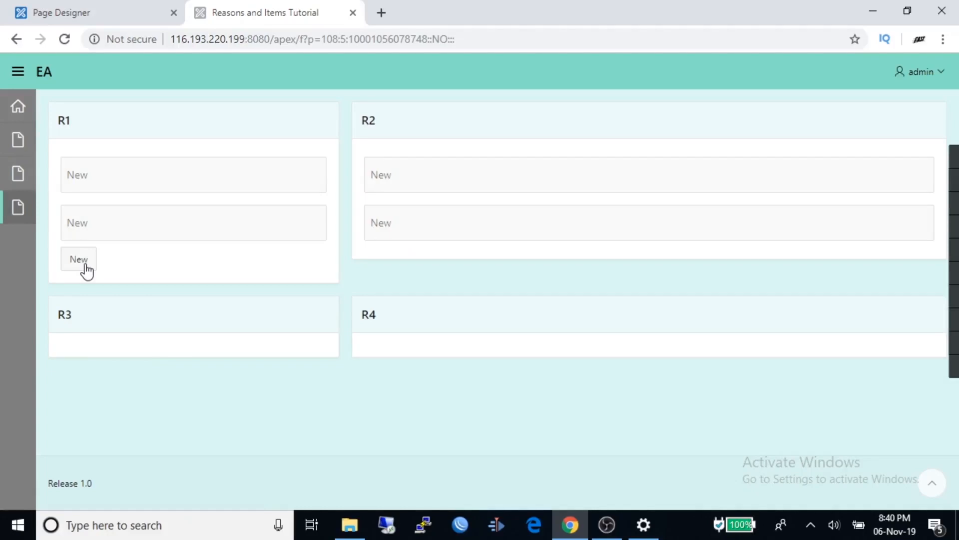
{"action": "left_click", "coordinate": [78, 259]}
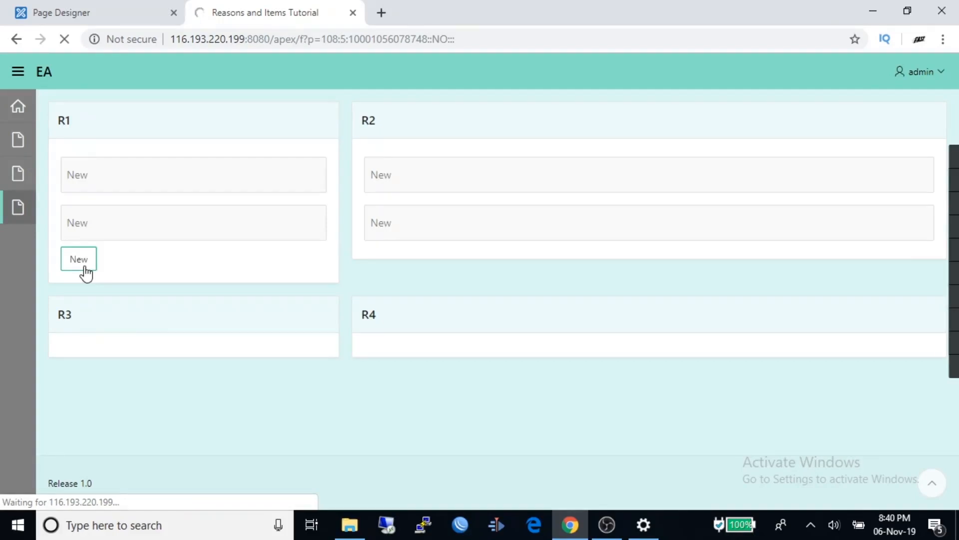
{"action": "left_click", "coordinate": [78, 258]}
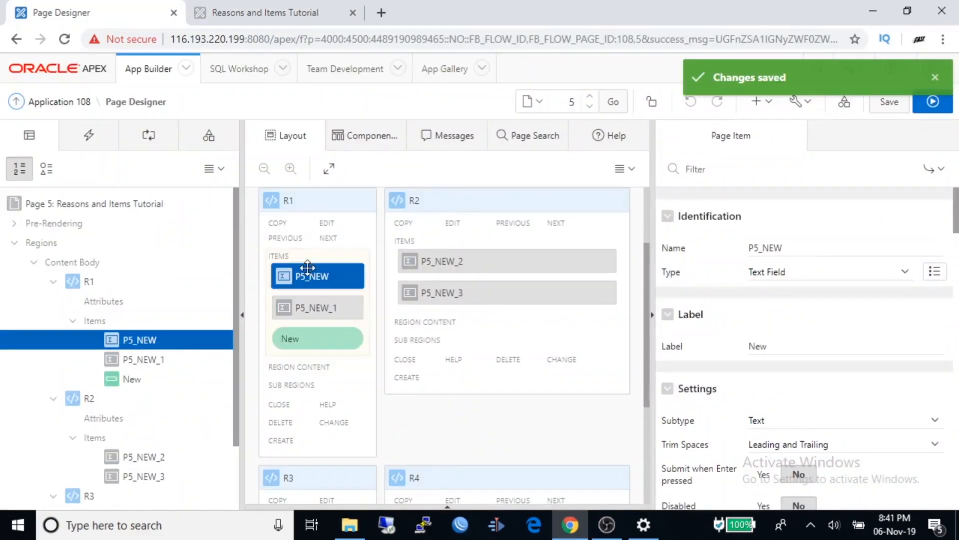
{"action": "mouse_move", "coordinate": [308, 275]}
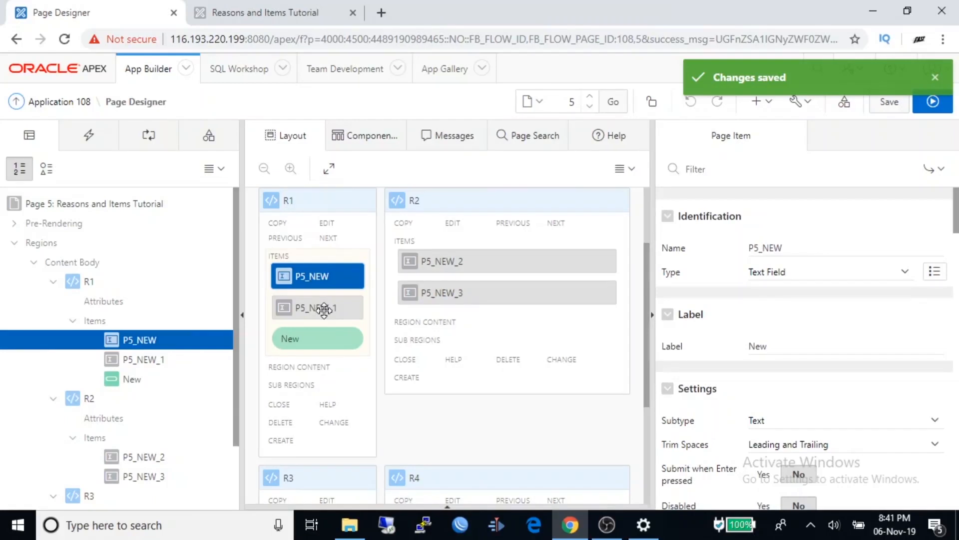
Rename region R1's second text item from P5_NEW_1 to P5_RADIO
{"action": "left_click", "coordinate": [318, 308]}
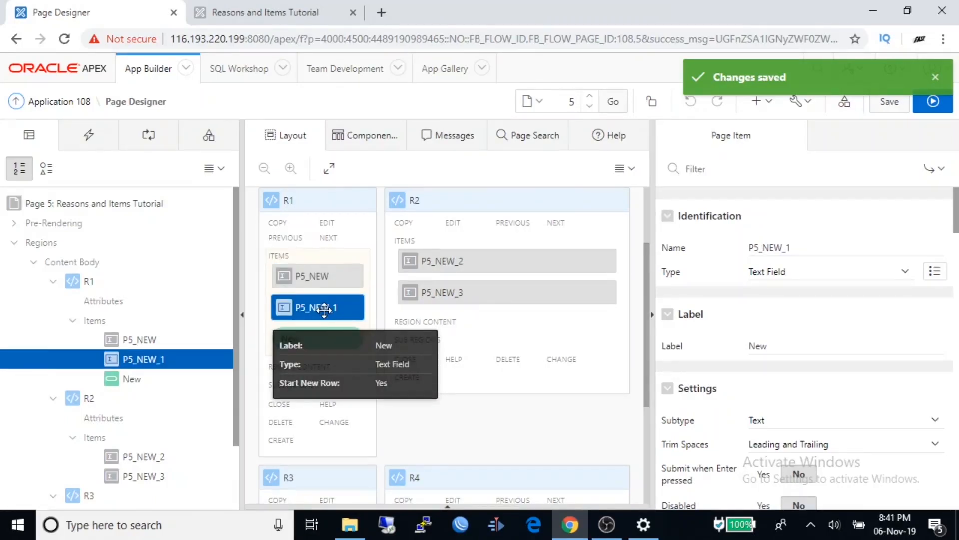
{"action": "mouse_move", "coordinate": [334, 326]}
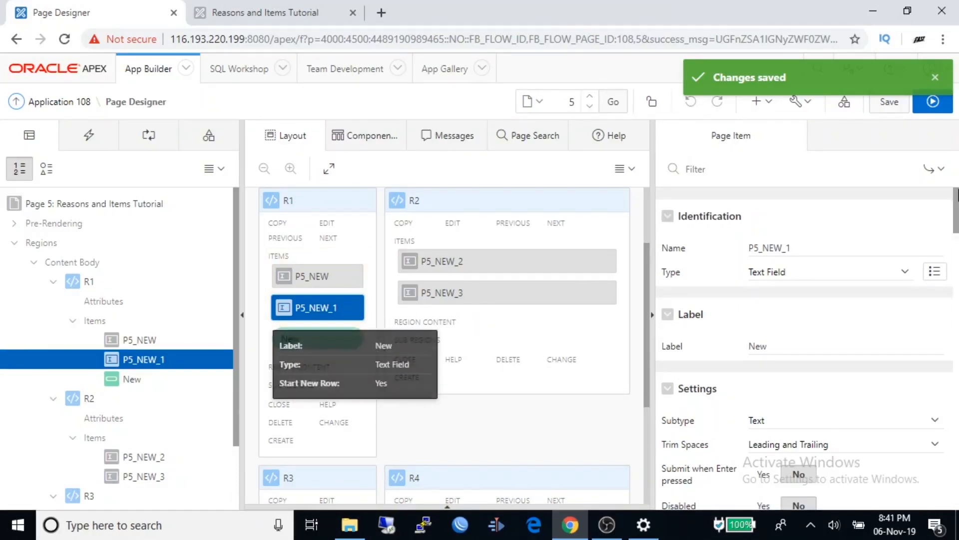
{"action": "left_click", "coordinate": [817, 248]}
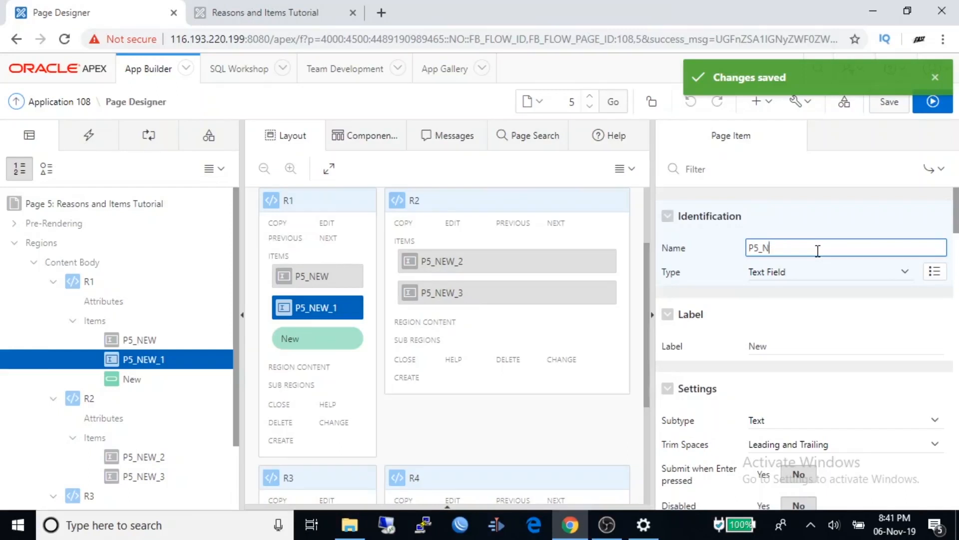
{"action": "key", "text": "Backspace"}
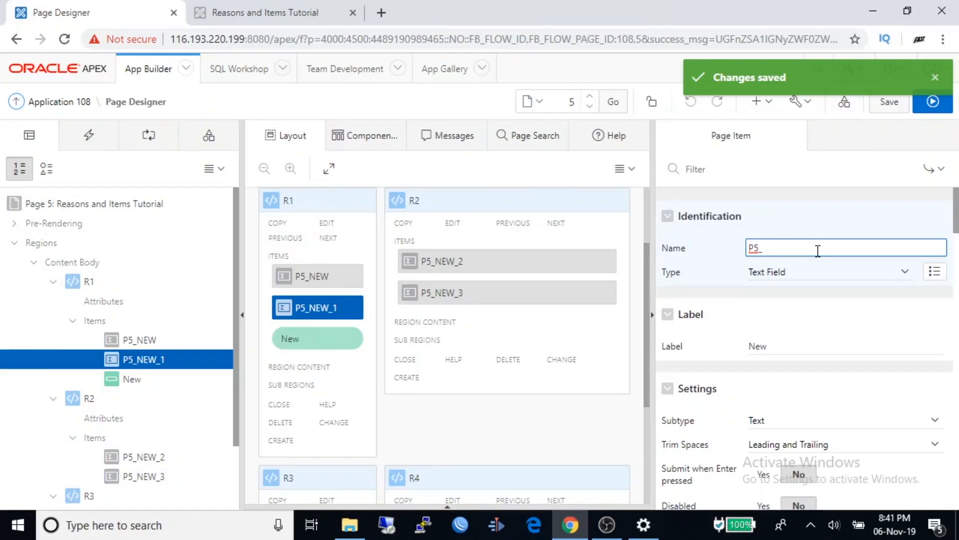
{"action": "type", "text": "RA"}
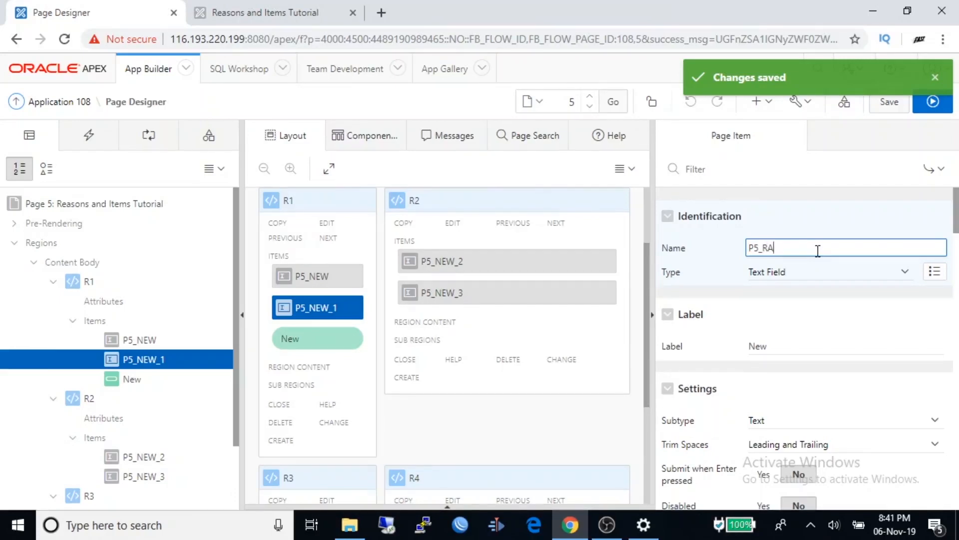
{"action": "type", "text": "DIO"}
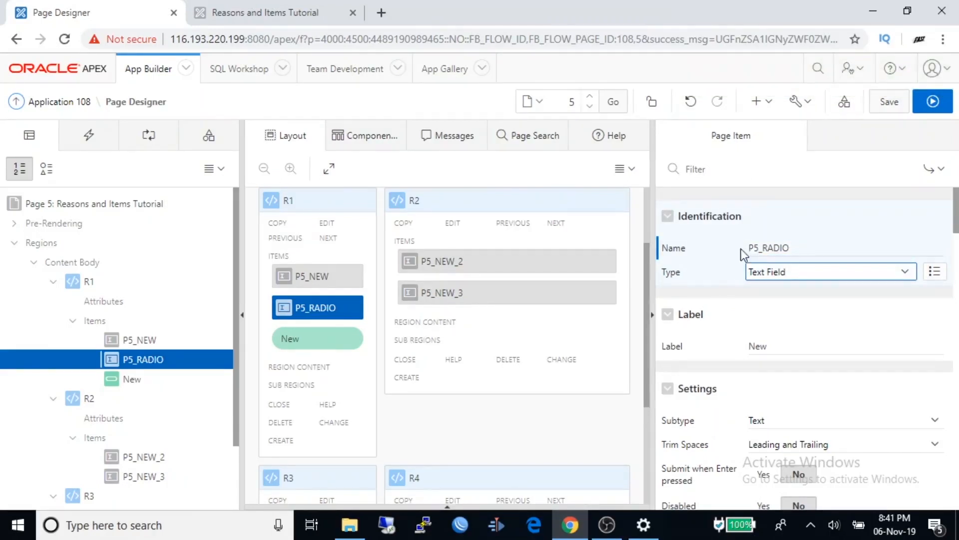
{"action": "left_click", "coordinate": [813, 248]}
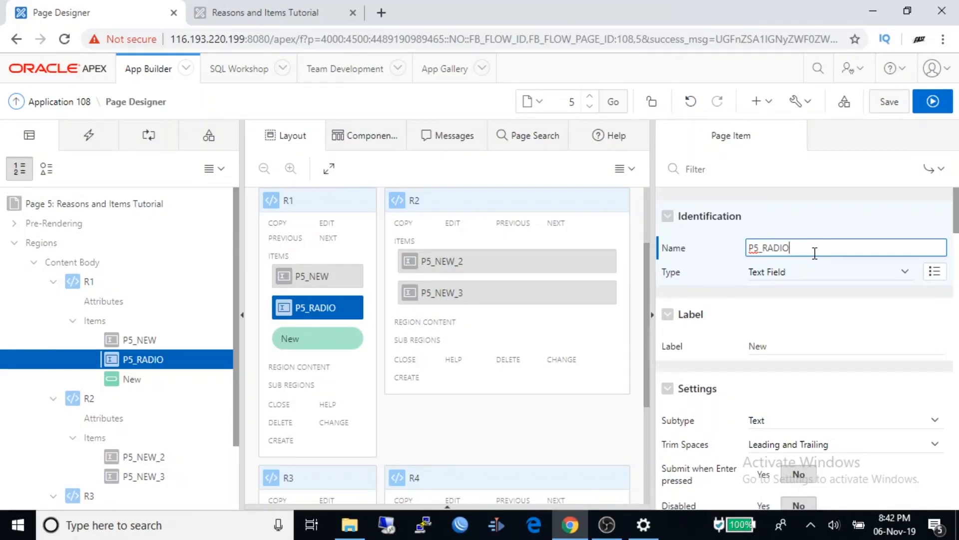
Make P5_RADIO a Radio Group whose list of values comes from Static Values
{"action": "left_click", "coordinate": [830, 271]}
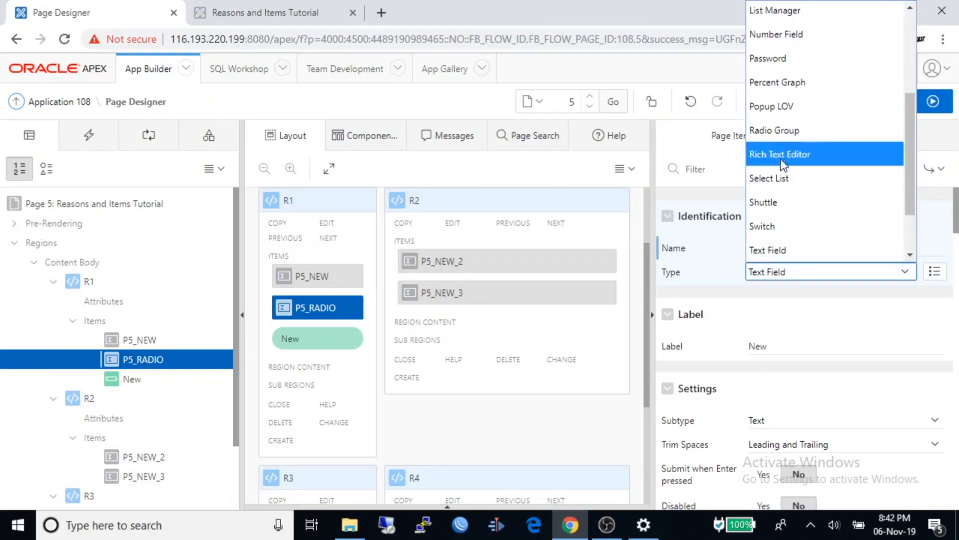
{"action": "left_click", "coordinate": [773, 130]}
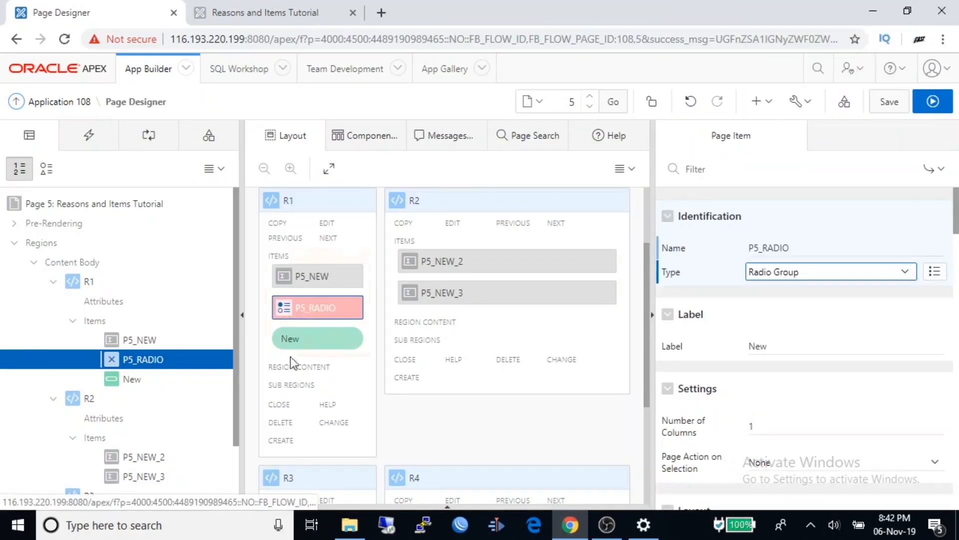
{"action": "mouse_move", "coordinate": [308, 315]}
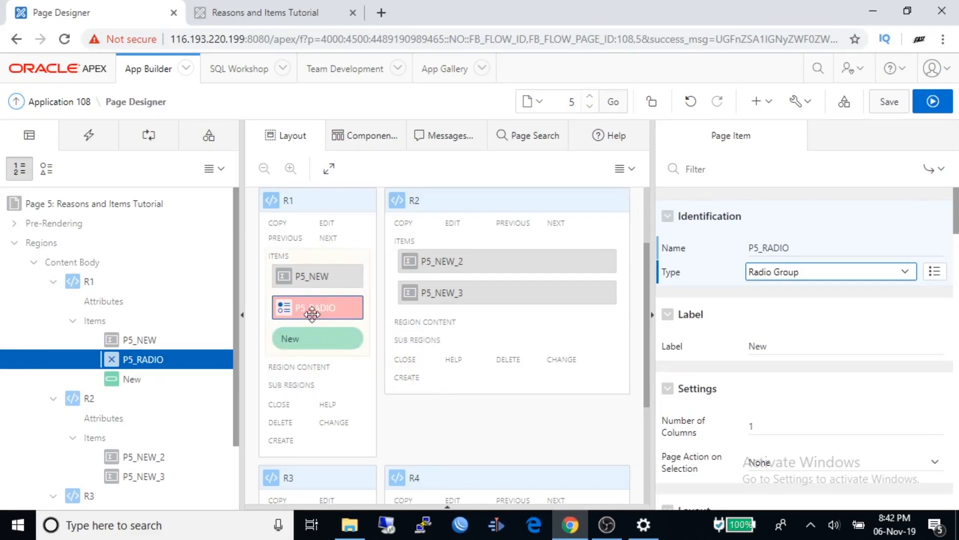
{"action": "mouse_move", "coordinate": [324, 306]}
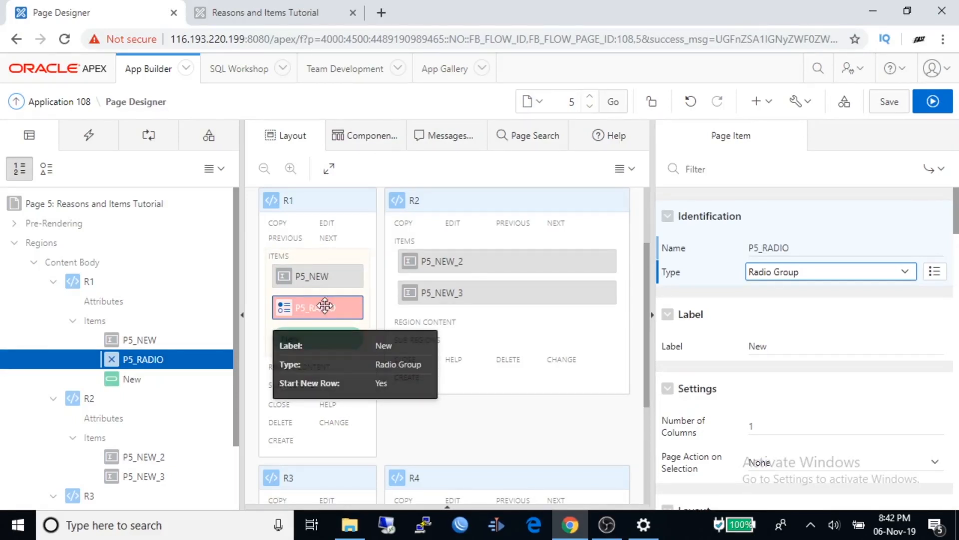
{"action": "mouse_move", "coordinate": [698, 338]}
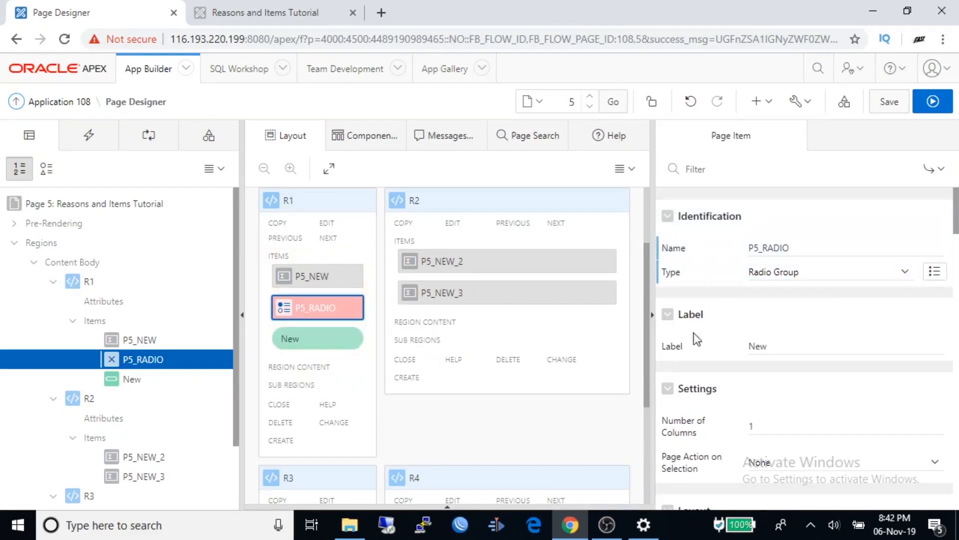
{"action": "scroll", "scroll_direction": "down", "scroll_amount": 3}
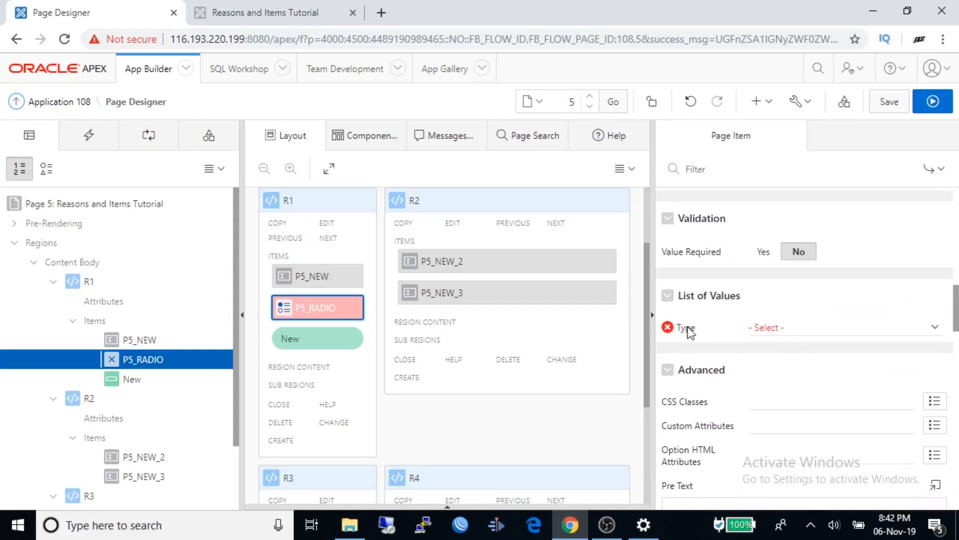
{"action": "left_click", "coordinate": [843, 327]}
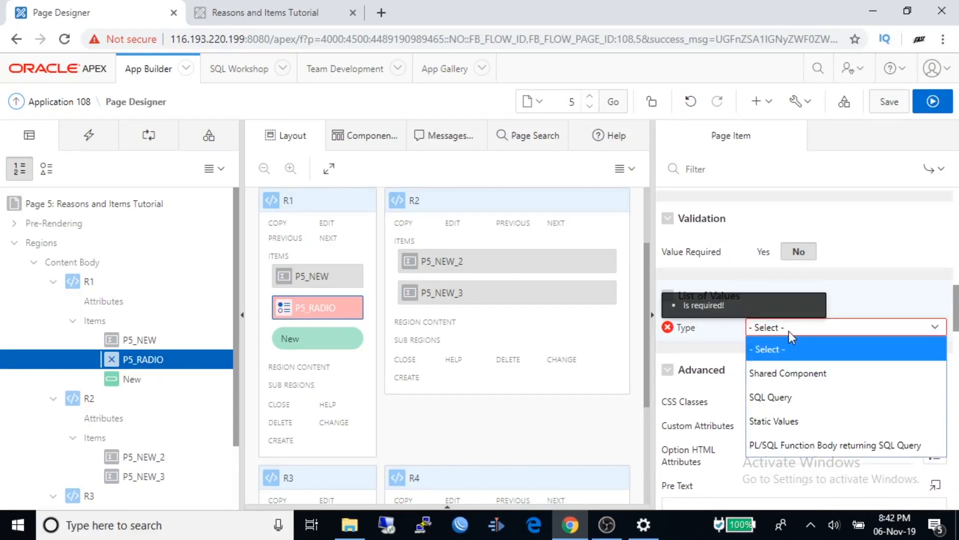
{"action": "mouse_move", "coordinate": [782, 373]}
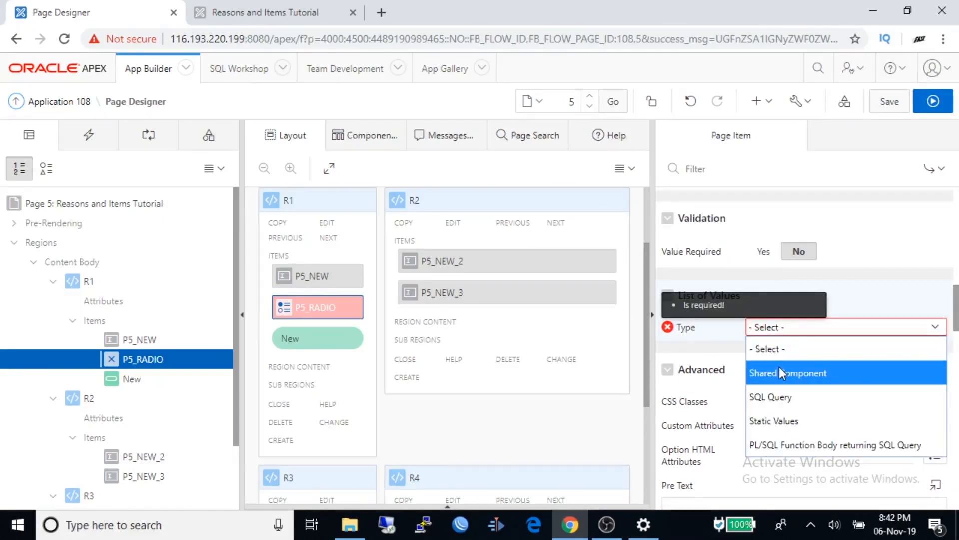
{"action": "mouse_move", "coordinate": [781, 398]}
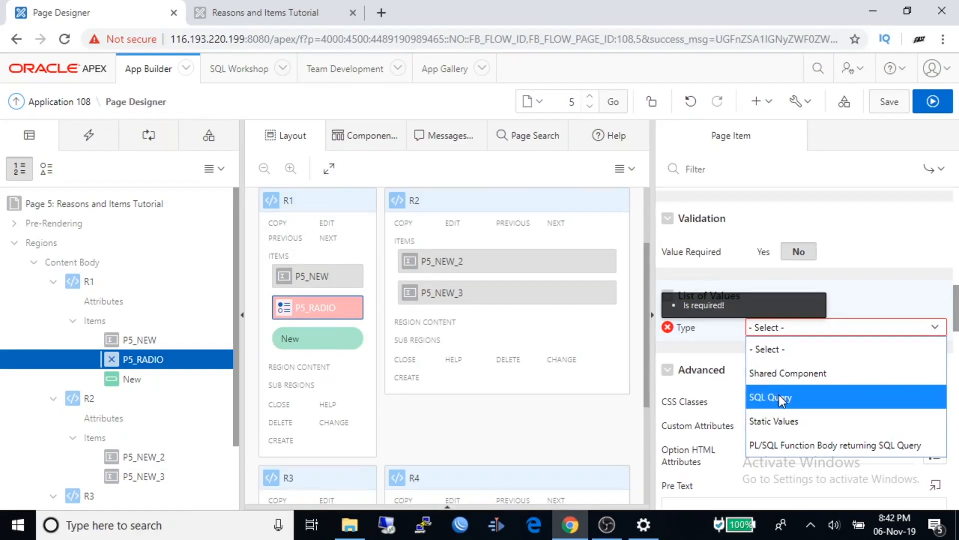
{"action": "mouse_move", "coordinate": [783, 432]}
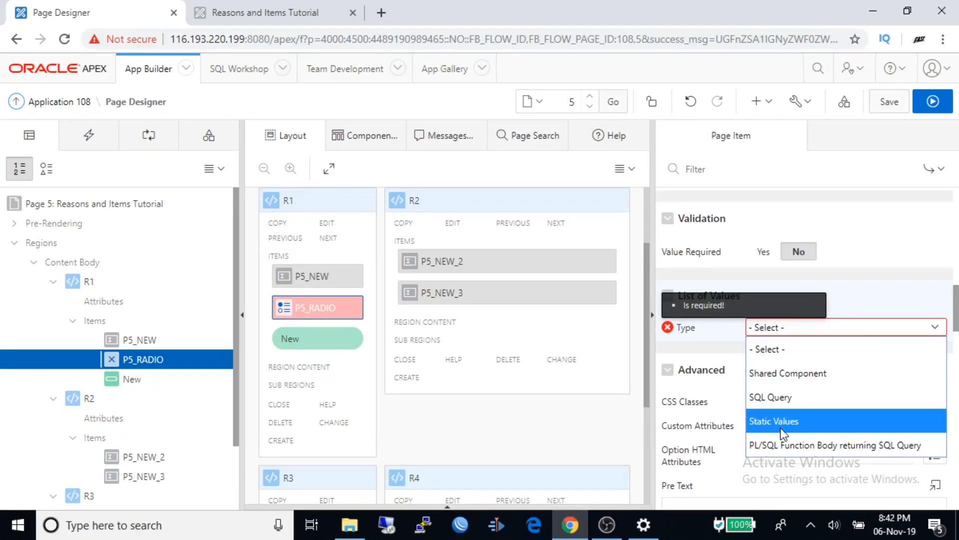
{"action": "mouse_move", "coordinate": [780, 450]}
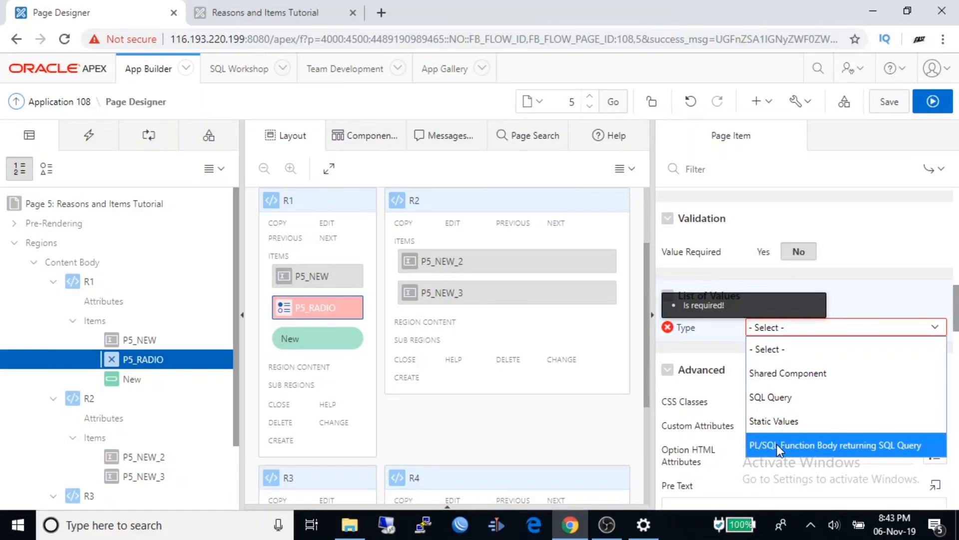
{"action": "left_click", "coordinate": [774, 421]}
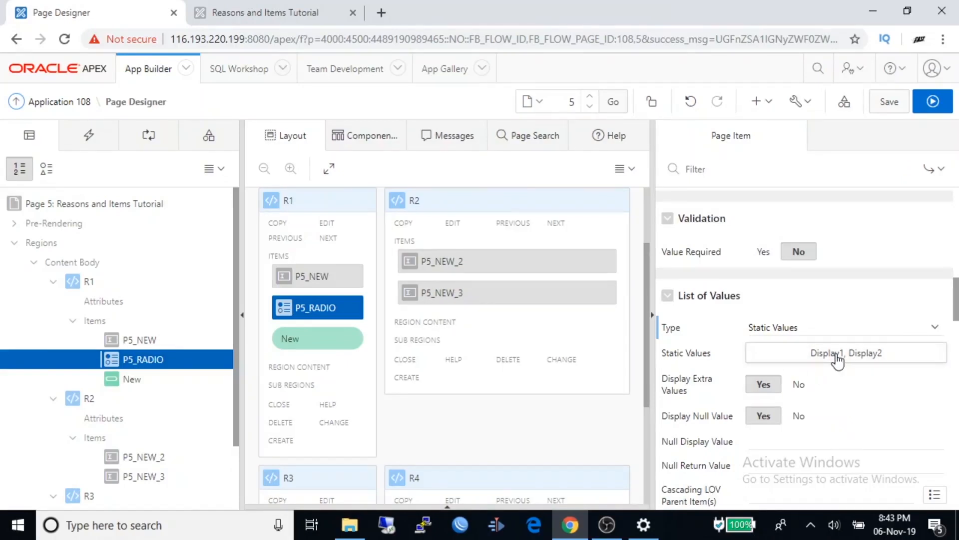
Define static values optiom1 and option2 with return values 1 and 2
{"action": "left_click", "coordinate": [845, 353]}
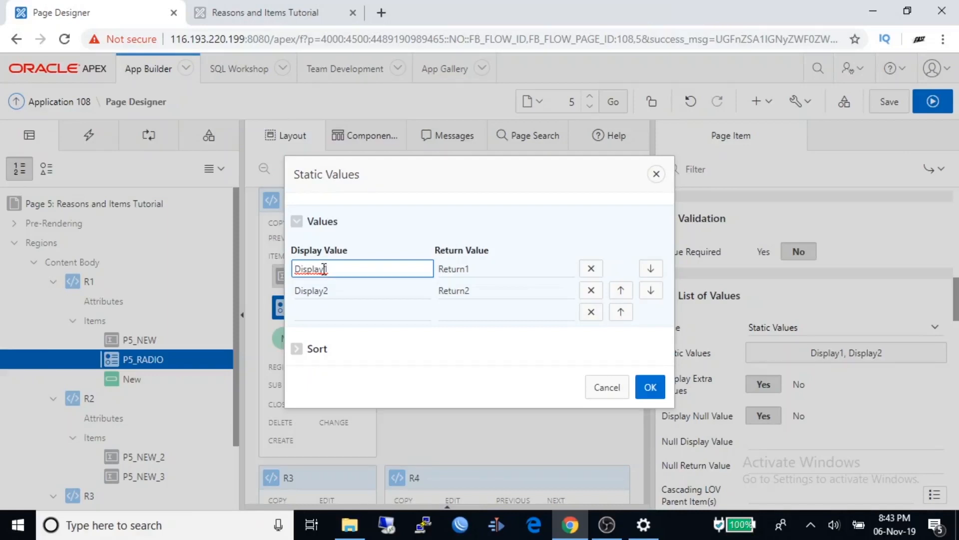
{"action": "double_click", "coordinate": [309, 268]}
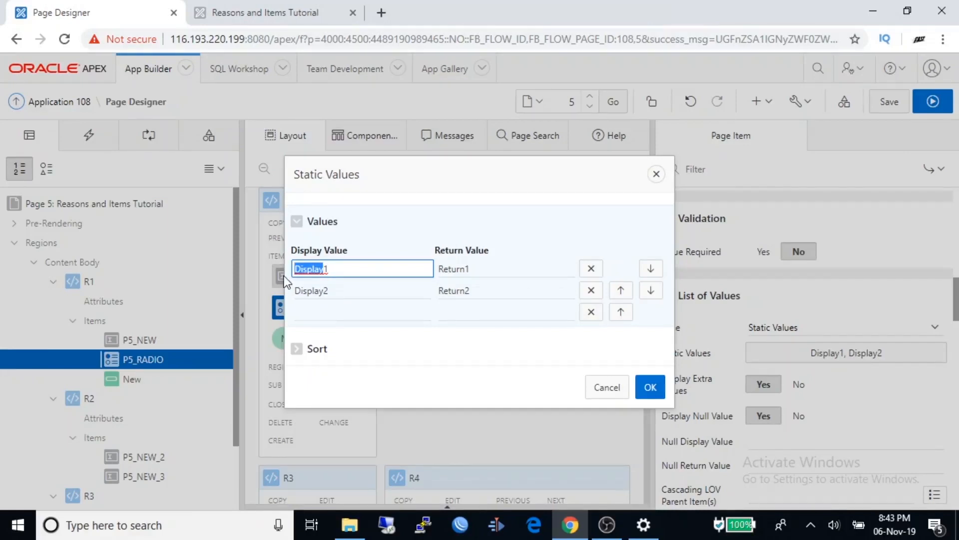
{"action": "type", "text": "p1"}
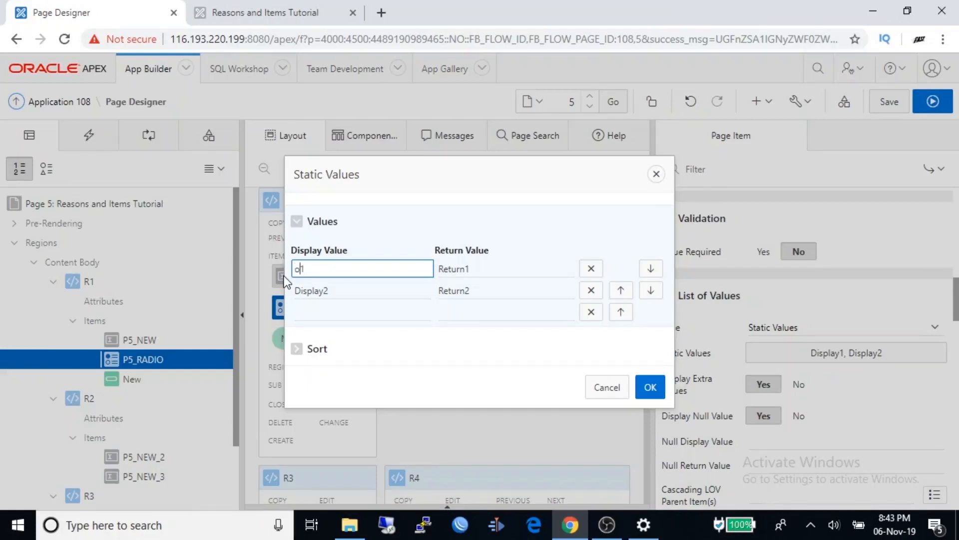
{"action": "type", "text": "PTION1"}
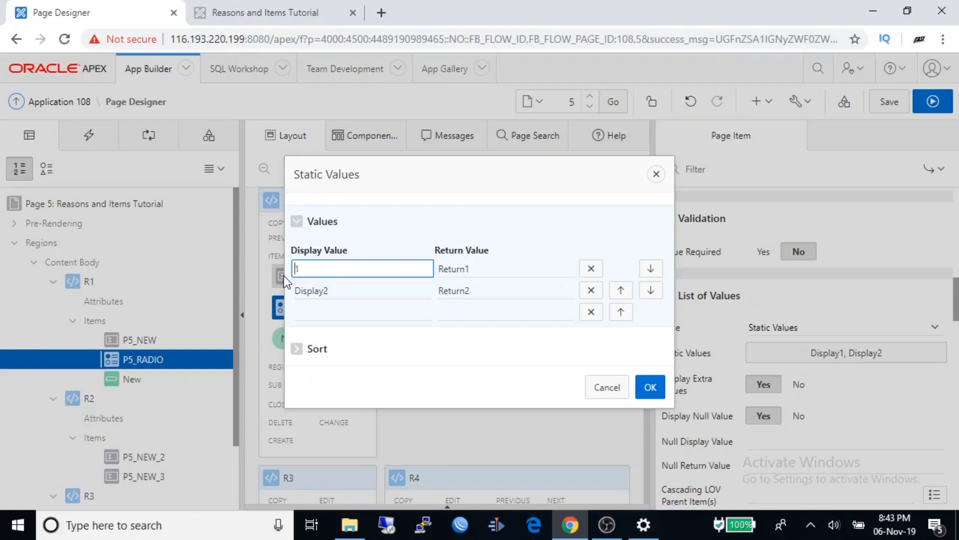
{"action": "type", "text": "option"}
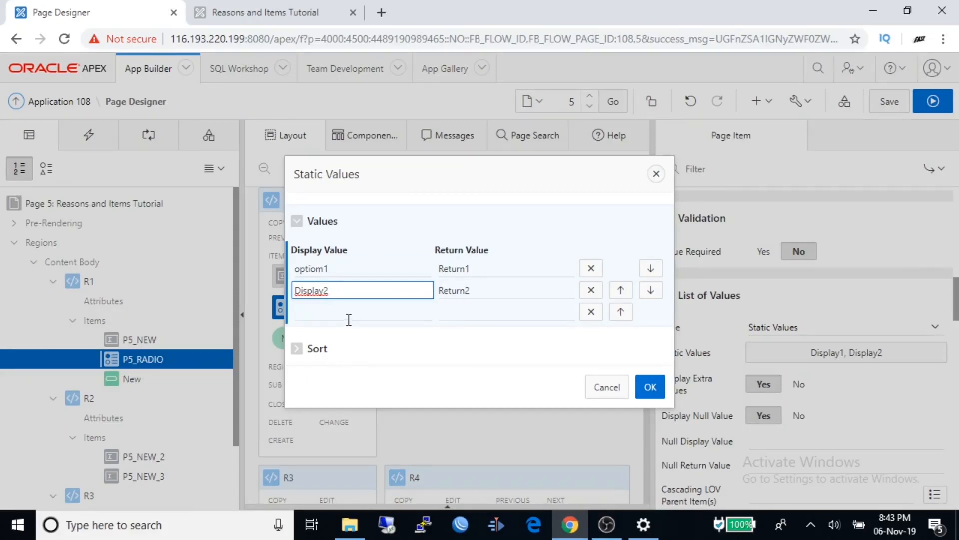
{"action": "type", "text": "op2"}
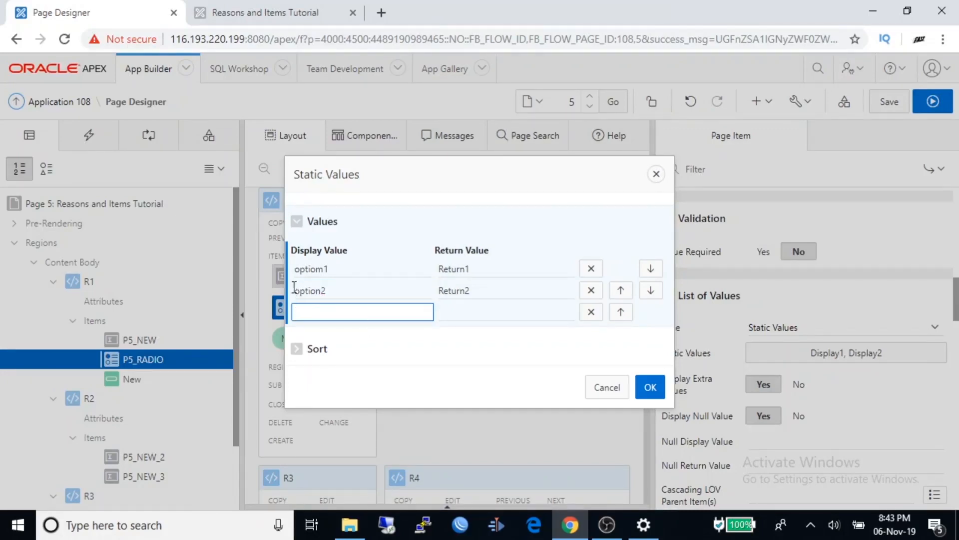
{"action": "left_click", "coordinate": [496, 268]}
{"action": "type", "text": "1"}
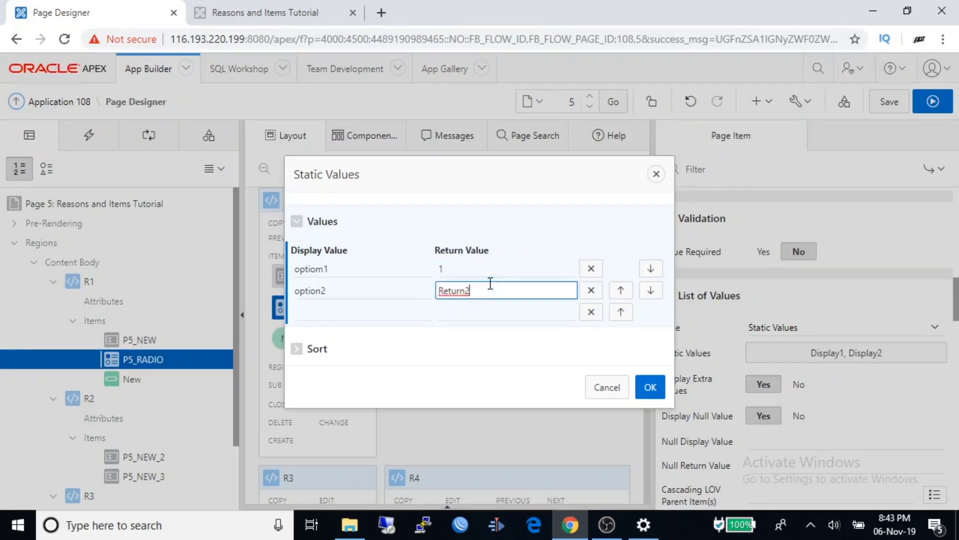
{"action": "type", "text": "2"}
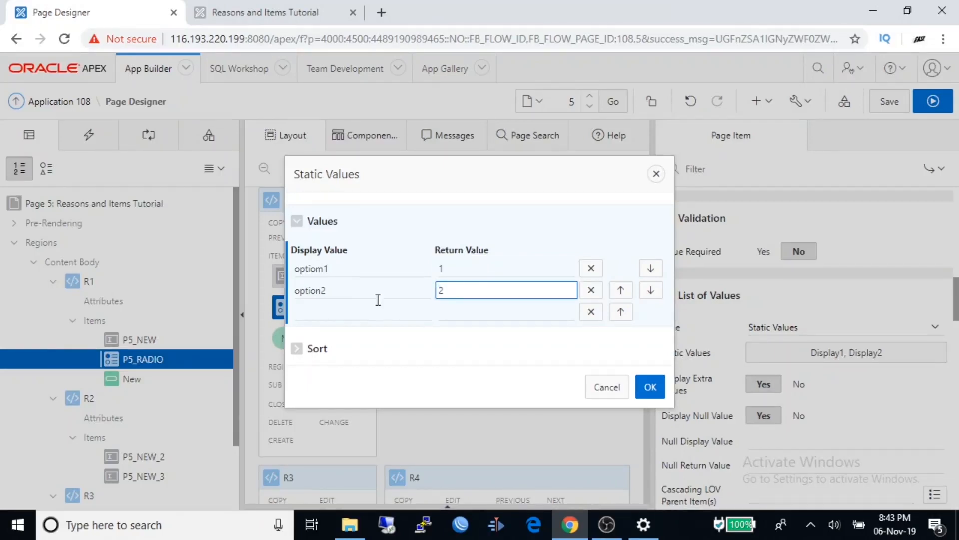
Try moving option2 up and down, remove the empty row, and restore the original order
{"action": "left_click", "coordinate": [296, 348]}
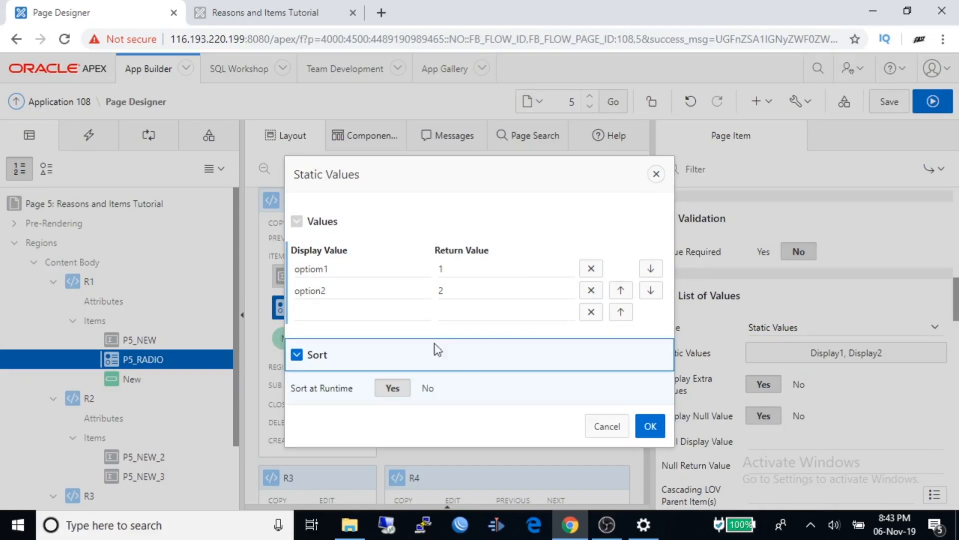
{"action": "mouse_move", "coordinate": [416, 407]}
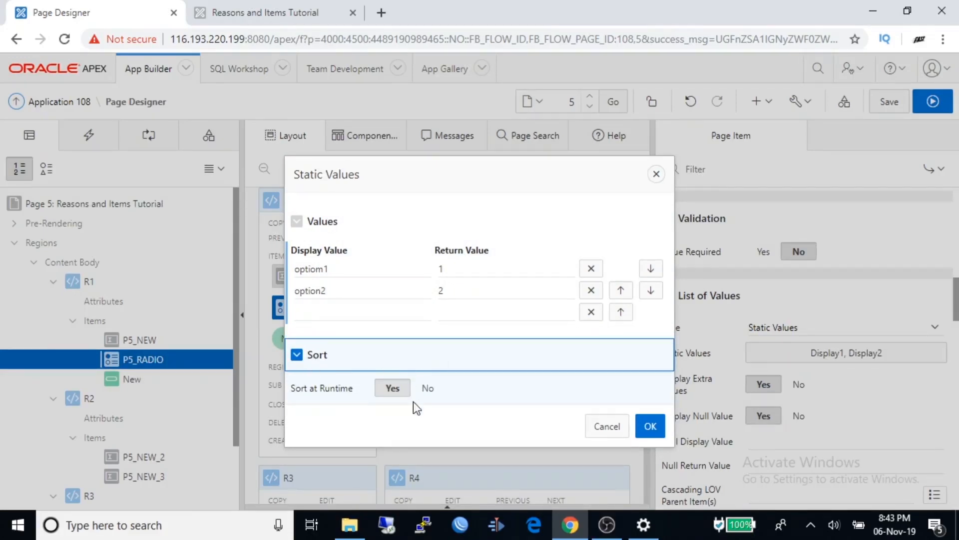
{"action": "mouse_move", "coordinate": [591, 268]}
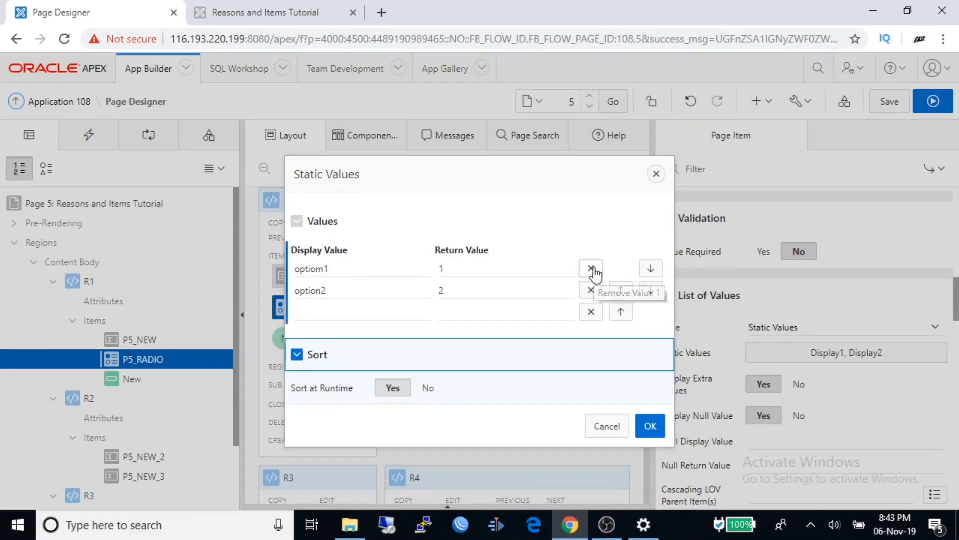
{"action": "mouse_move", "coordinate": [585, 282]}
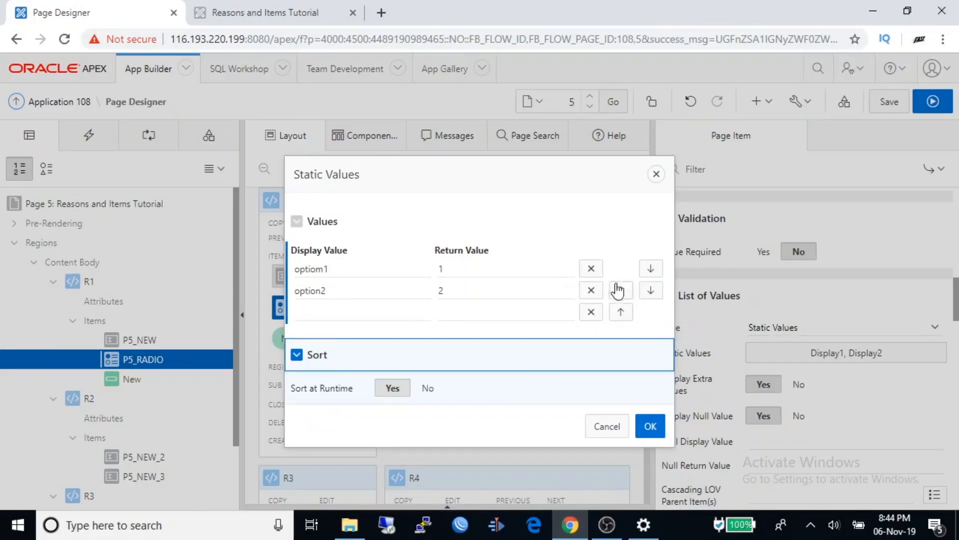
{"action": "mouse_move", "coordinate": [621, 289]}
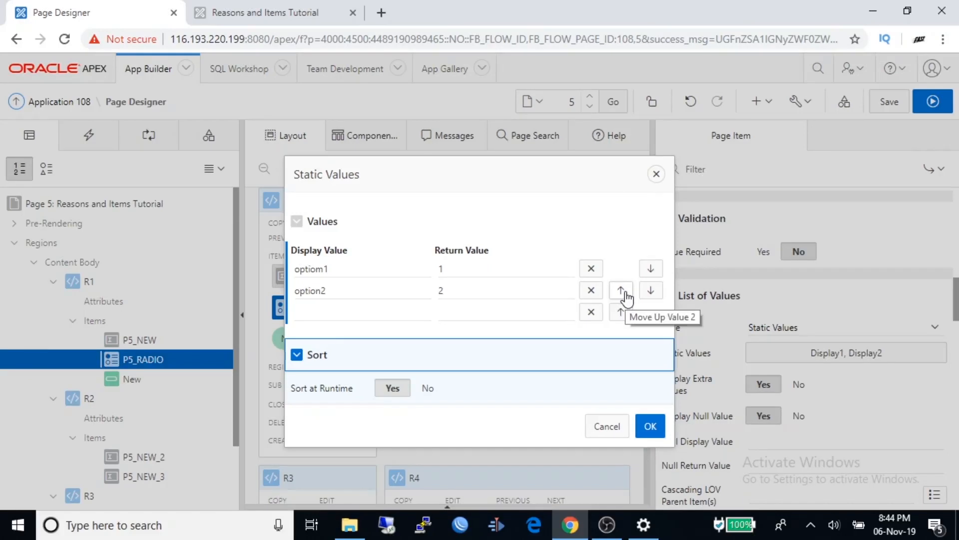
{"action": "left_click", "coordinate": [621, 290]}
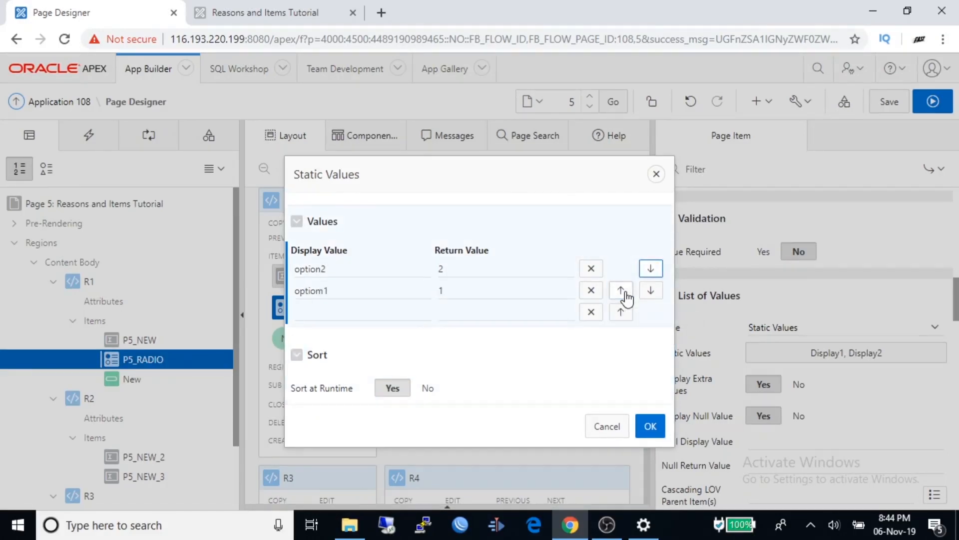
{"action": "mouse_move", "coordinate": [652, 294]}
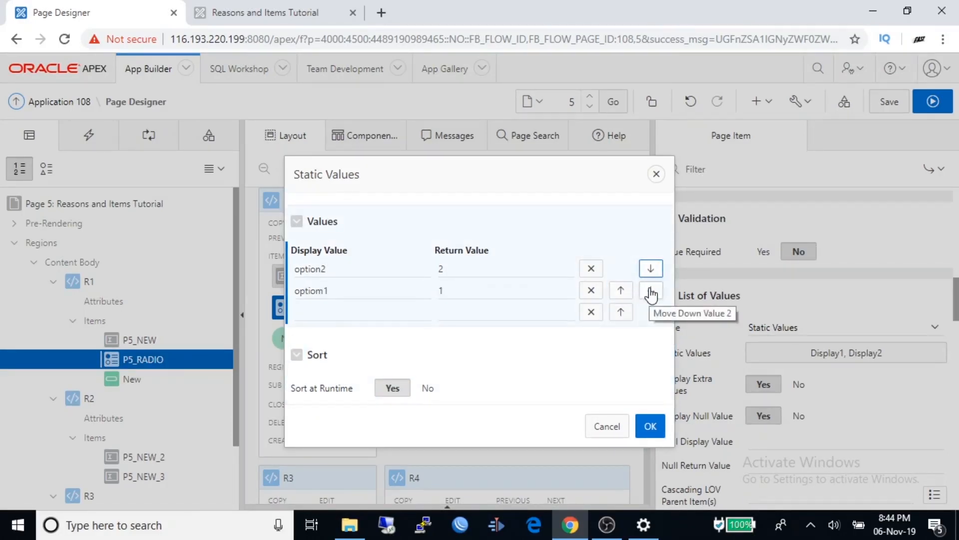
{"action": "left_click", "coordinate": [651, 289]}
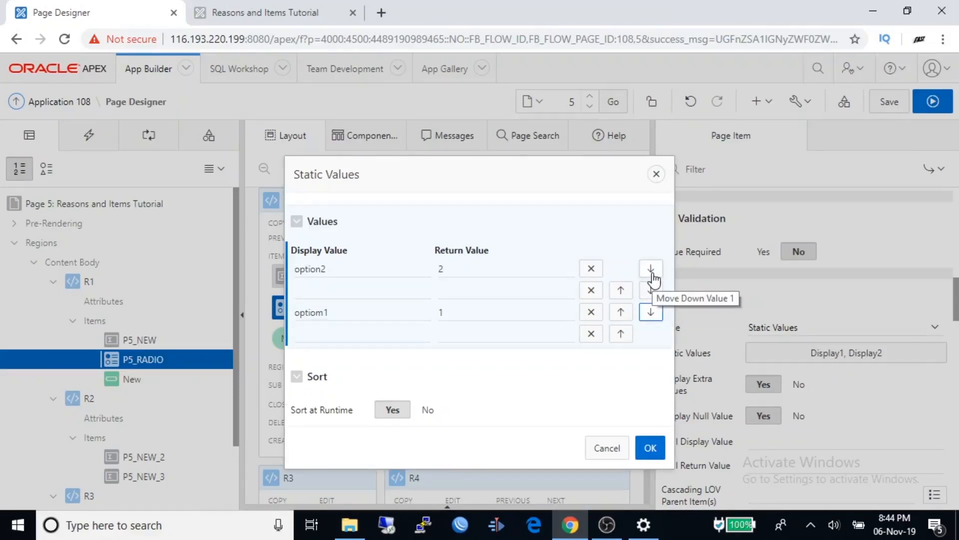
{"action": "mouse_move", "coordinate": [592, 289]}
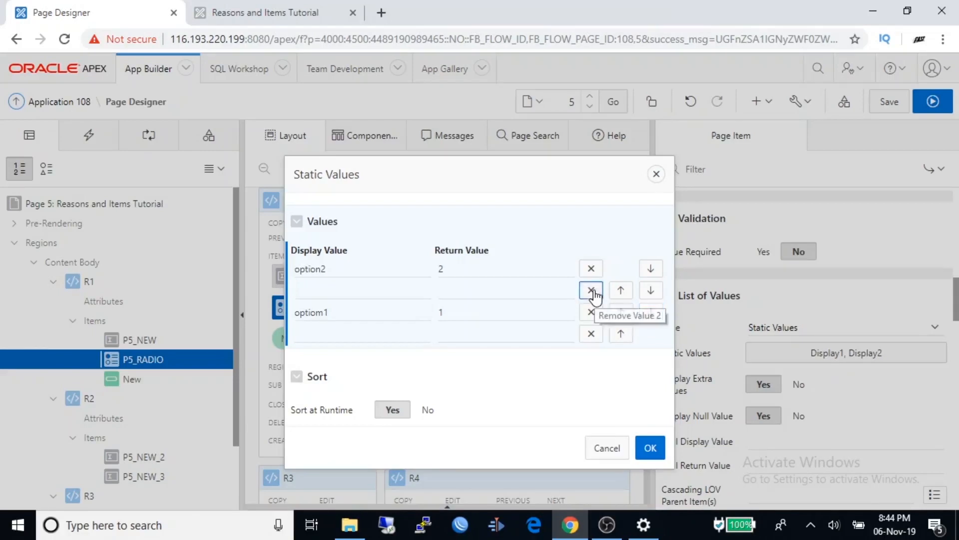
{"action": "left_click", "coordinate": [590, 290]}
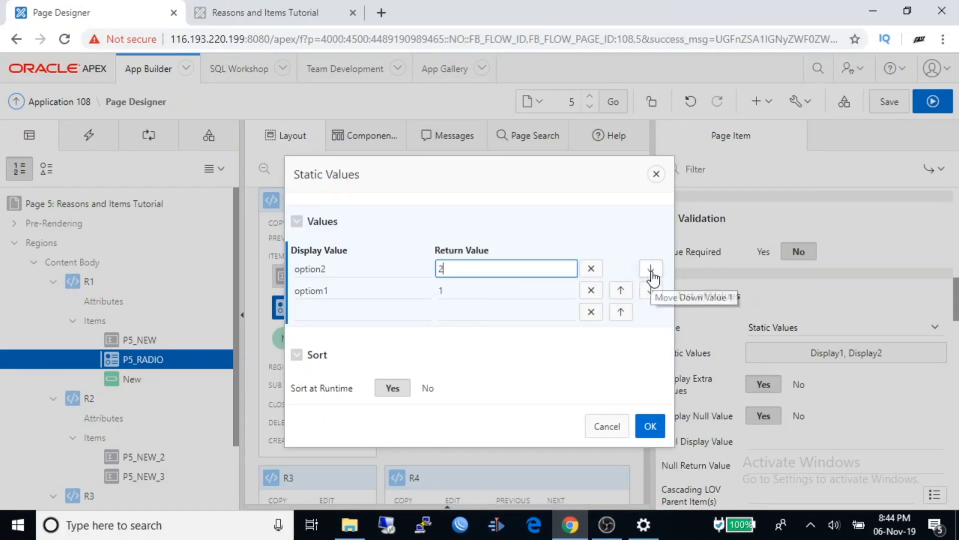
{"action": "left_click", "coordinate": [650, 268]}
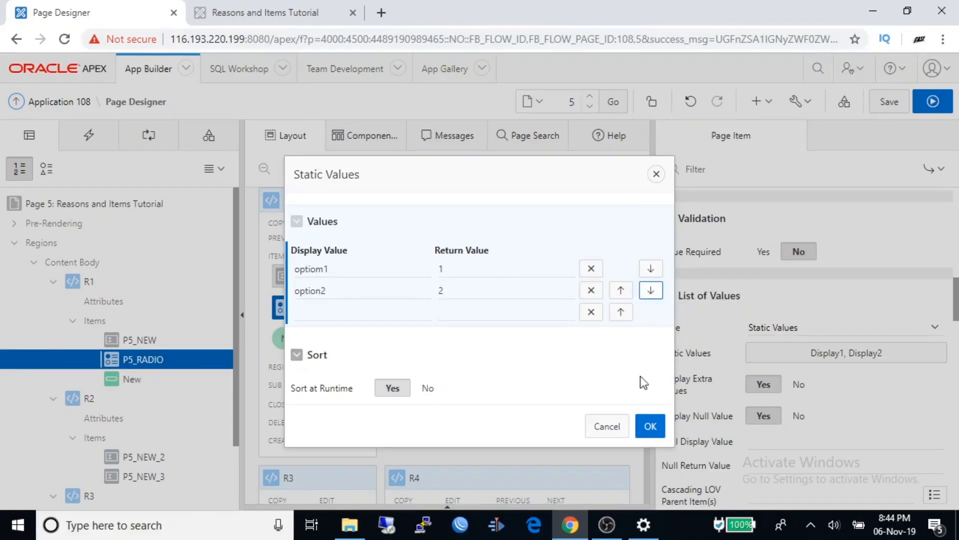
Apply the static values and set Display Extra Values and Display Null Value to No
{"action": "left_click", "coordinate": [649, 425]}
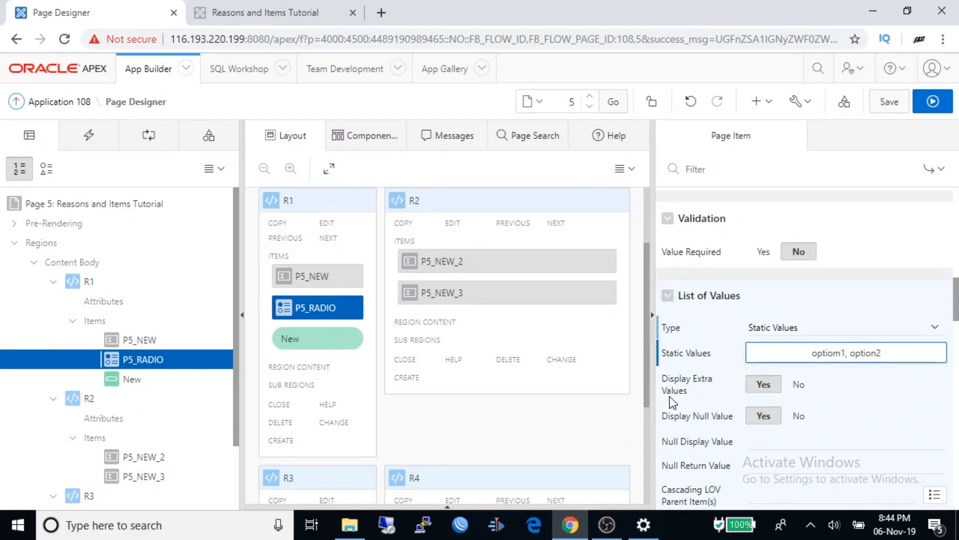
{"action": "left_click", "coordinate": [798, 384]}
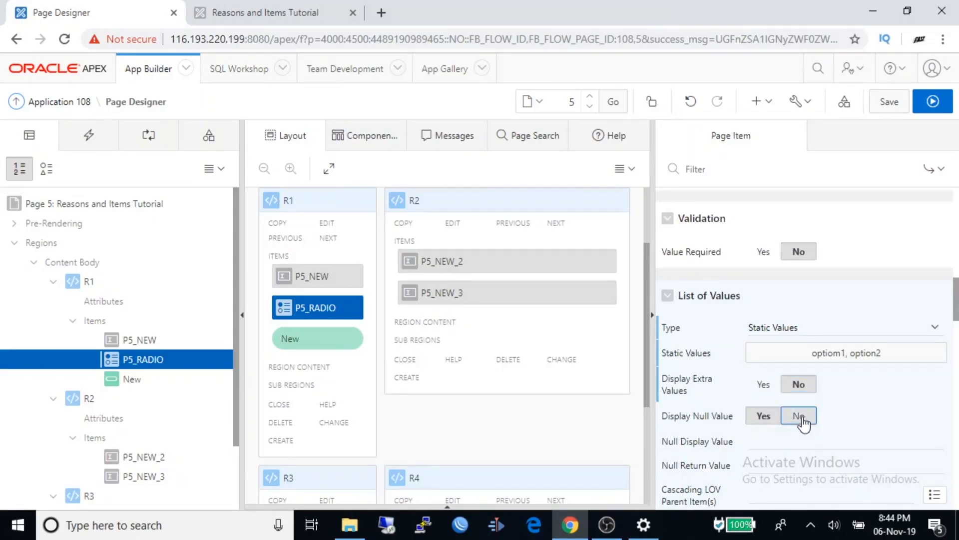
{"action": "left_click", "coordinate": [798, 416]}
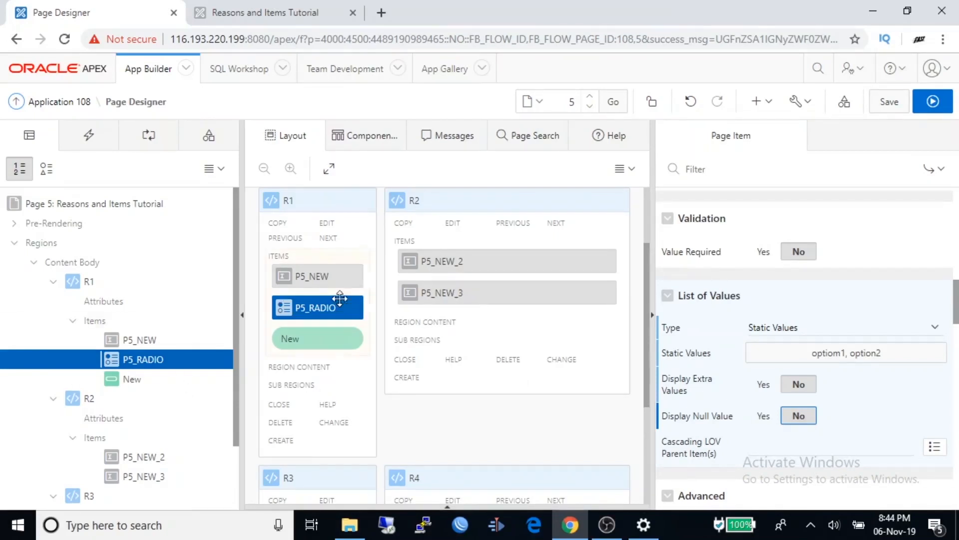
Make R2's first item a Date Picker named P5_DATE
{"action": "left_click", "coordinate": [442, 261]}
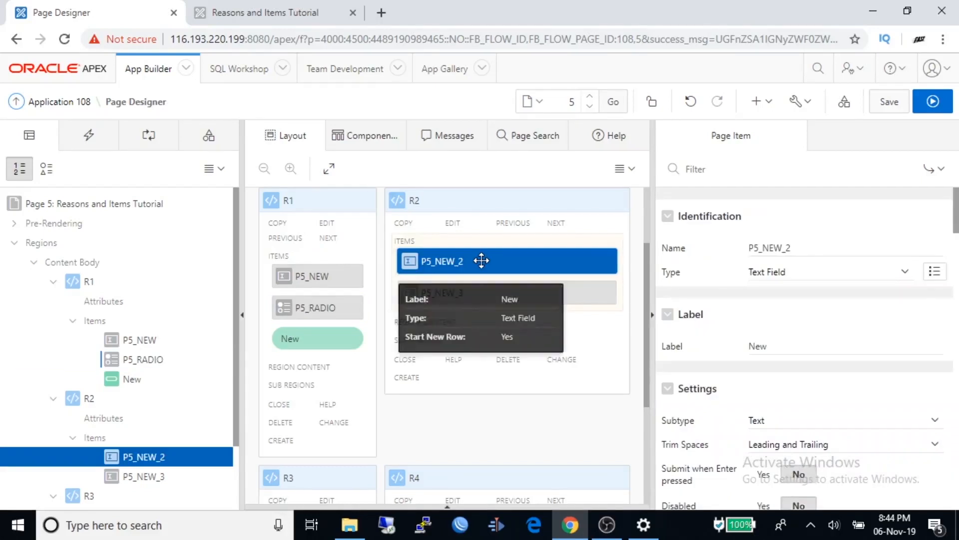
{"action": "mouse_move", "coordinate": [640, 267]}
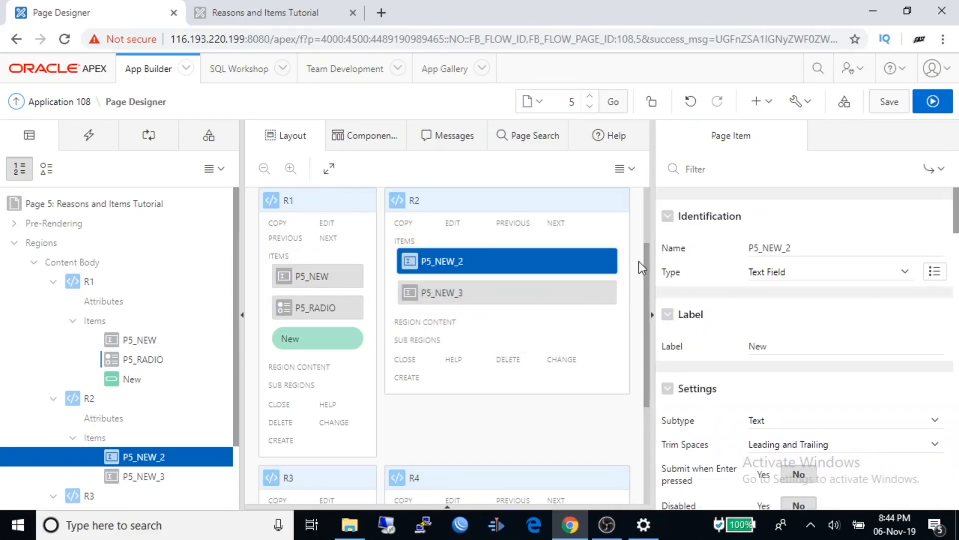
{"action": "mouse_move", "coordinate": [910, 280]}
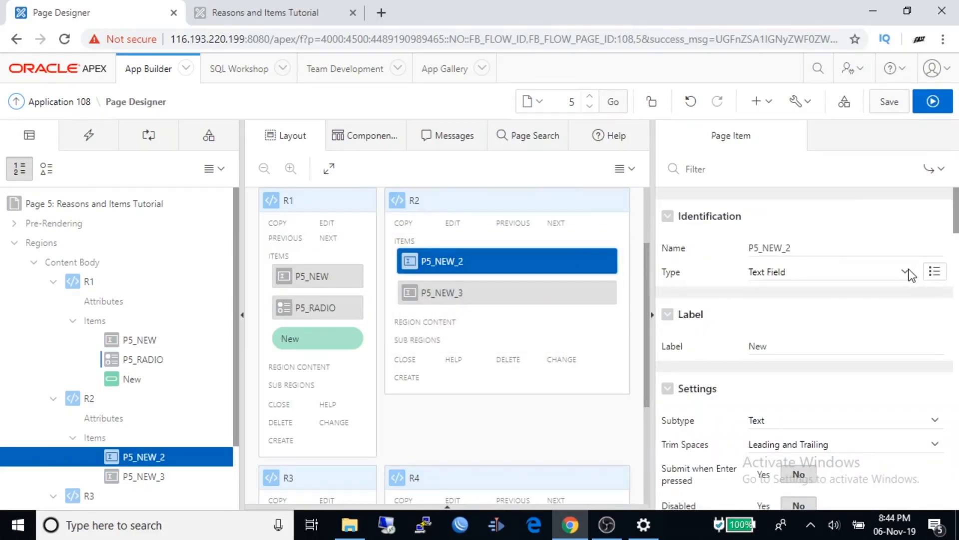
{"action": "left_click", "coordinate": [908, 272]}
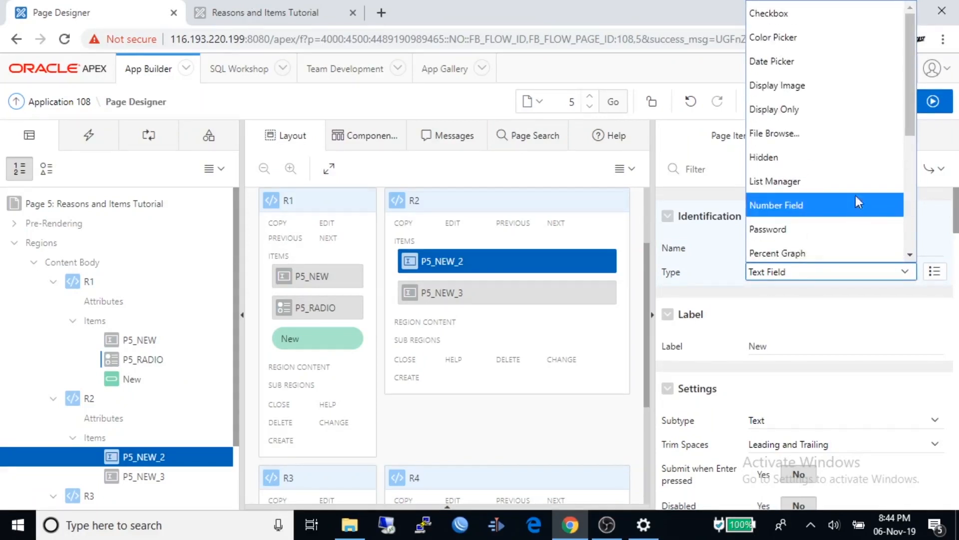
{"action": "mouse_move", "coordinate": [784, 70]}
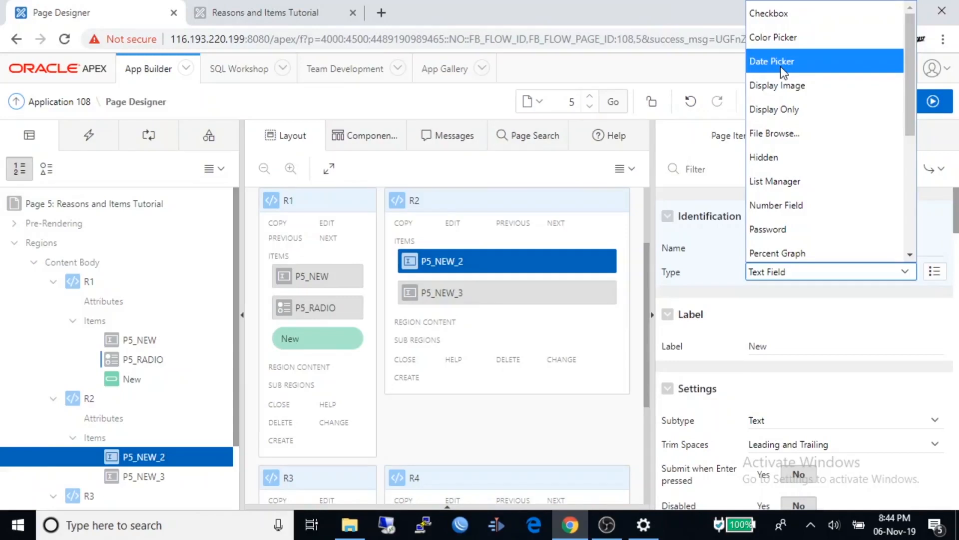
{"action": "left_click", "coordinate": [772, 61]}
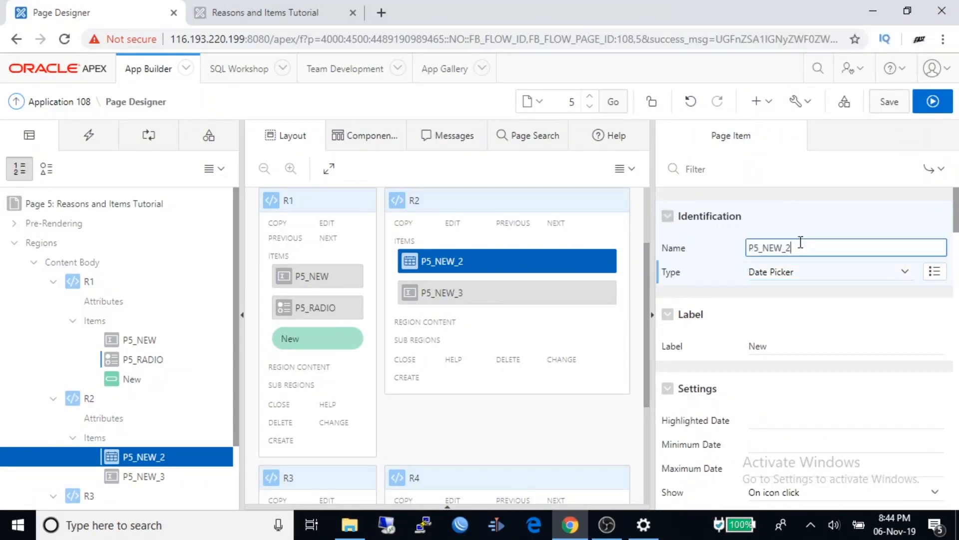
{"action": "key", "text": "Backspace"}
{"action": "type", "text": "DAT"}
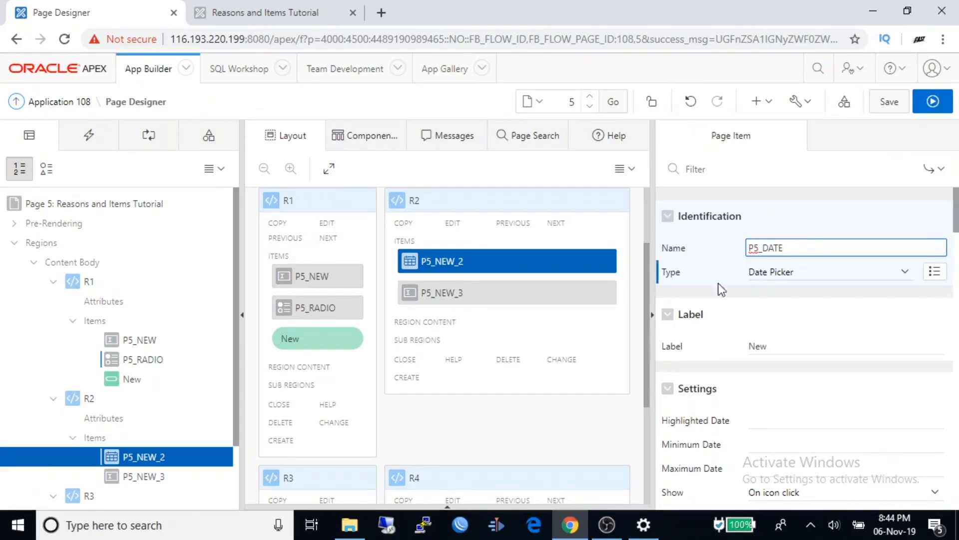
{"action": "left_click", "coordinate": [478, 292]}
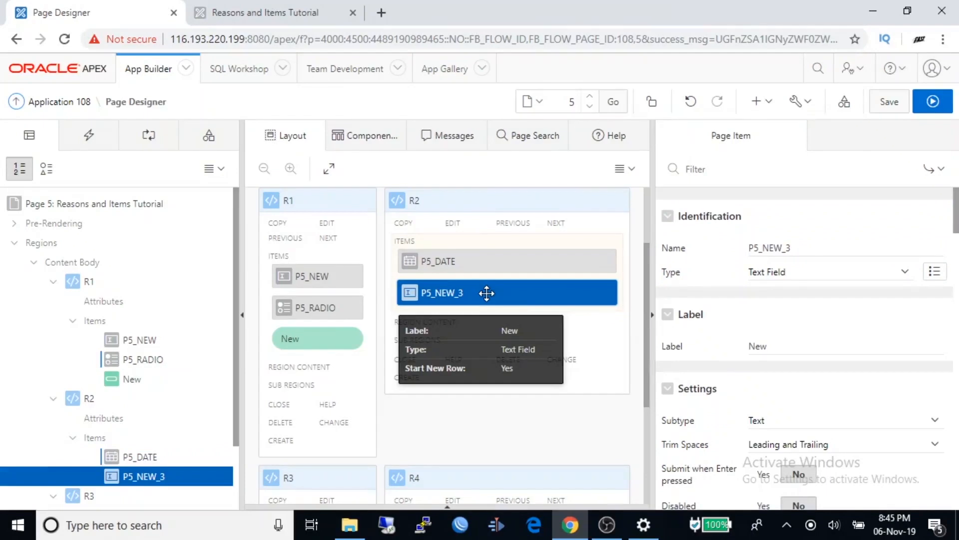
{"action": "mouse_move", "coordinate": [790, 278]}
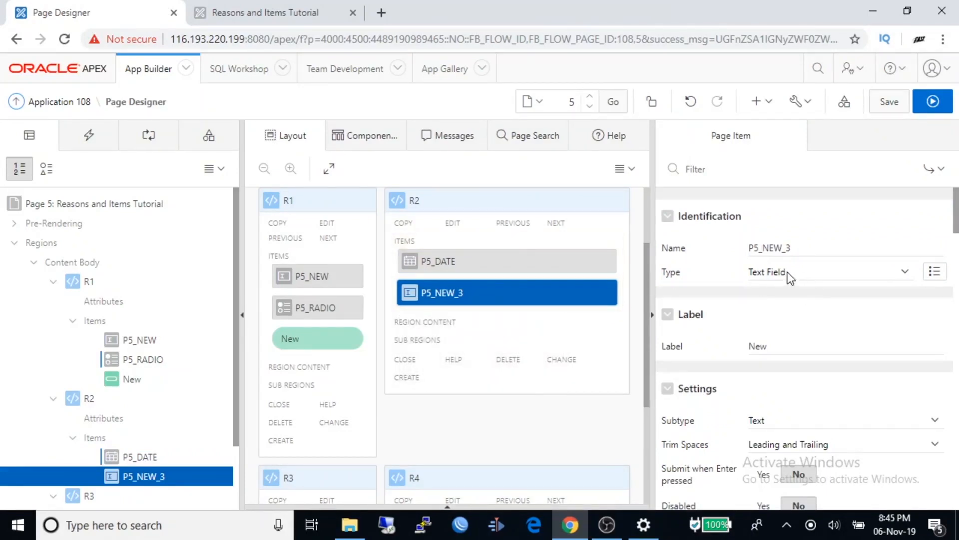
Set P5_NEW_3 to a Hidden item in R2, then save and run the page
{"action": "left_click", "coordinate": [831, 272]}
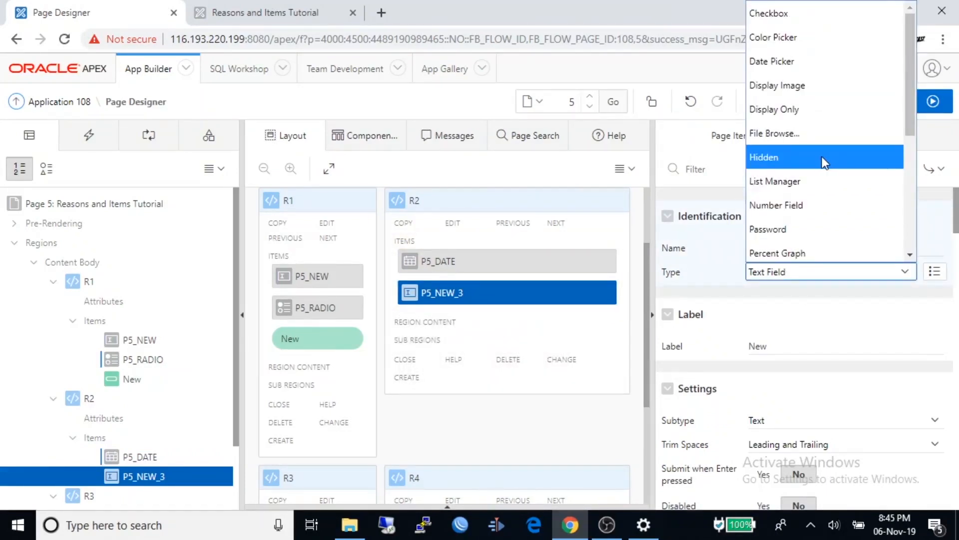
{"action": "left_click", "coordinate": [763, 157]}
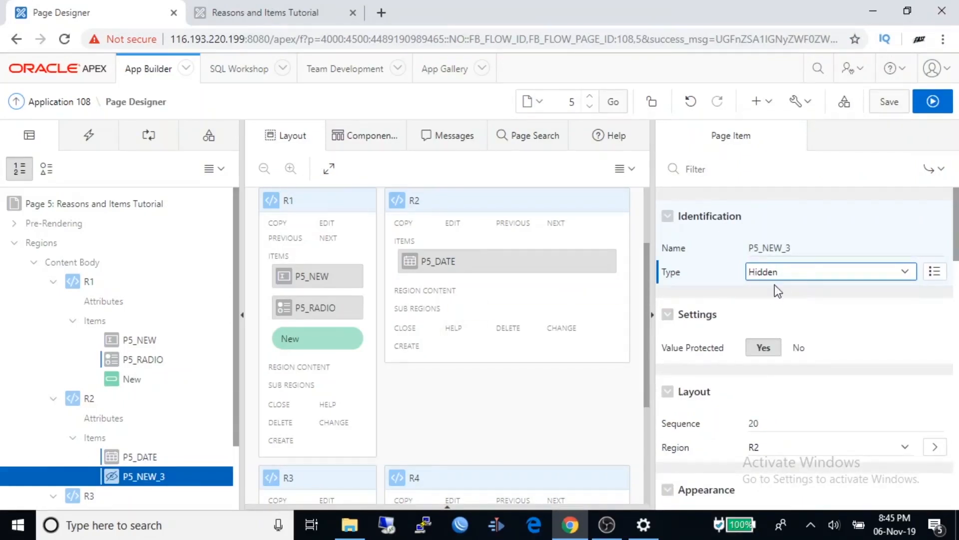
{"action": "mouse_move", "coordinate": [479, 279]}
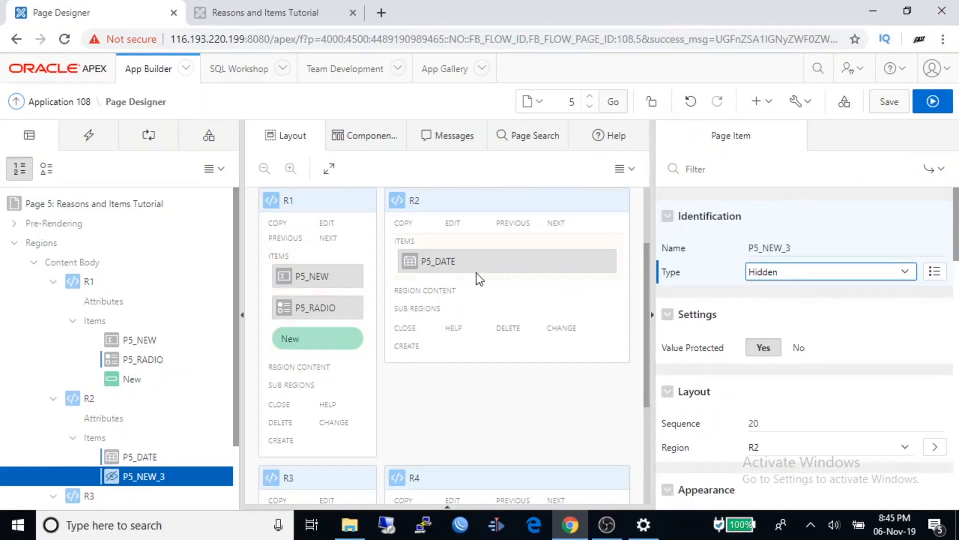
{"action": "mouse_move", "coordinate": [92, 459]}
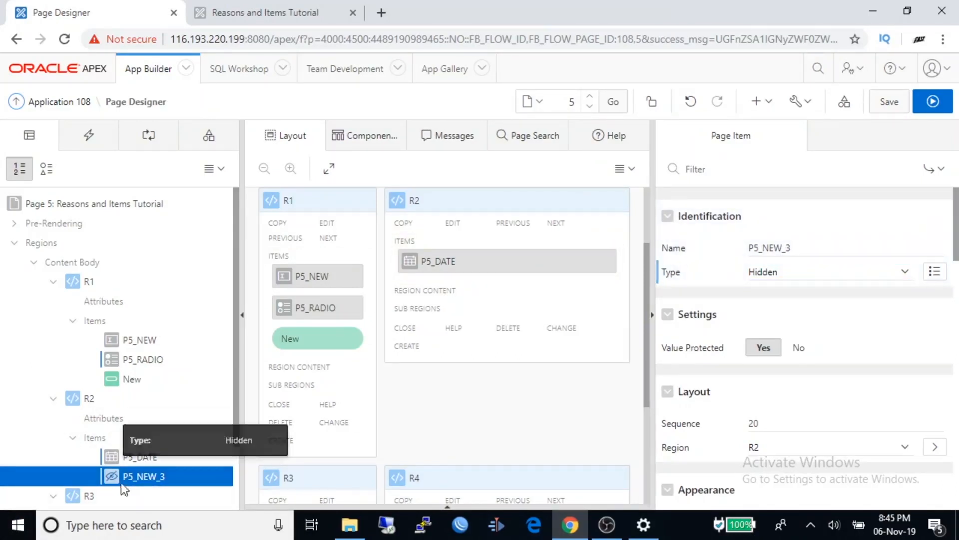
{"action": "left_click", "coordinate": [889, 102]}
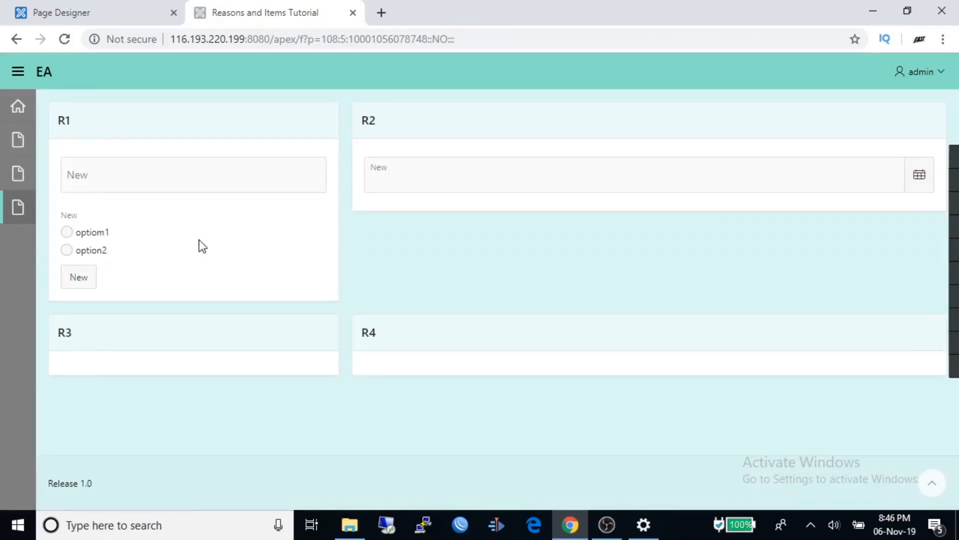
{"action": "mouse_move", "coordinate": [135, 260]}
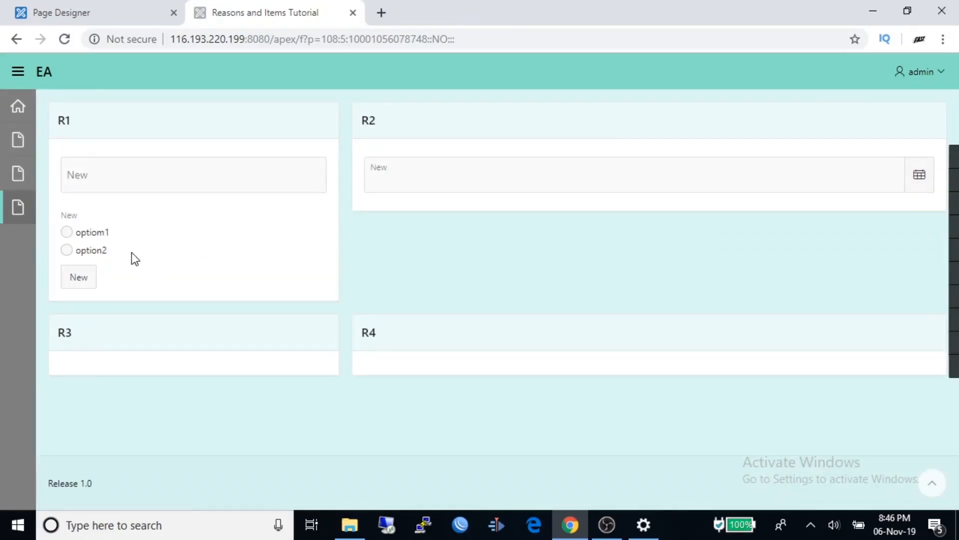
On the running page choose option2 and enter 'sfsf' in the R2 date field, then return to Page Designer
{"action": "left_click", "coordinate": [66, 232]}
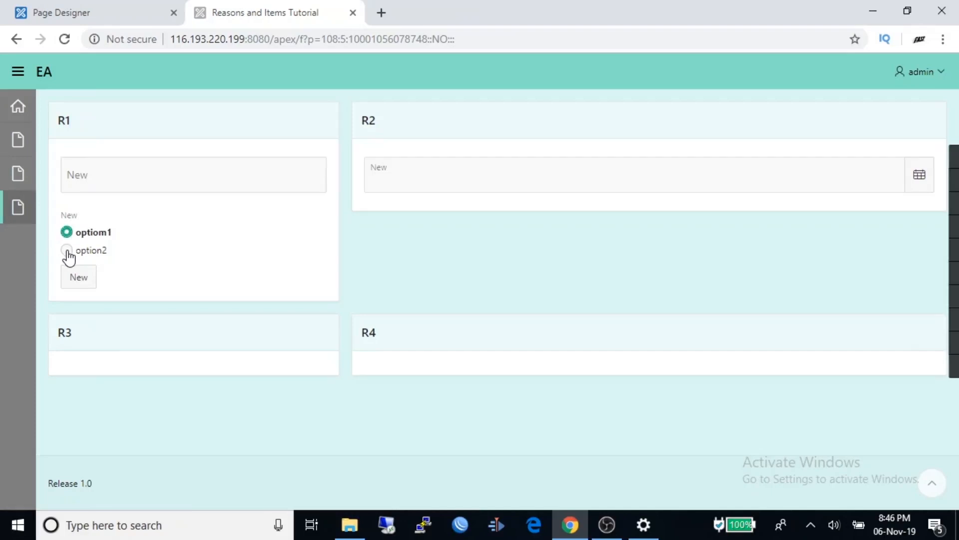
{"action": "left_click", "coordinate": [66, 250]}
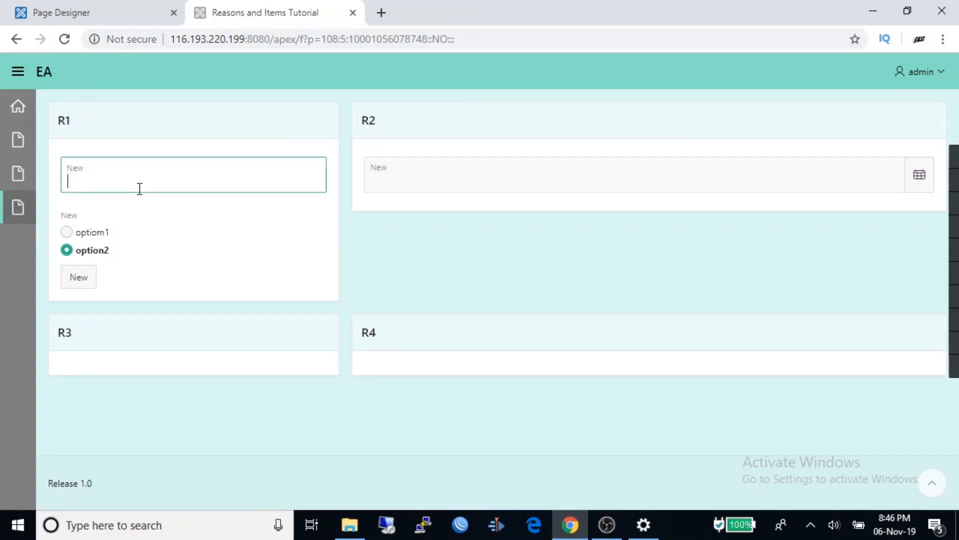
{"action": "left_click", "coordinate": [588, 178]}
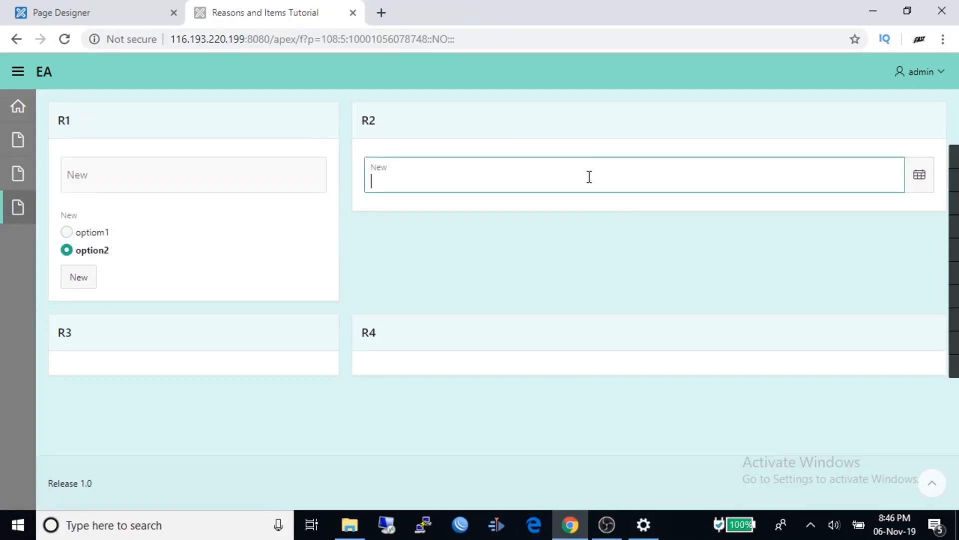
{"action": "type", "text": "sfsf"}
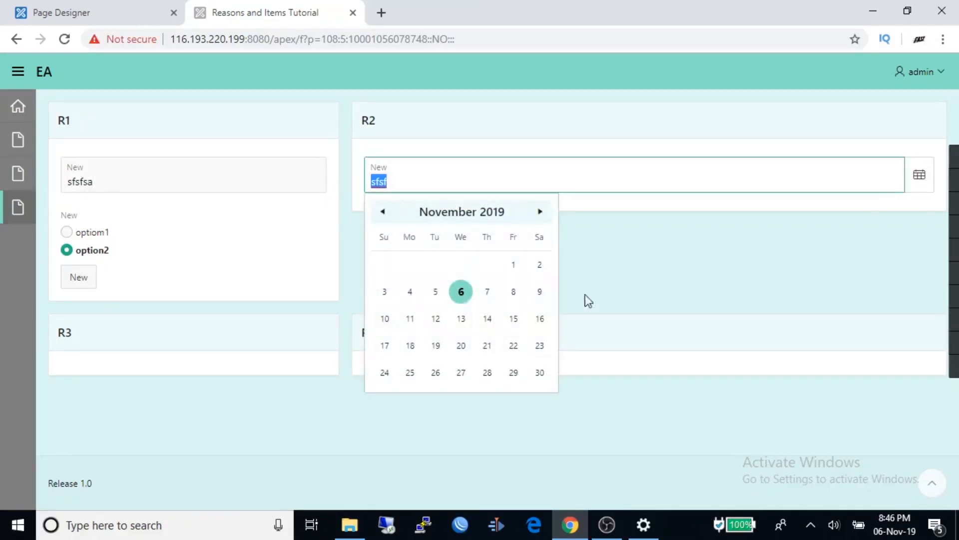
{"action": "left_click", "coordinate": [461, 319]}
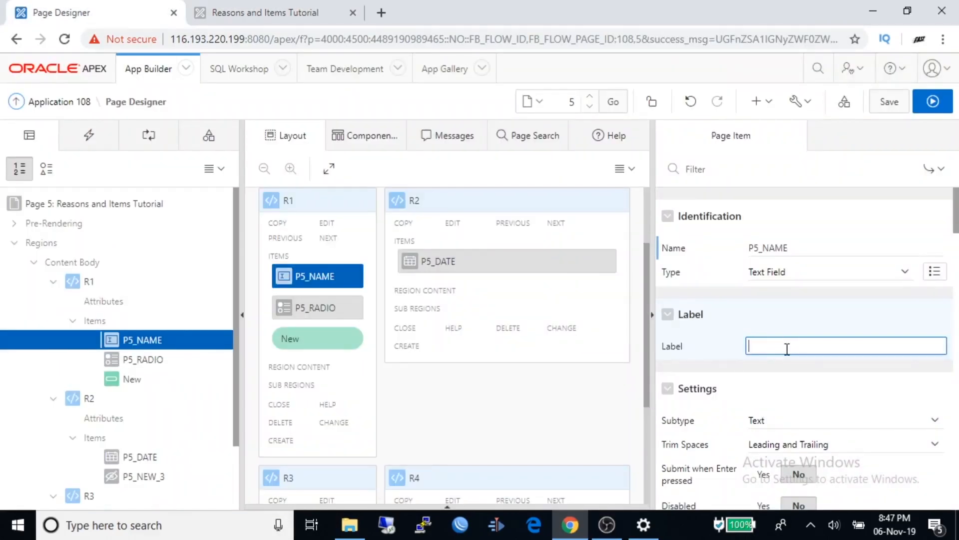
Label P5_NAME 'Name' and switch its template from Optional - Floating to Optional
{"action": "type", "text": "Name"}
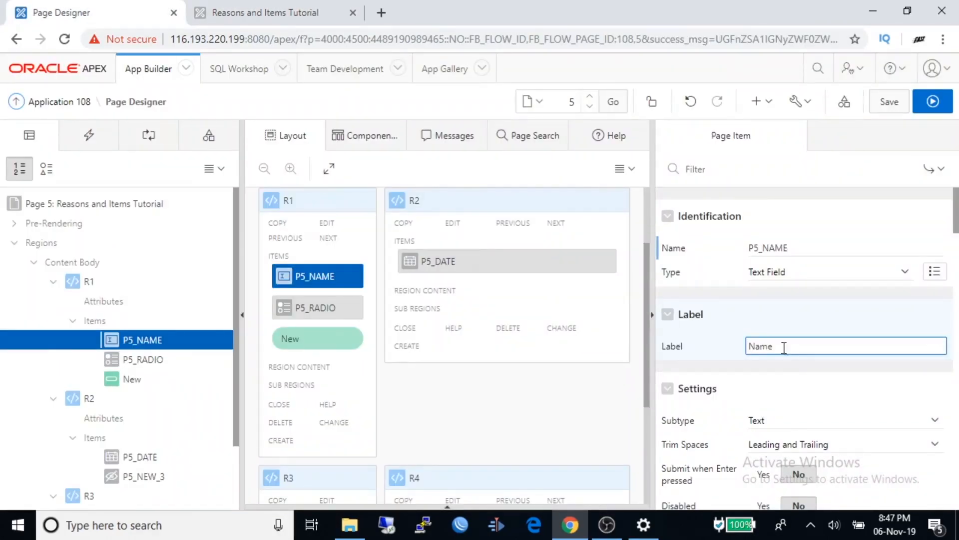
{"action": "scroll", "scroll_direction": "down", "scroll_amount": 3}
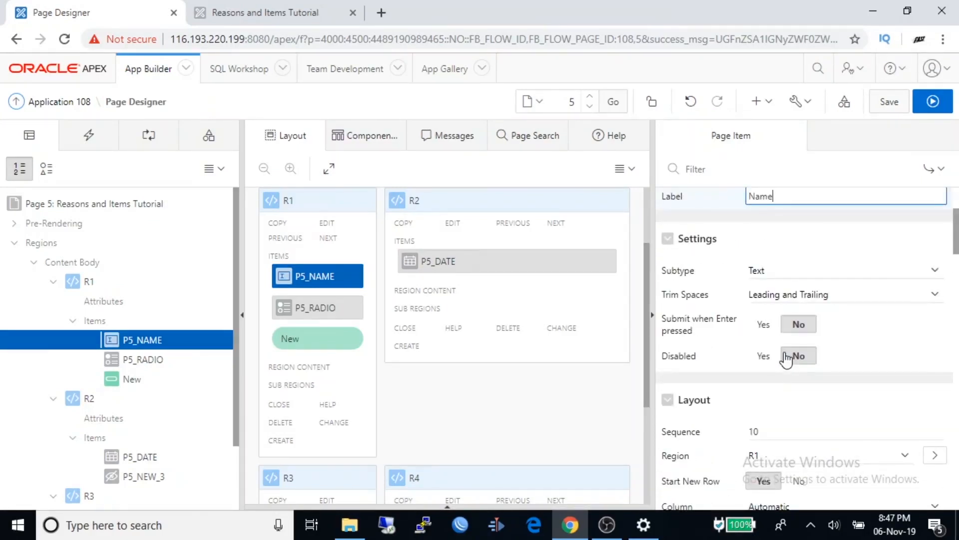
{"action": "scroll", "scroll_direction": "down", "scroll_amount": 3}
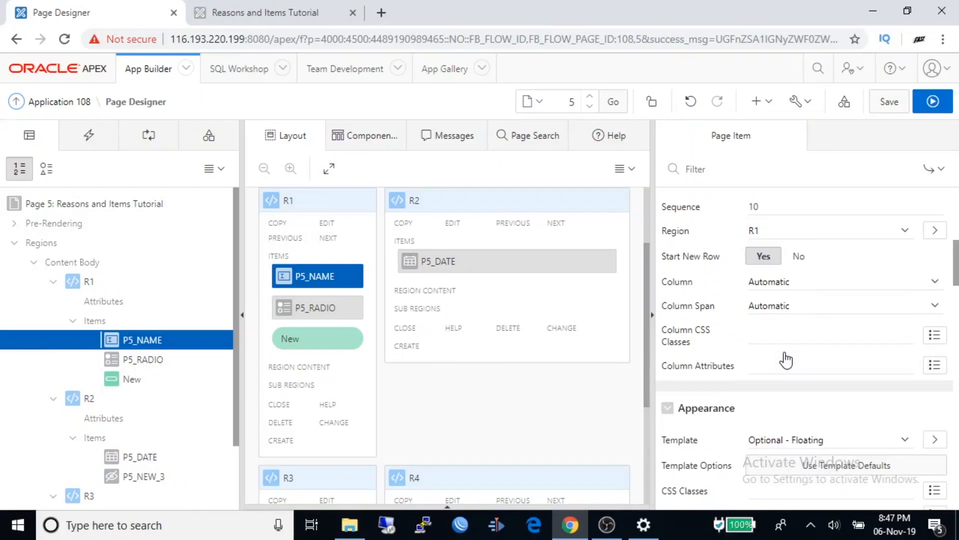
{"action": "scroll", "scroll_direction": "down", "scroll_amount": 3}
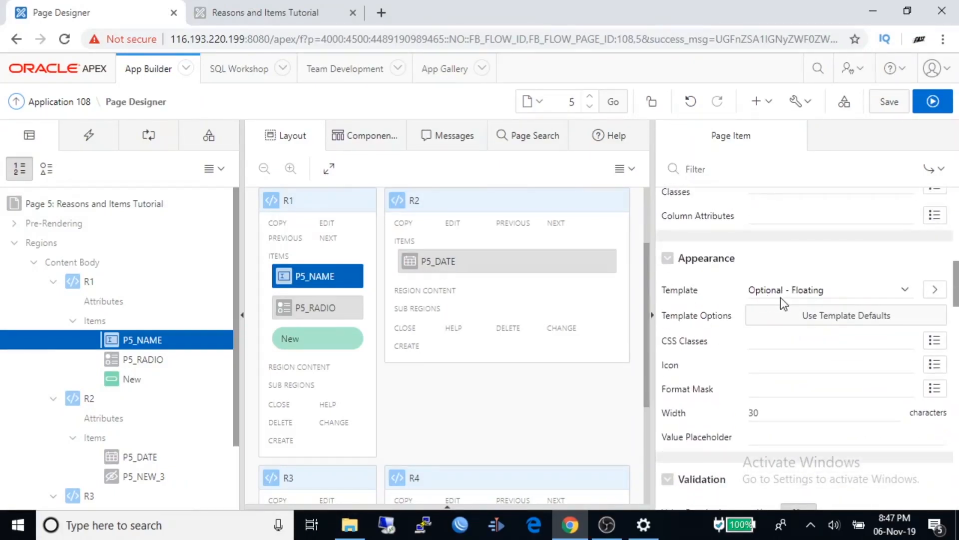
{"action": "left_click", "coordinate": [829, 290]}
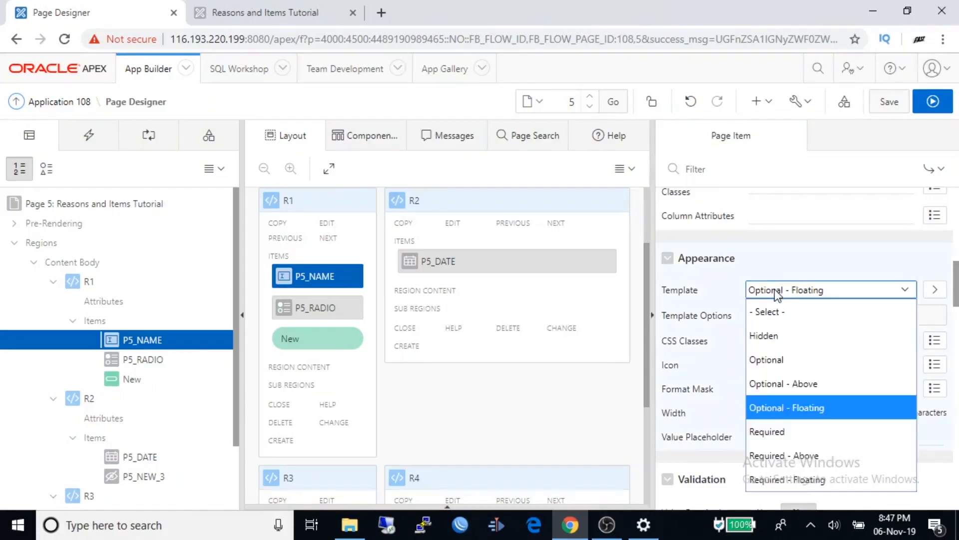
{"action": "mouse_move", "coordinate": [766, 367]}
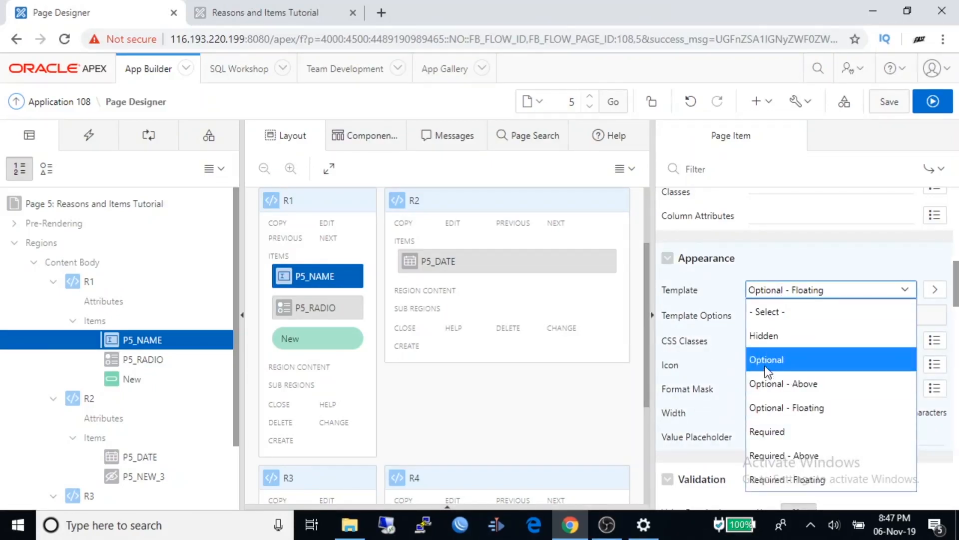
{"action": "left_click", "coordinate": [766, 359]}
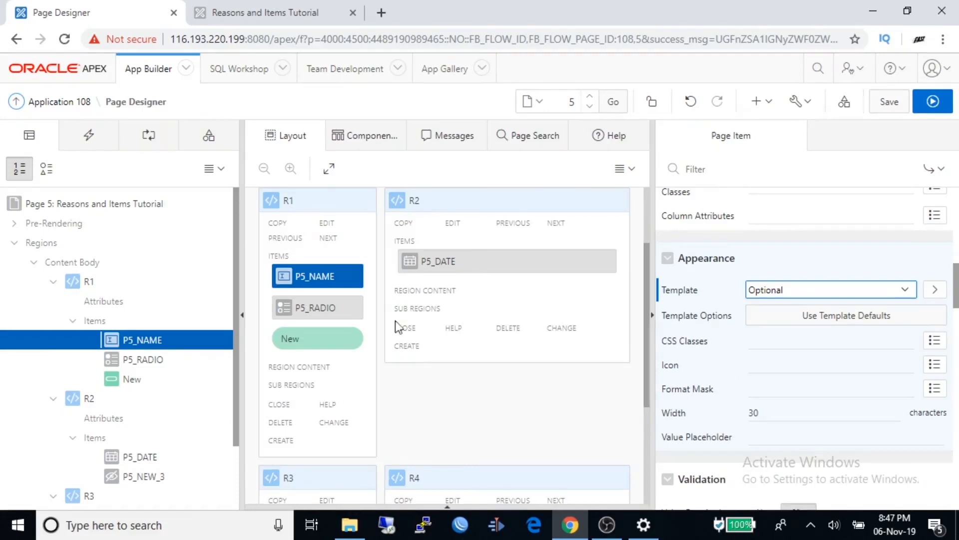
{"action": "left_click", "coordinate": [439, 261]}
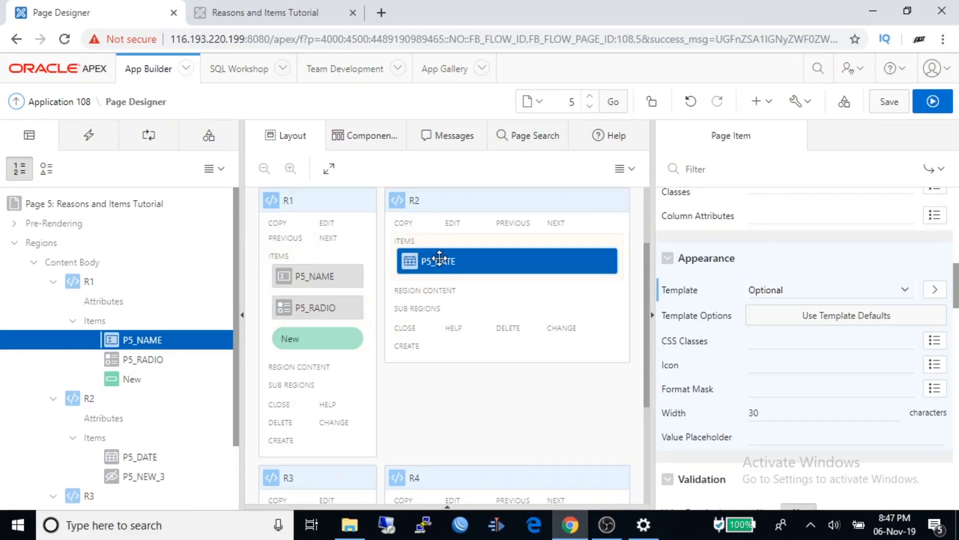
Give P5_DATE the Required - Floating template so the date is mandatory
{"action": "left_click", "coordinate": [438, 261]}
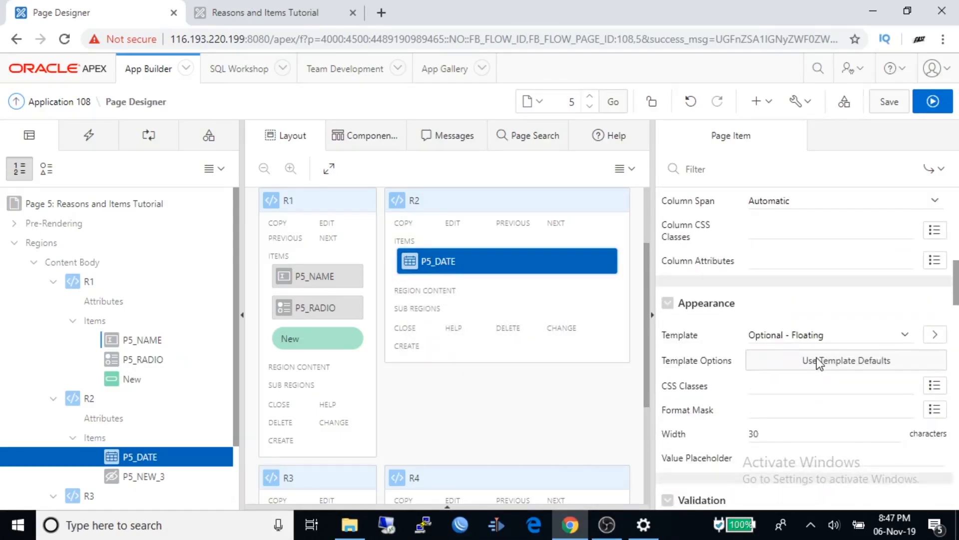
{"action": "left_click", "coordinate": [829, 335]}
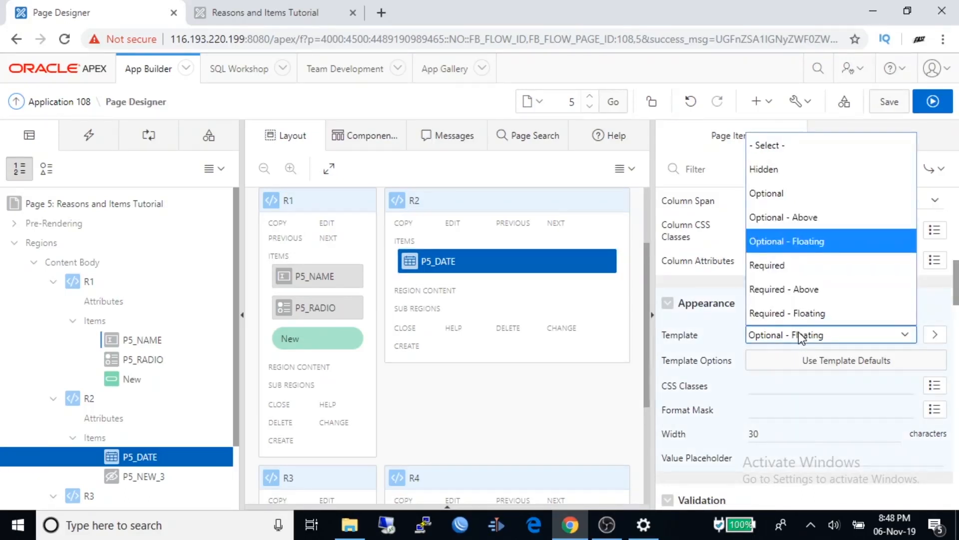
{"action": "mouse_move", "coordinate": [788, 307]}
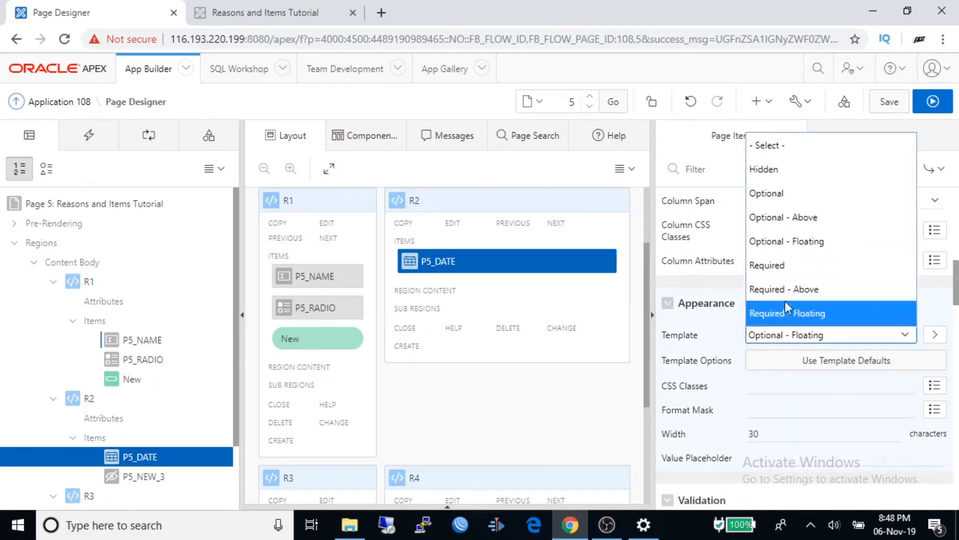
{"action": "left_click", "coordinate": [783, 289]}
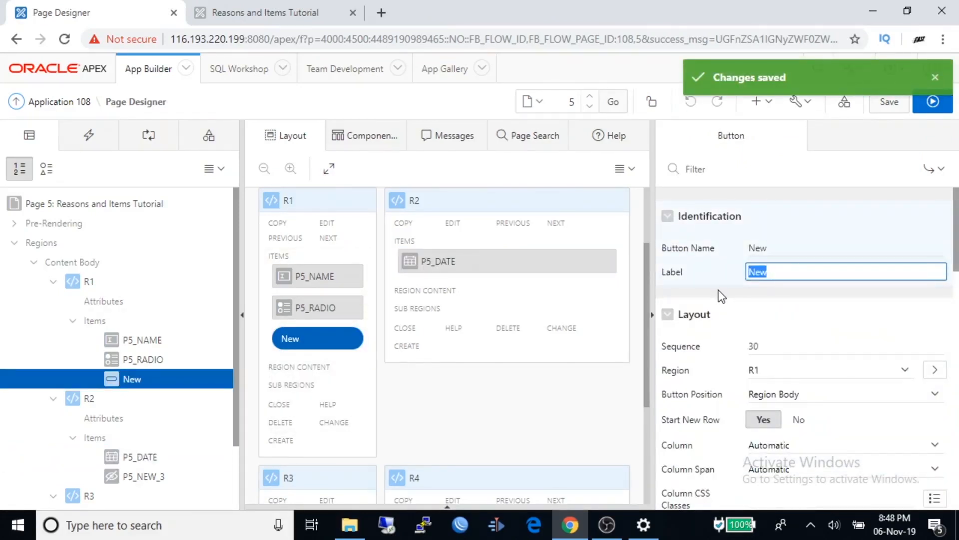
Relabel R1's button from New to Save
{"action": "type", "text": "S"}
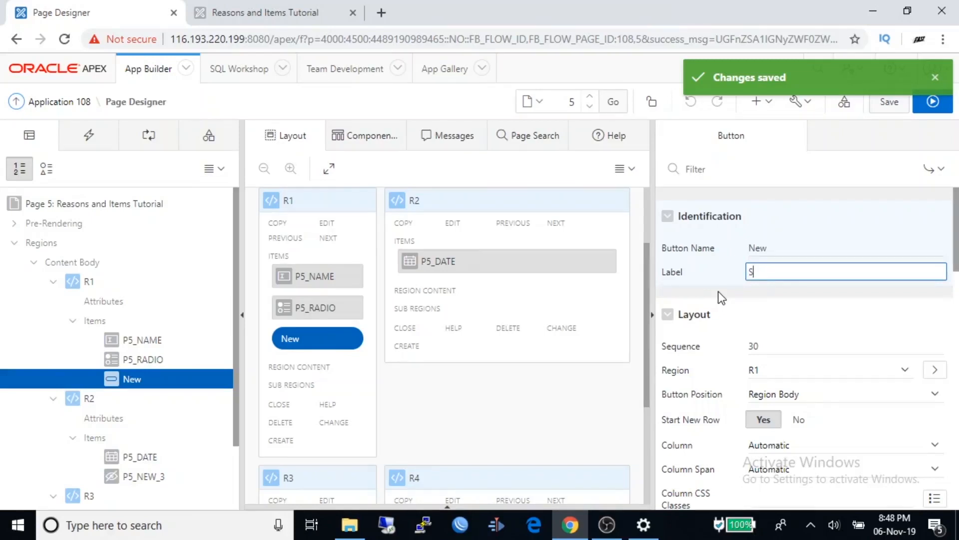
{"action": "key", "text": "Backspace"}
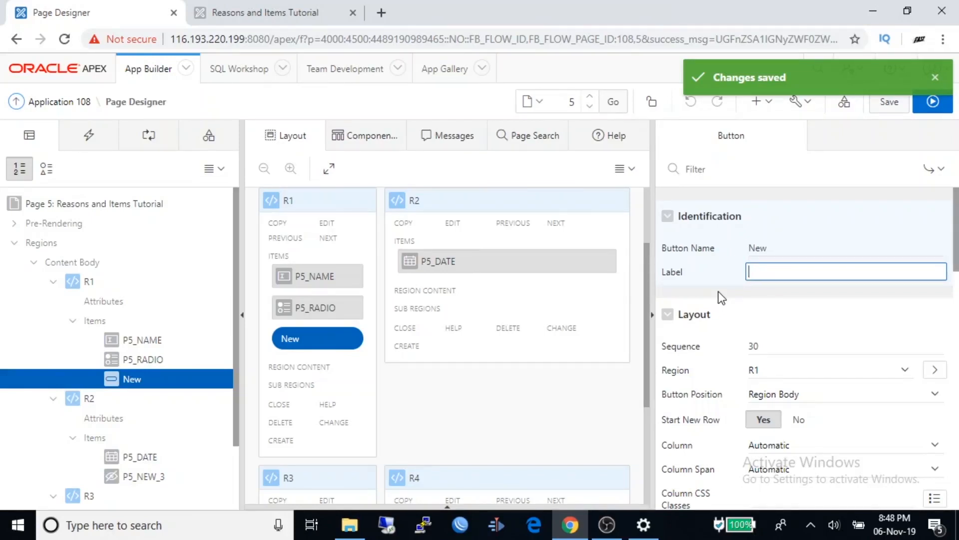
{"action": "type", "text": "Save"}
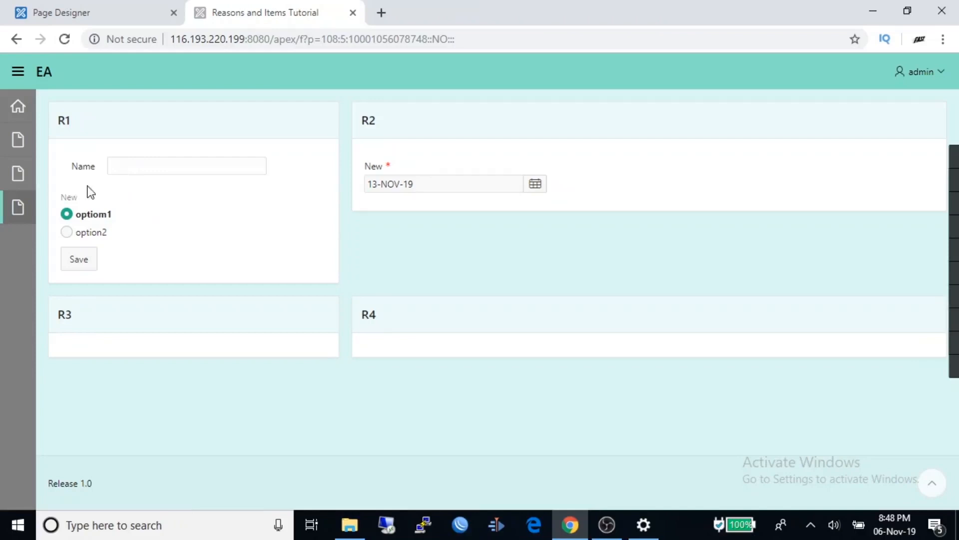
Focus the Name field in R1 on the running page to begin testing the form
{"action": "left_click", "coordinate": [186, 165]}
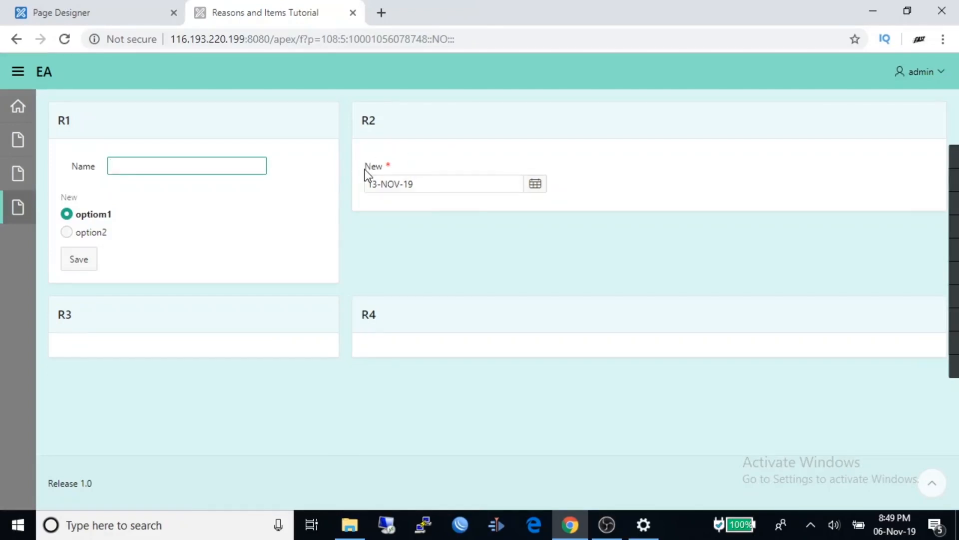
{"action": "mouse_move", "coordinate": [395, 150]}
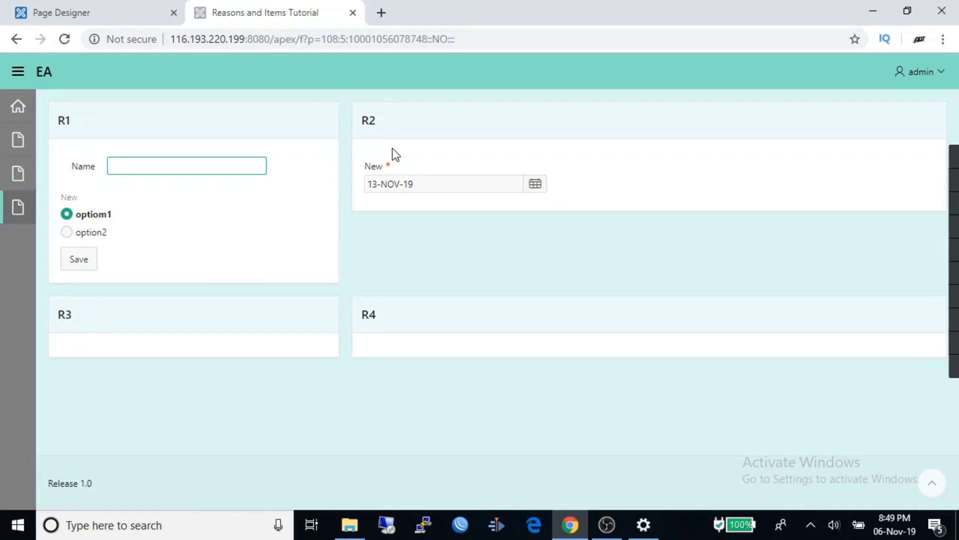
{"action": "left_click", "coordinate": [186, 166]}
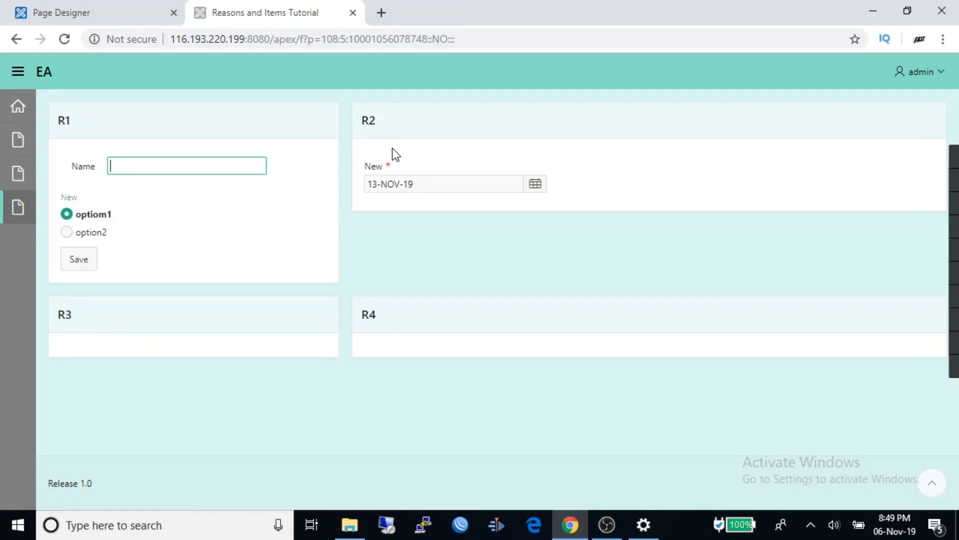
{"action": "mouse_move", "coordinate": [476, 215]}
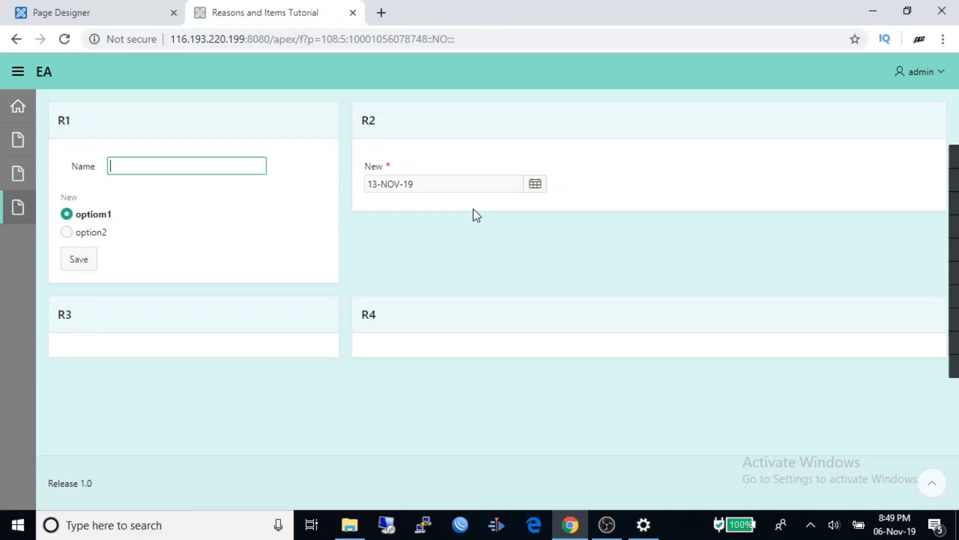
{"action": "mouse_move", "coordinate": [466, 200]}
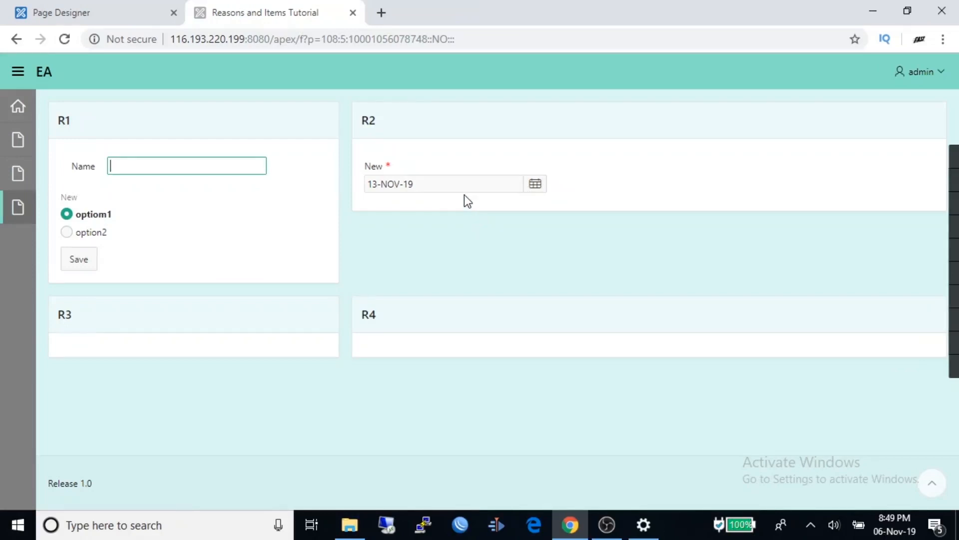